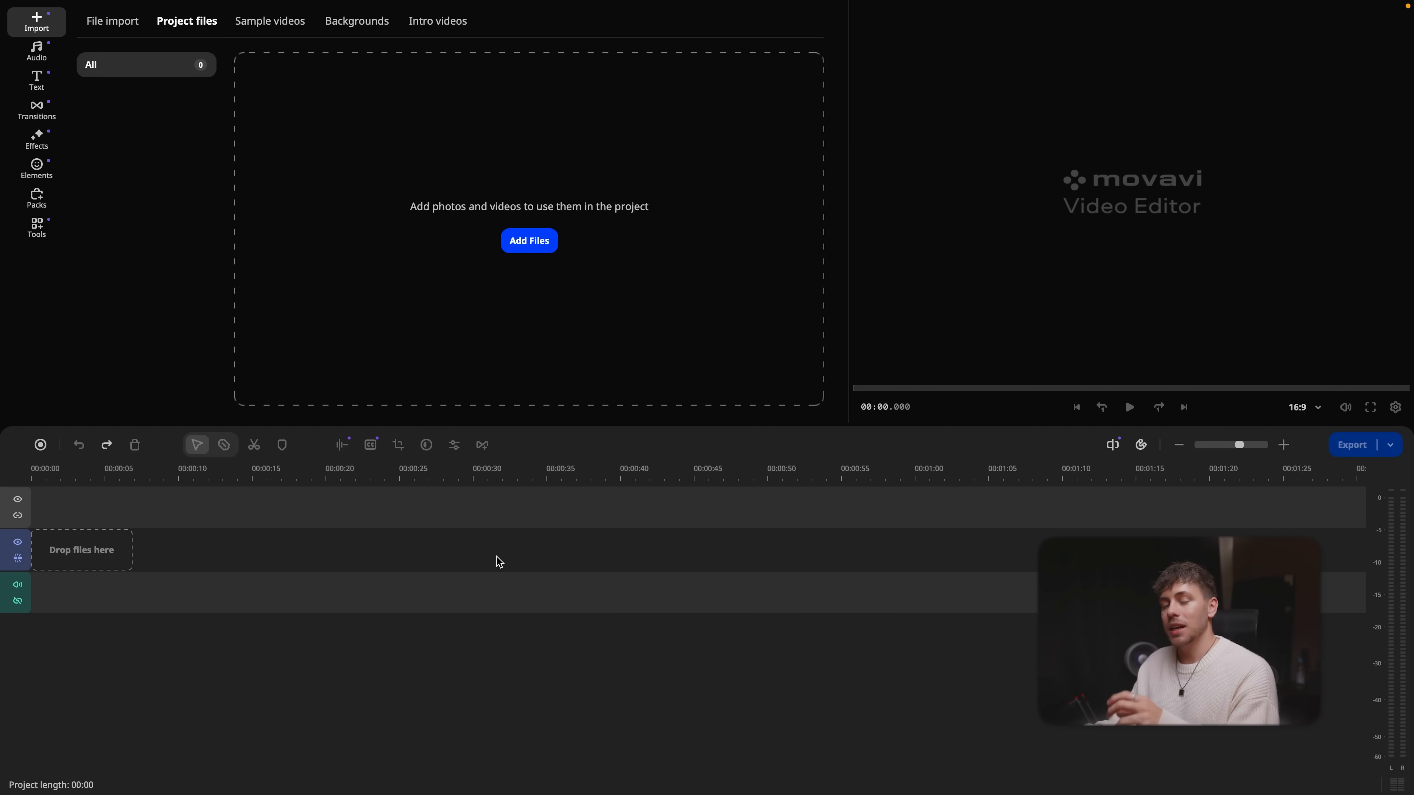
pyautogui.moveTo(509, 572)
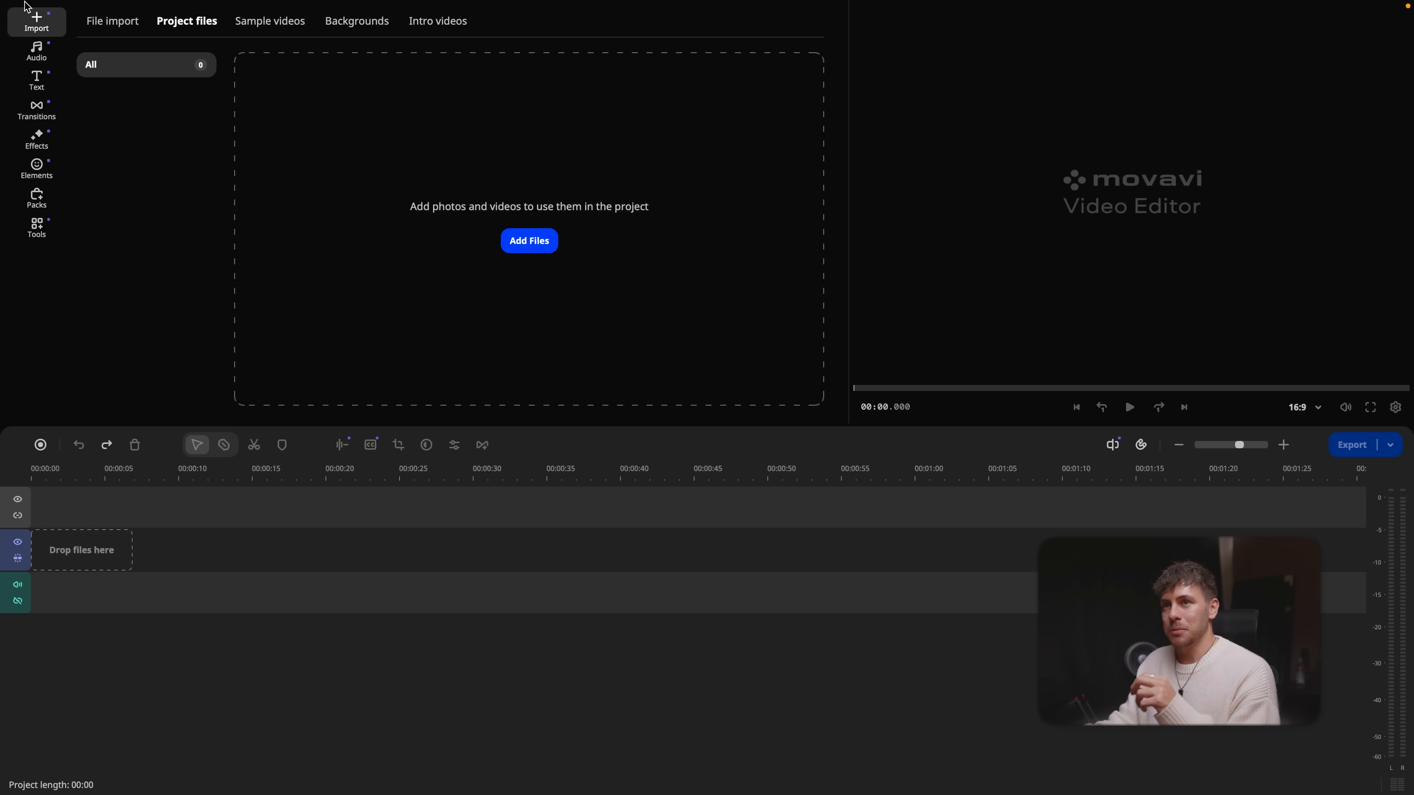
# Save the empty project as 'Tutorial Project' via File > Save project
pyautogui.click(225, 17)
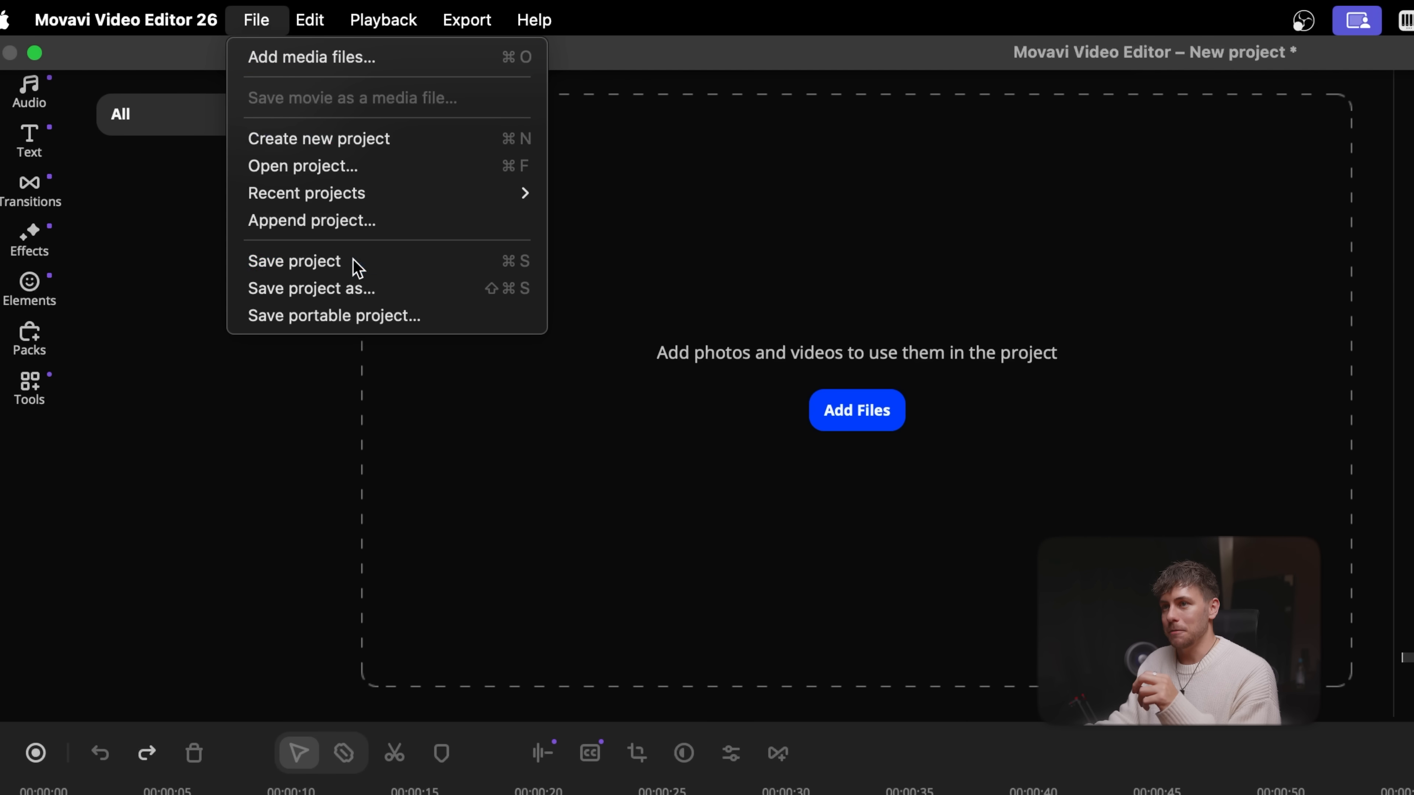
pyautogui.click(293, 260)
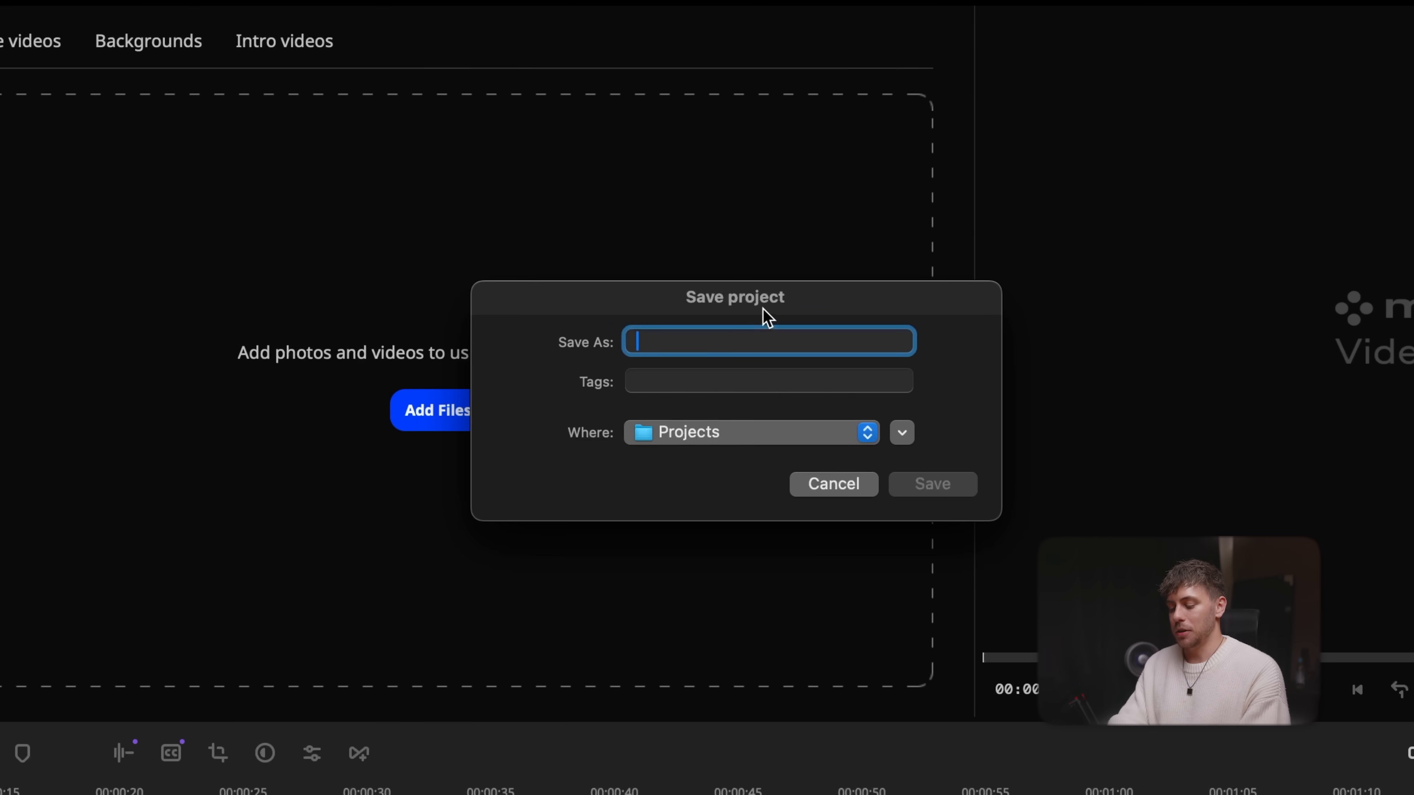
pyautogui.write('Test')
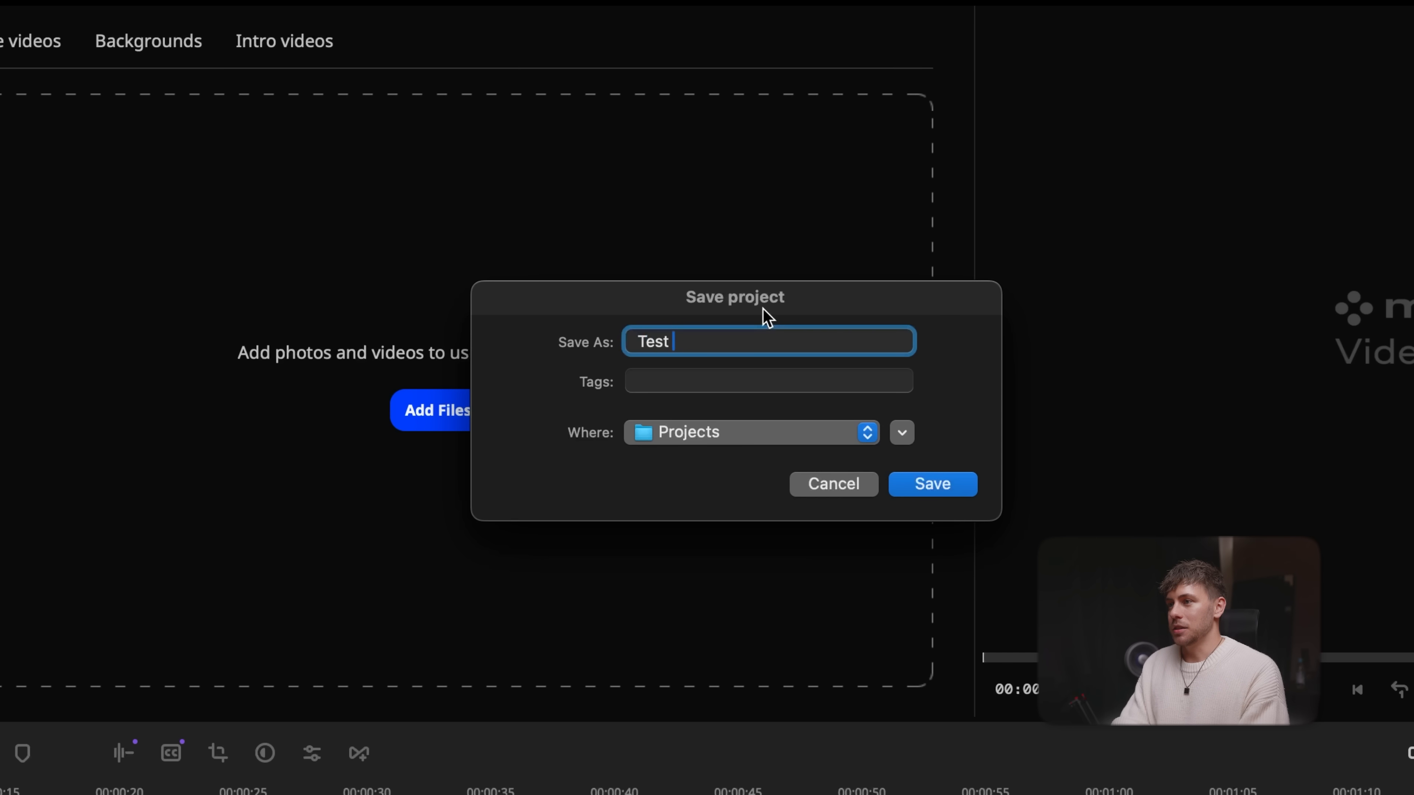
pyautogui.write('Tutorial Projec')
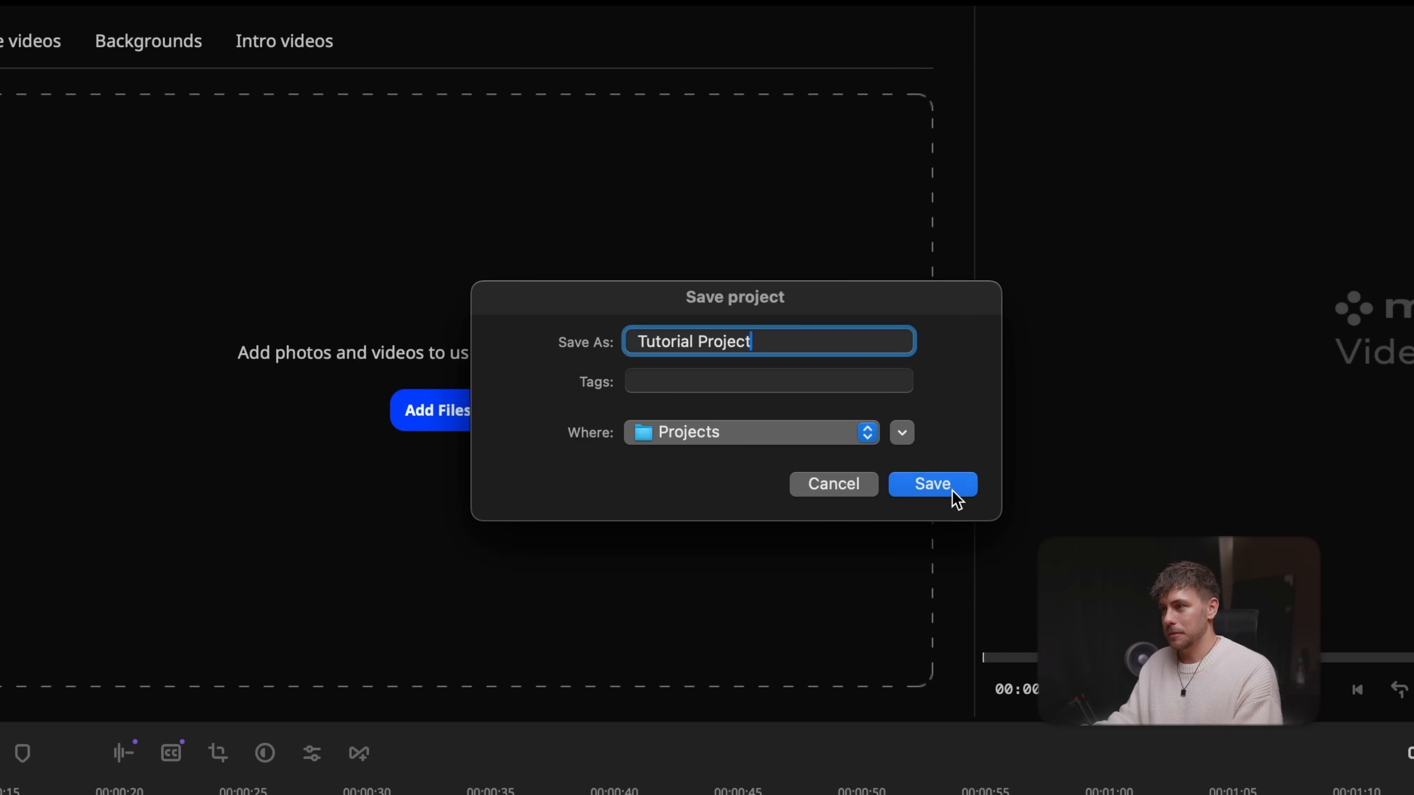
pyautogui.click(932, 484)
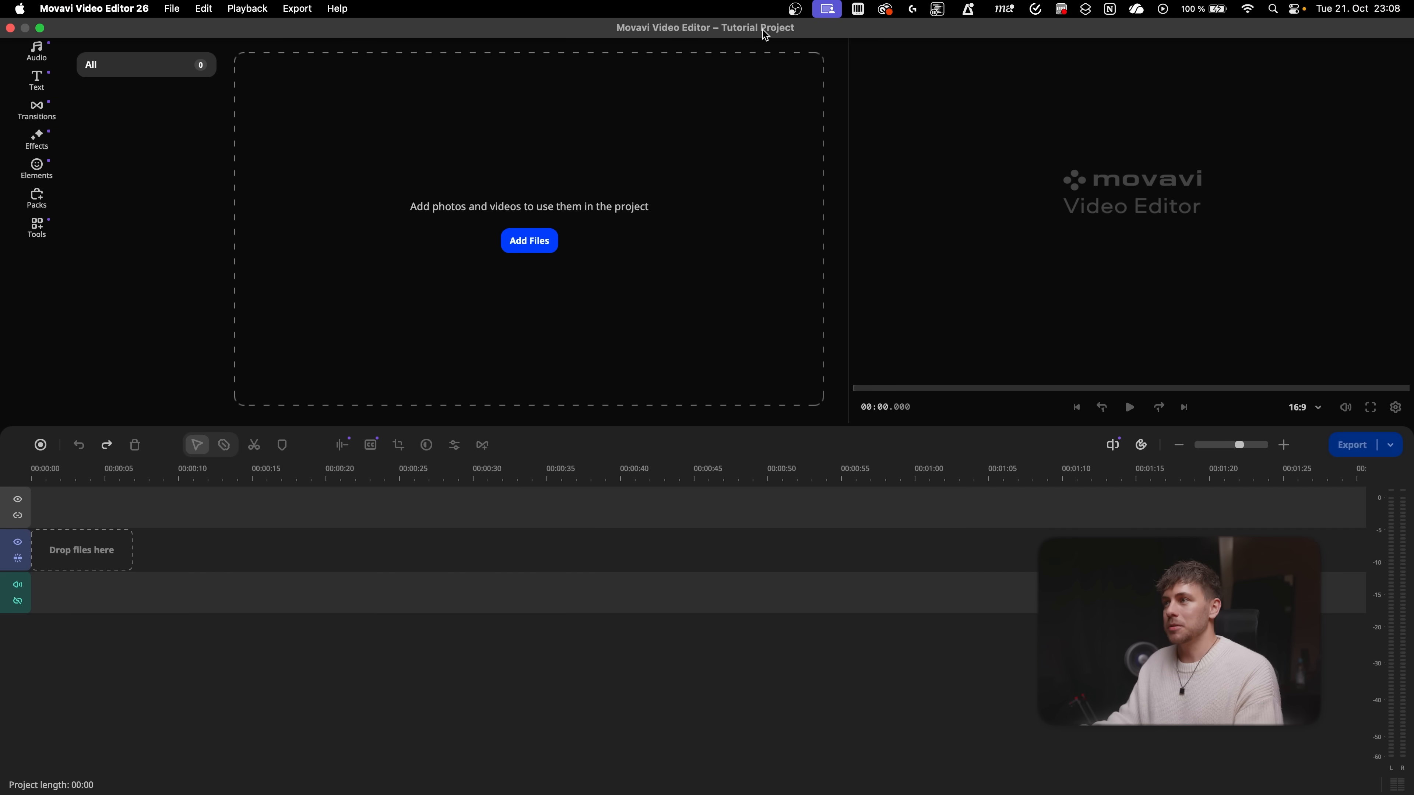
# Import all example footage files (six videos, one music track) and preview DRONE 3.mp4
pyautogui.click(528, 240)
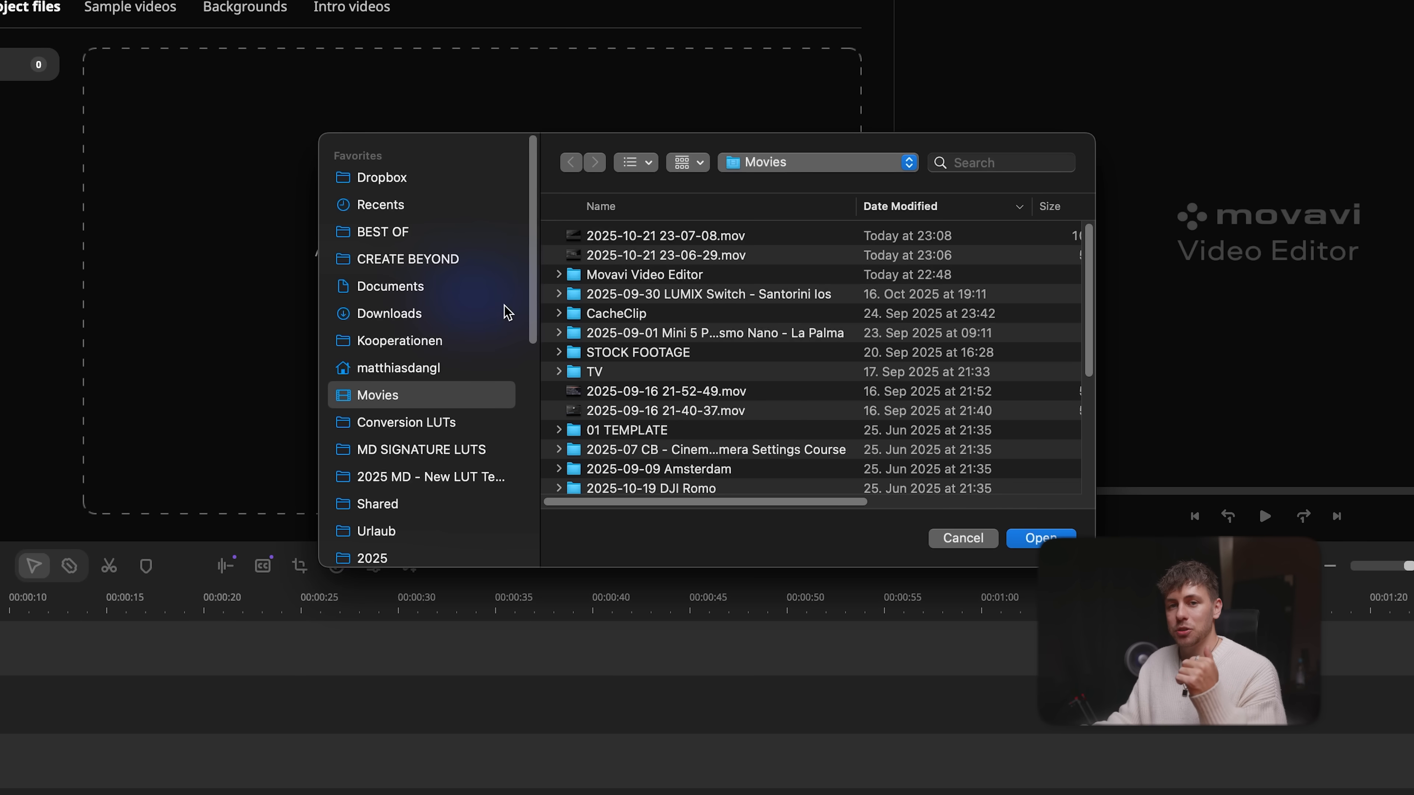
pyautogui.moveTo(728, 343)
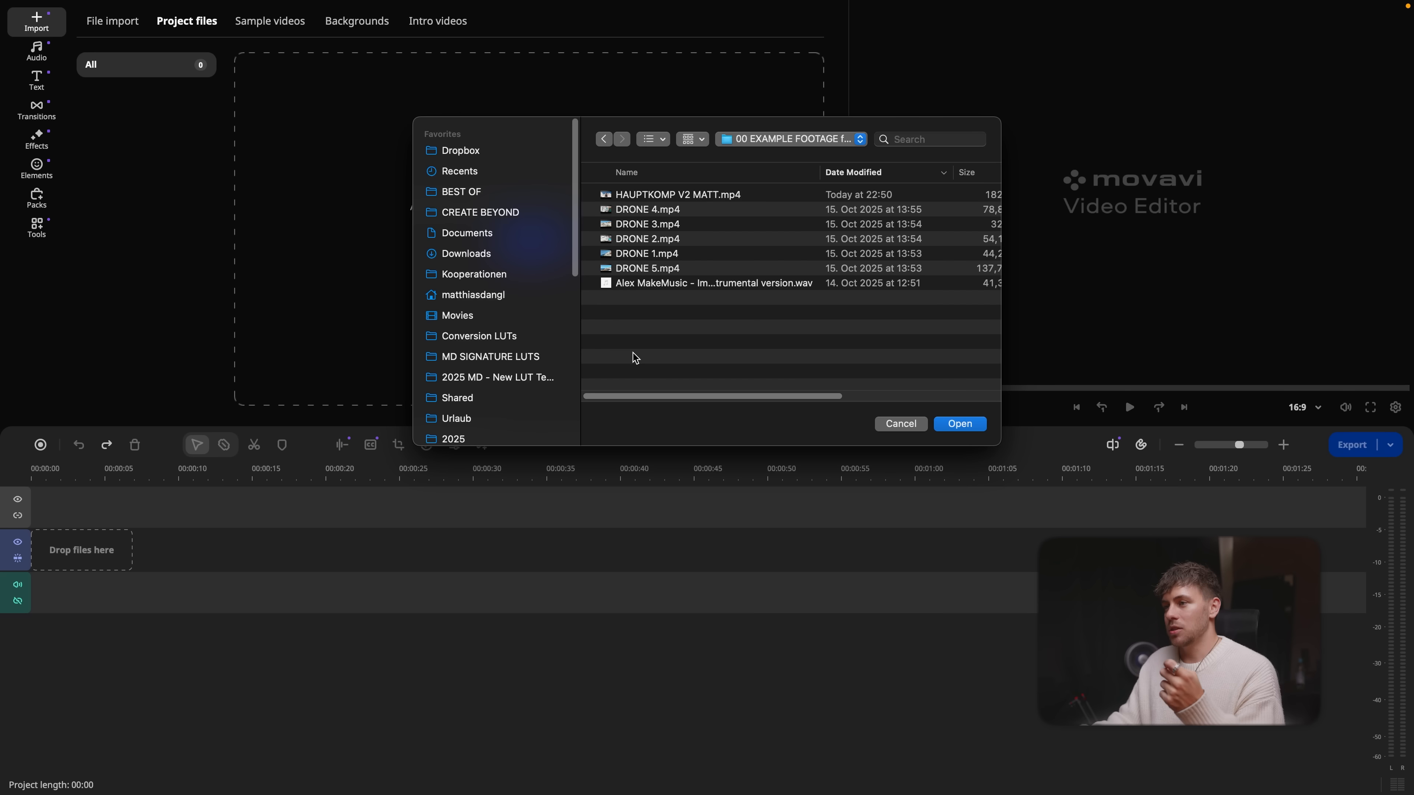
pyautogui.click(648, 224)
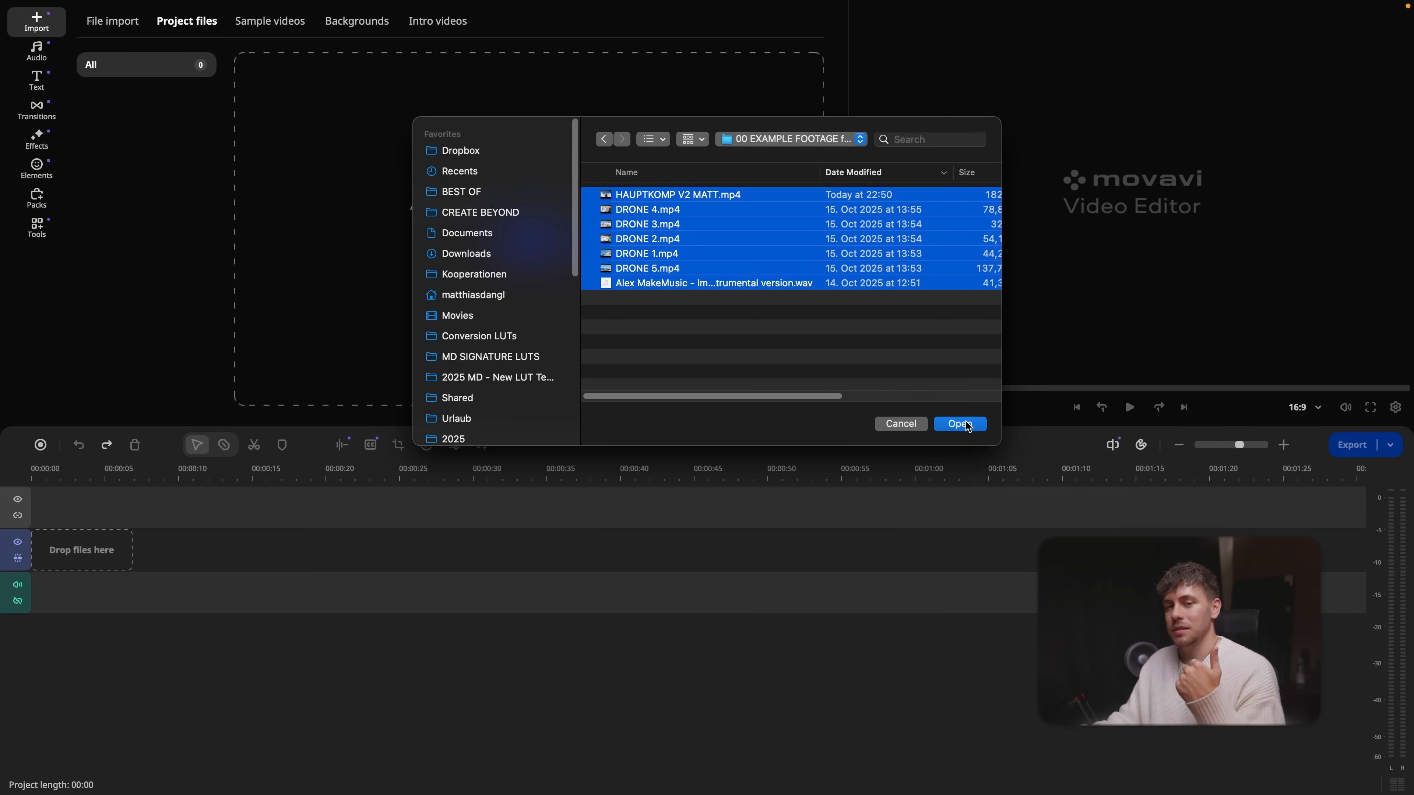
pyautogui.click(960, 424)
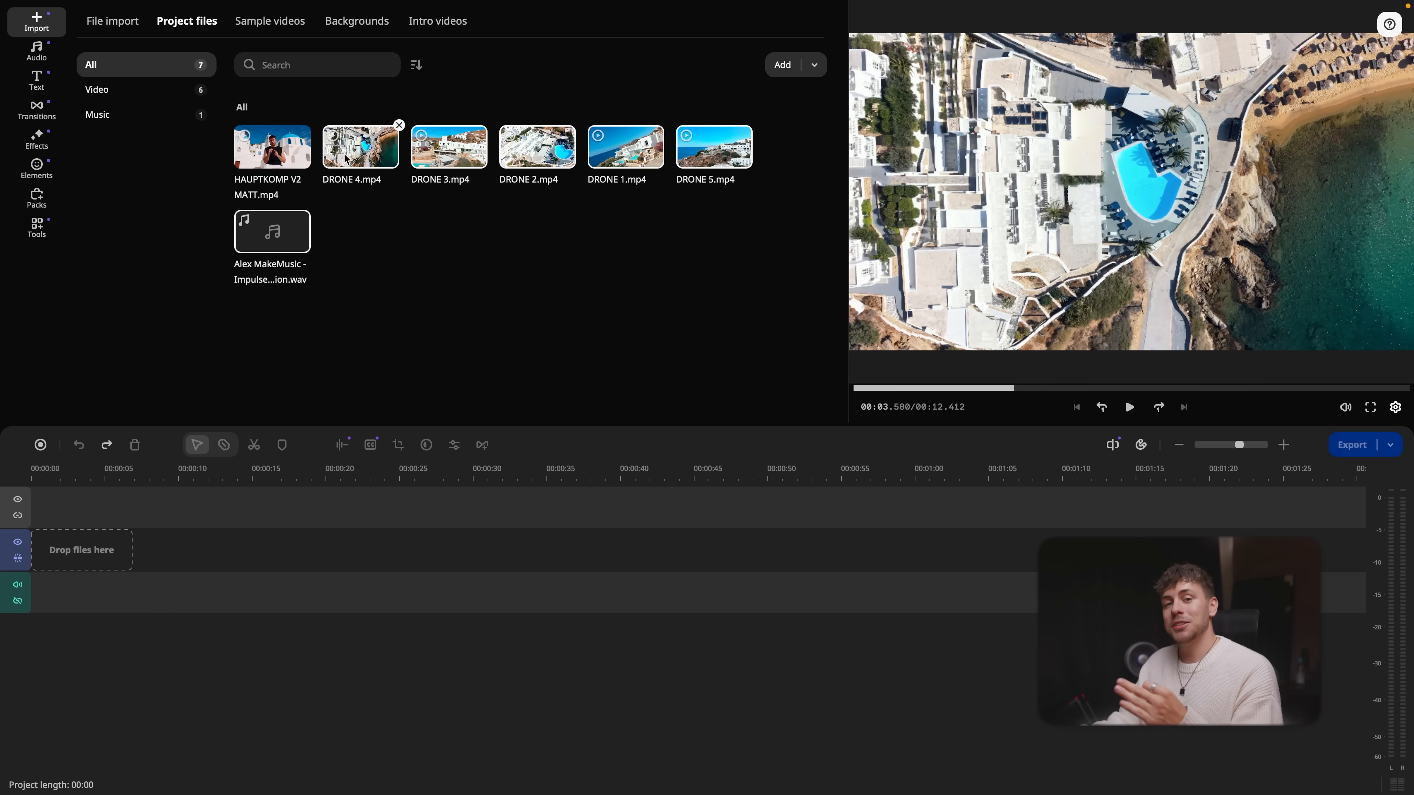
pyautogui.click(450, 147)
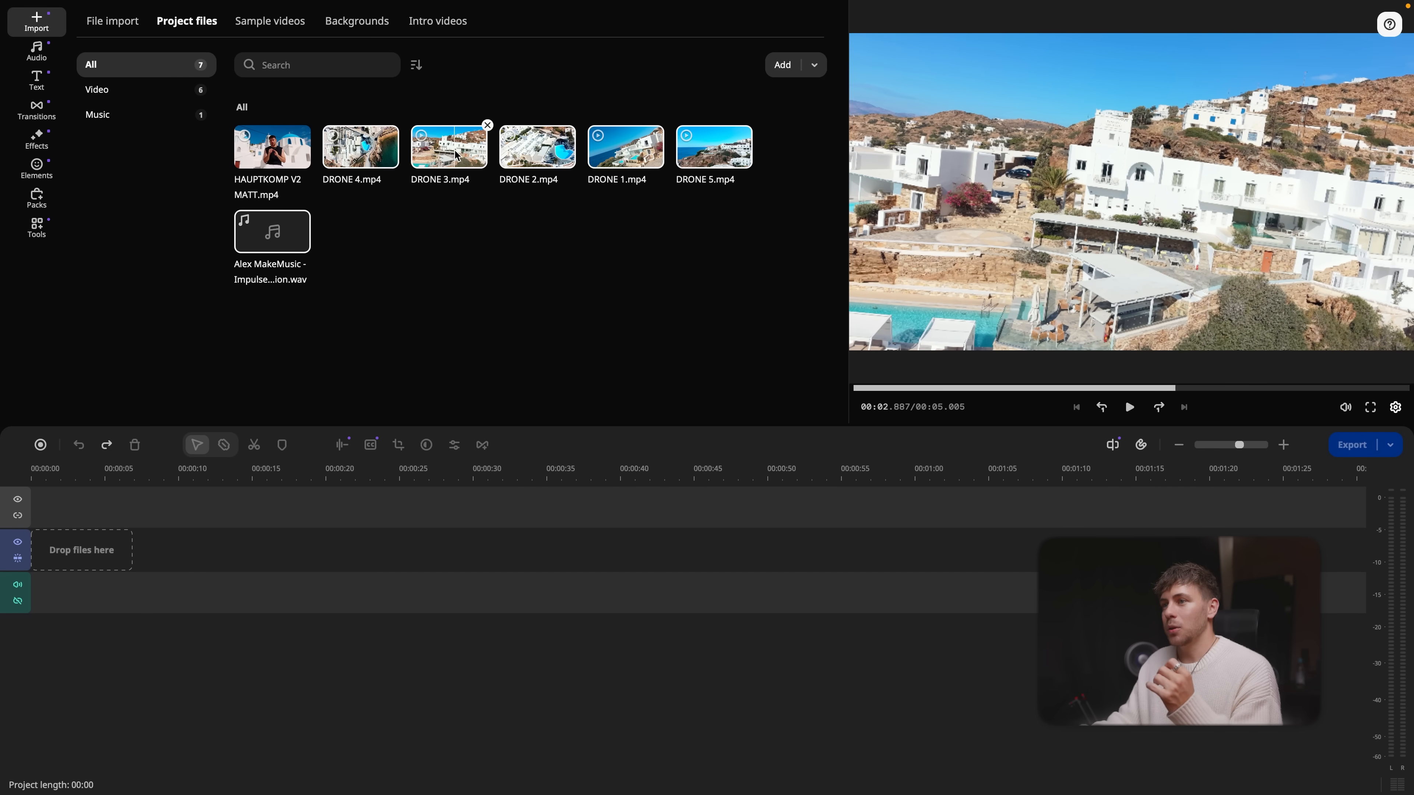
pyautogui.click(37, 140)
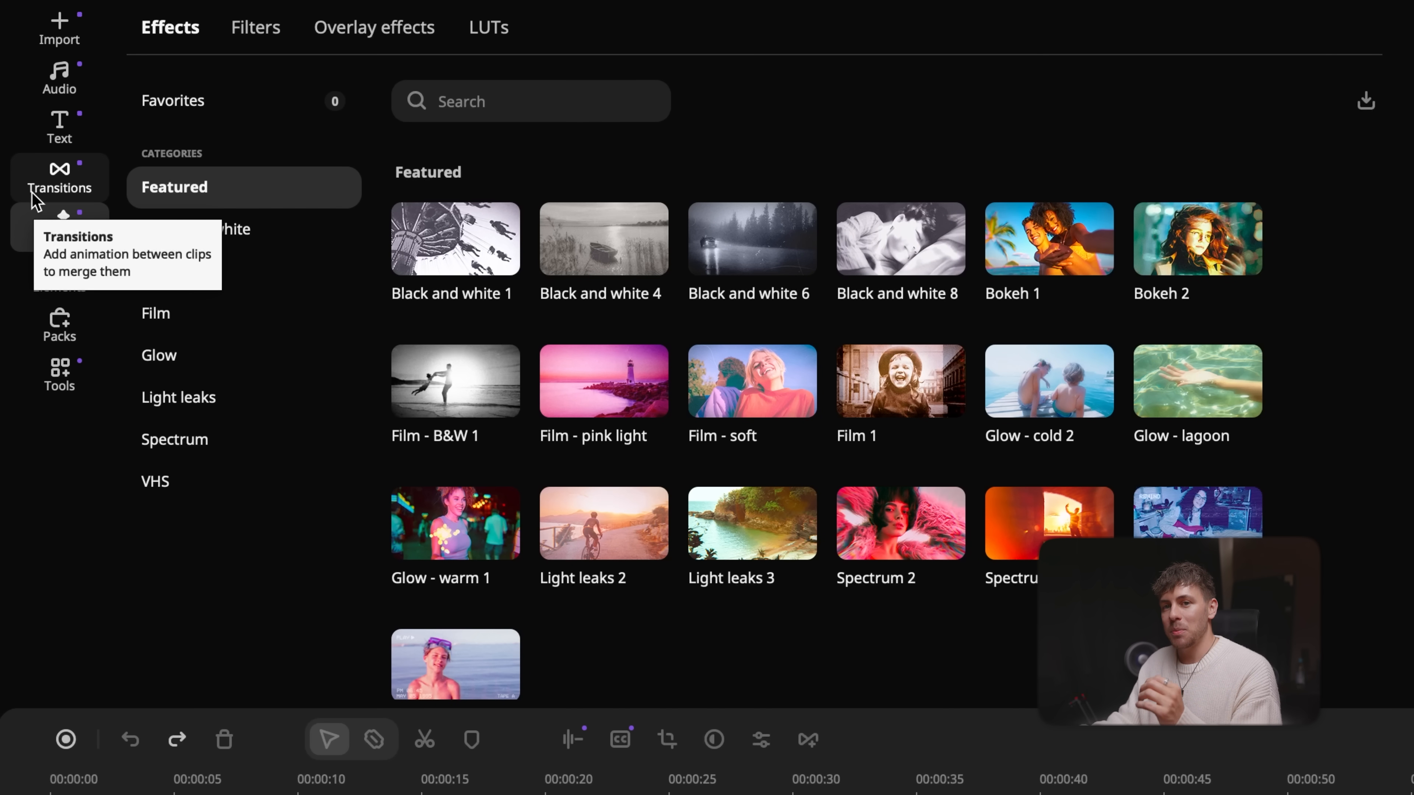
# Return to the media library and keep the project aspect ratio at 16:9
pyautogui.click(60, 31)
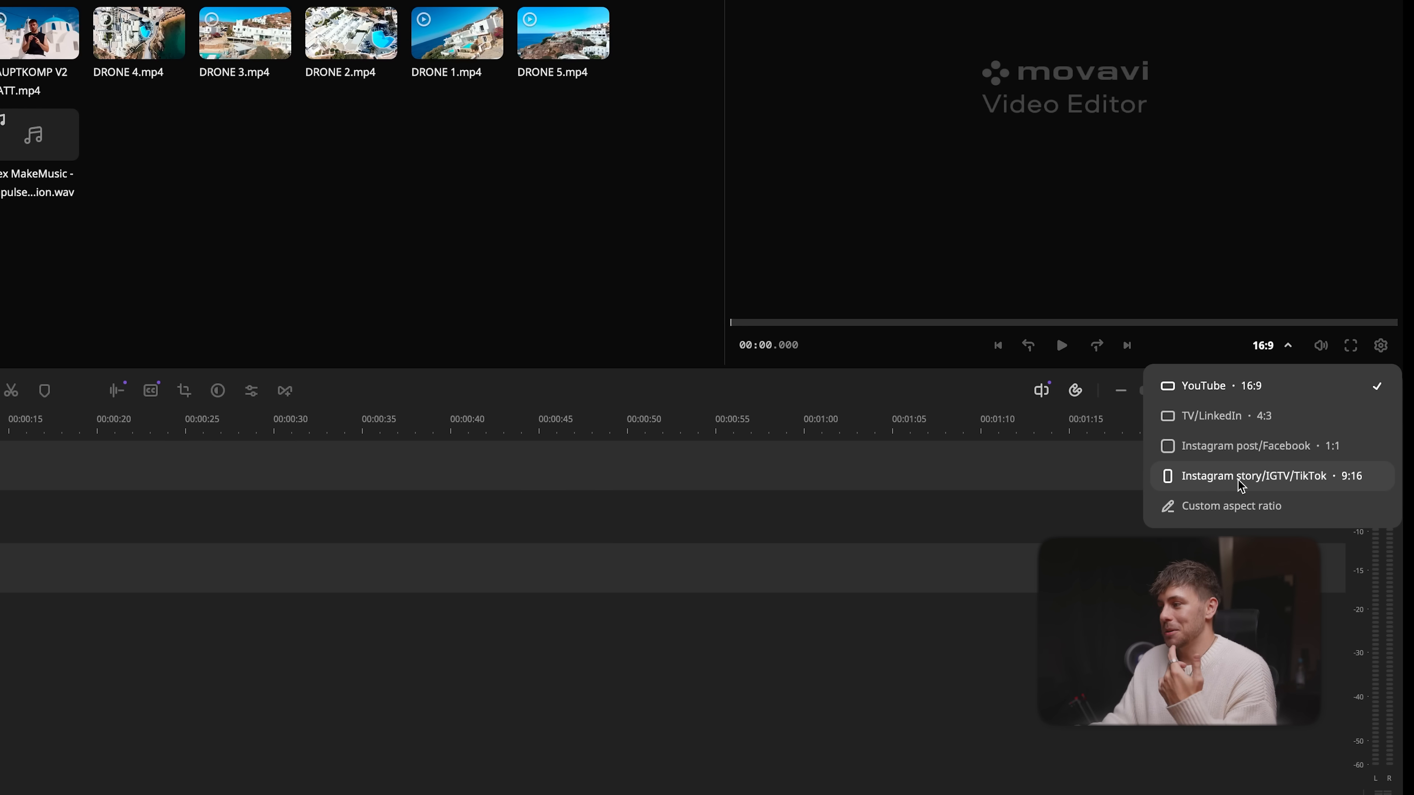
pyautogui.click(1231, 507)
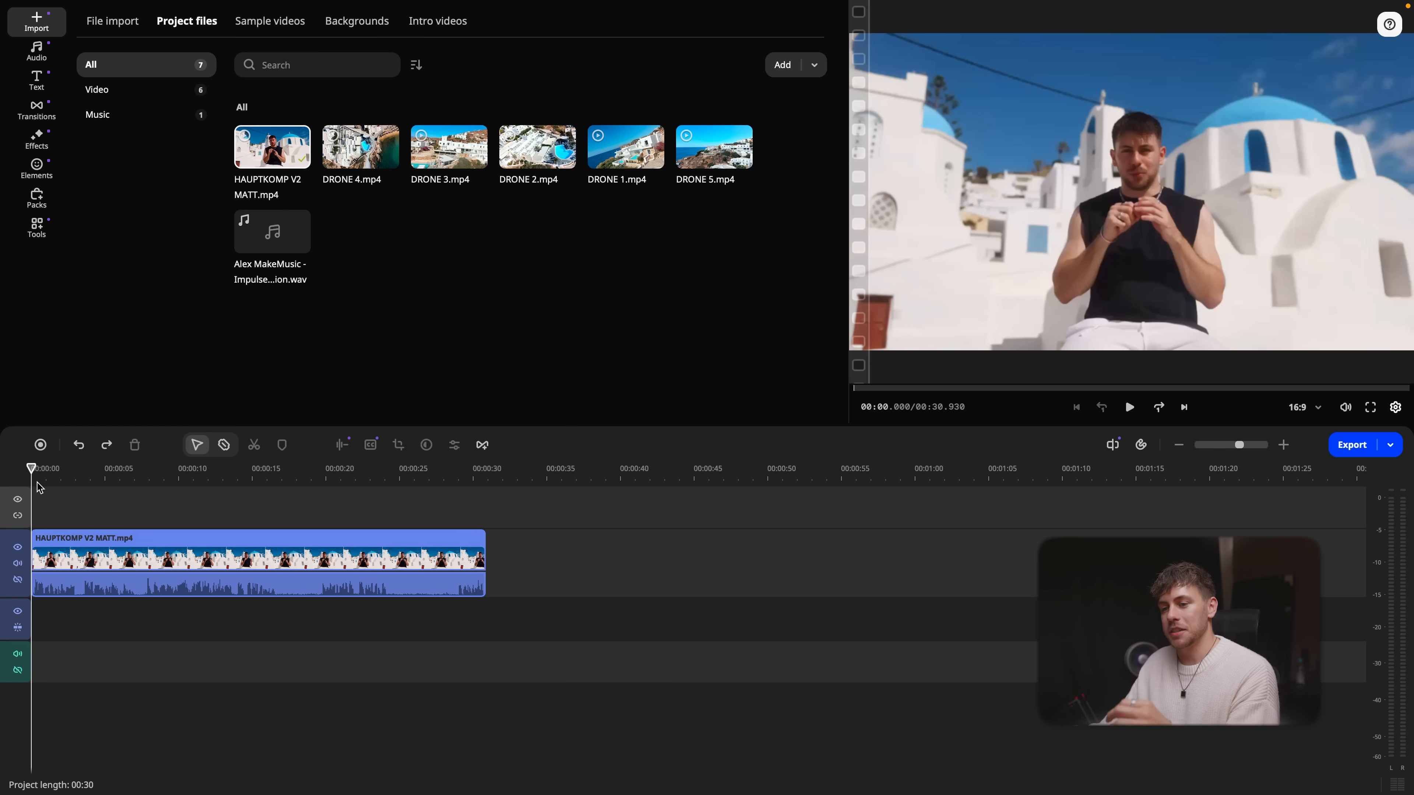
# Place HAUPTKOMP V2 MATT.mp4 on the timeline as one clip, undoing a trial split
pyautogui.click(257, 473)
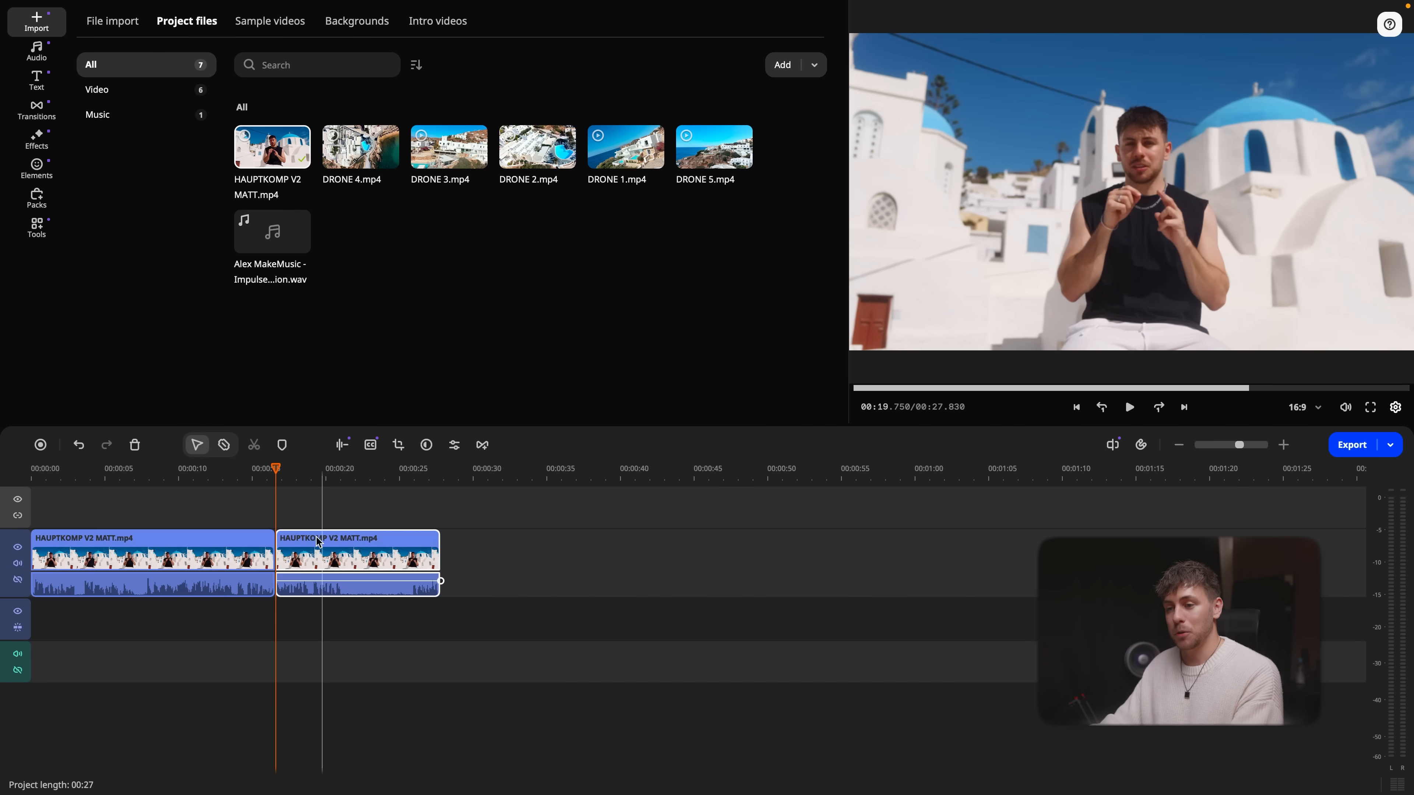
pyautogui.click(275, 472)
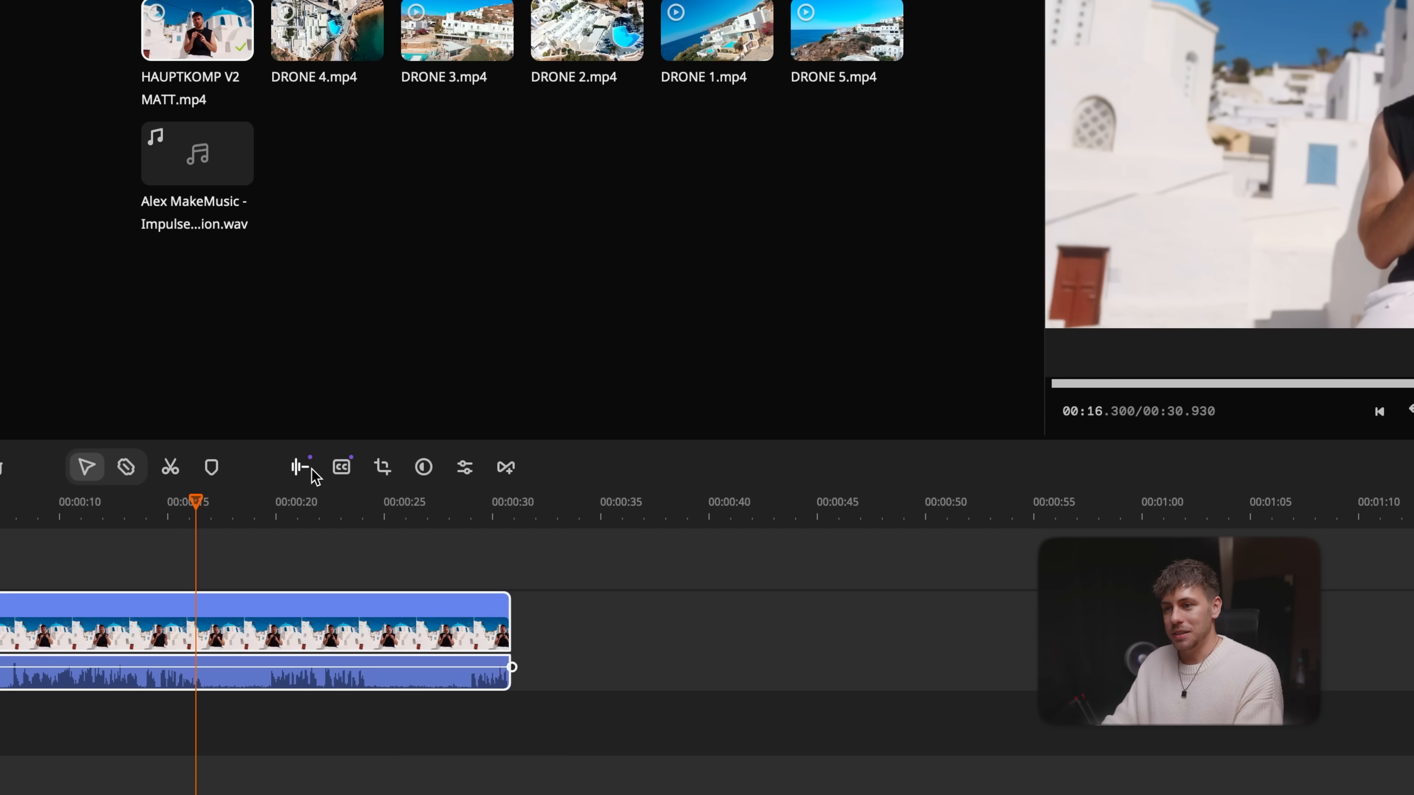
pyautogui.moveTo(300, 468)
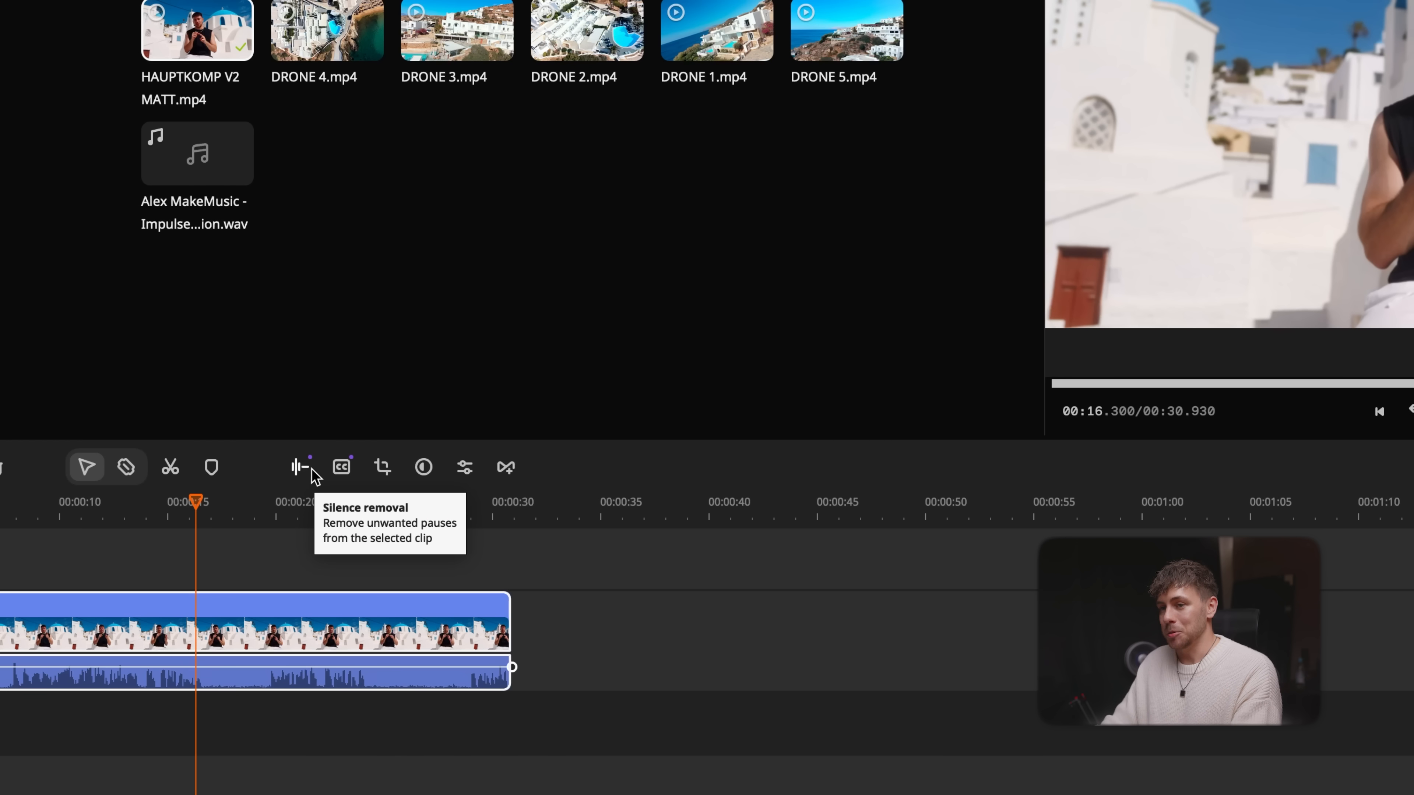
# Remove silent pauses from the talking clip with automatic silence detection
pyautogui.click(302, 467)
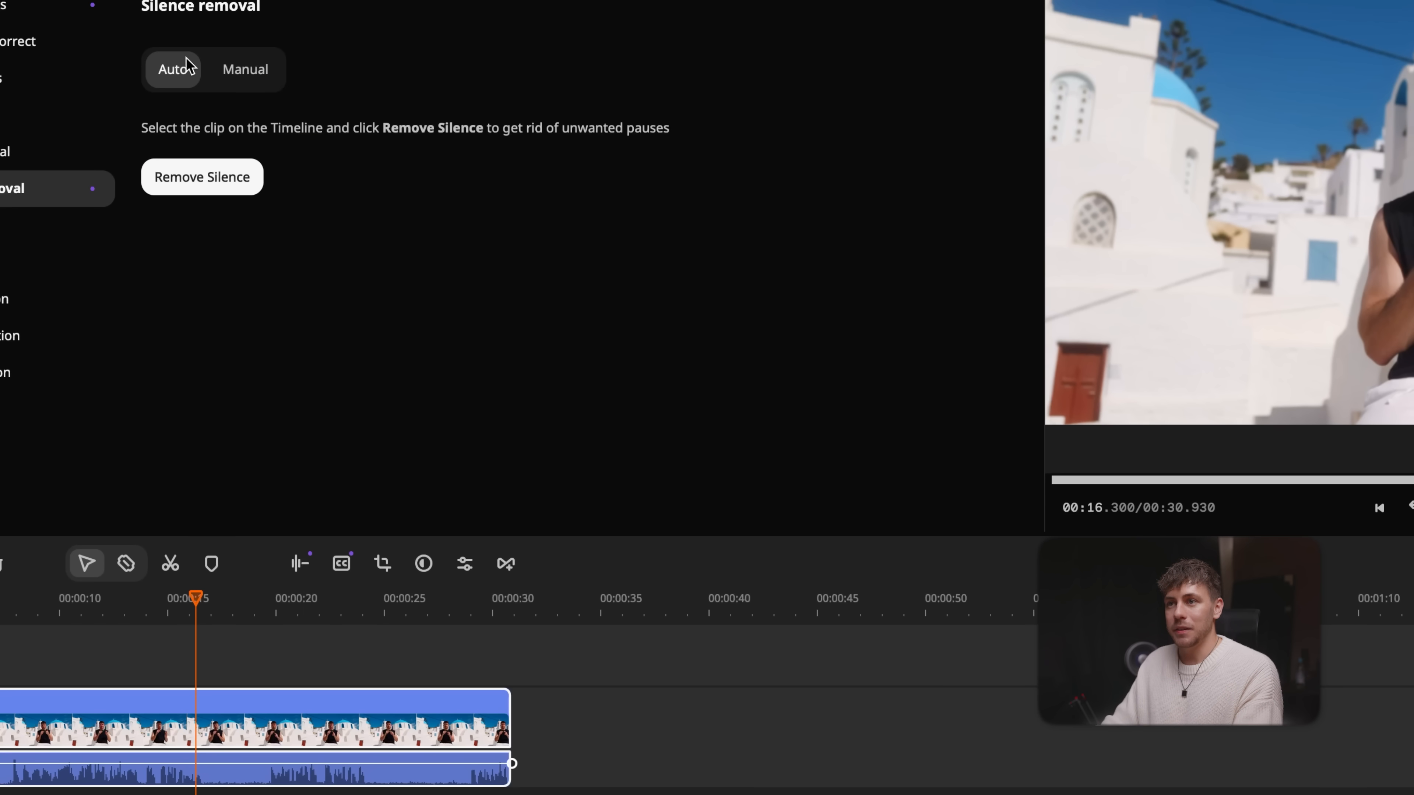
pyautogui.click(246, 69)
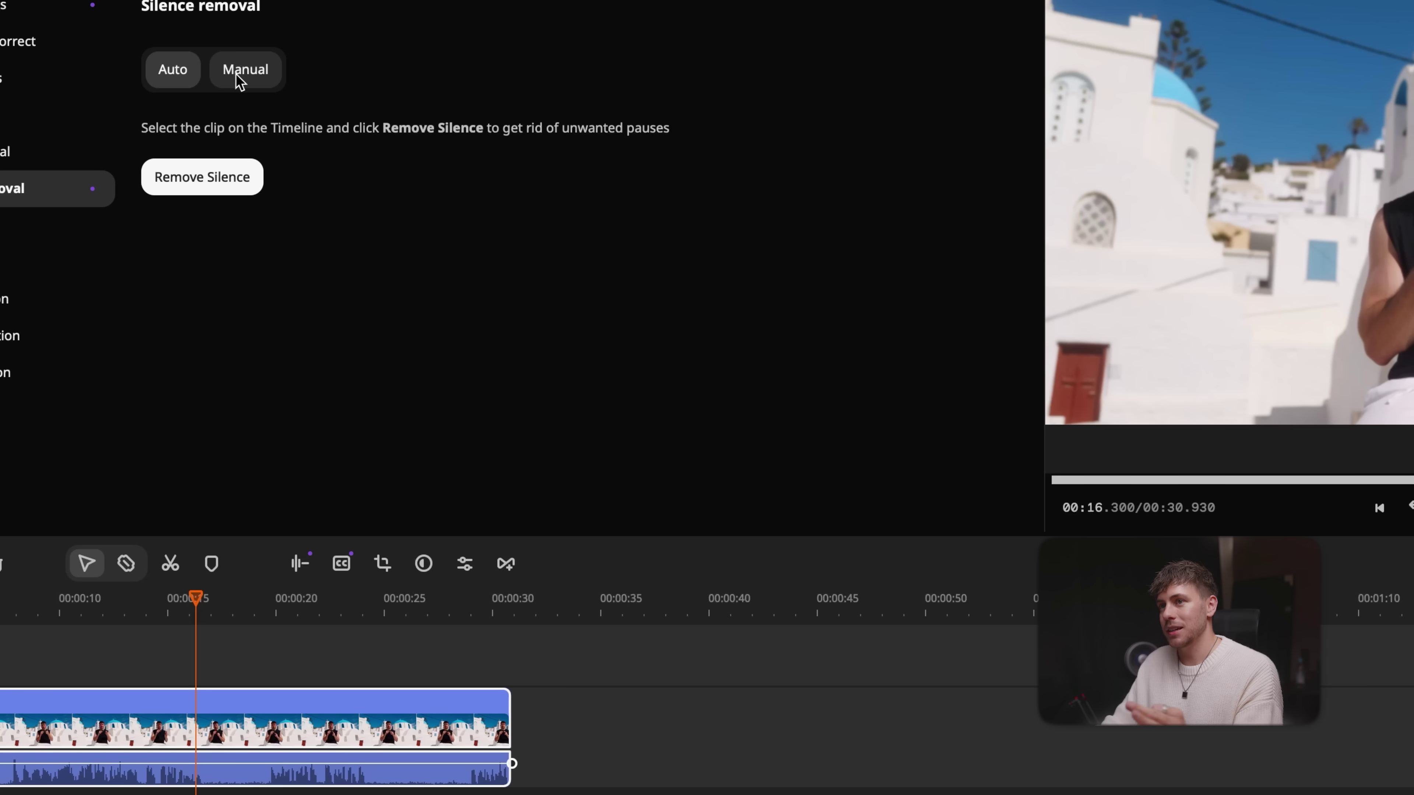
pyautogui.click(246, 69)
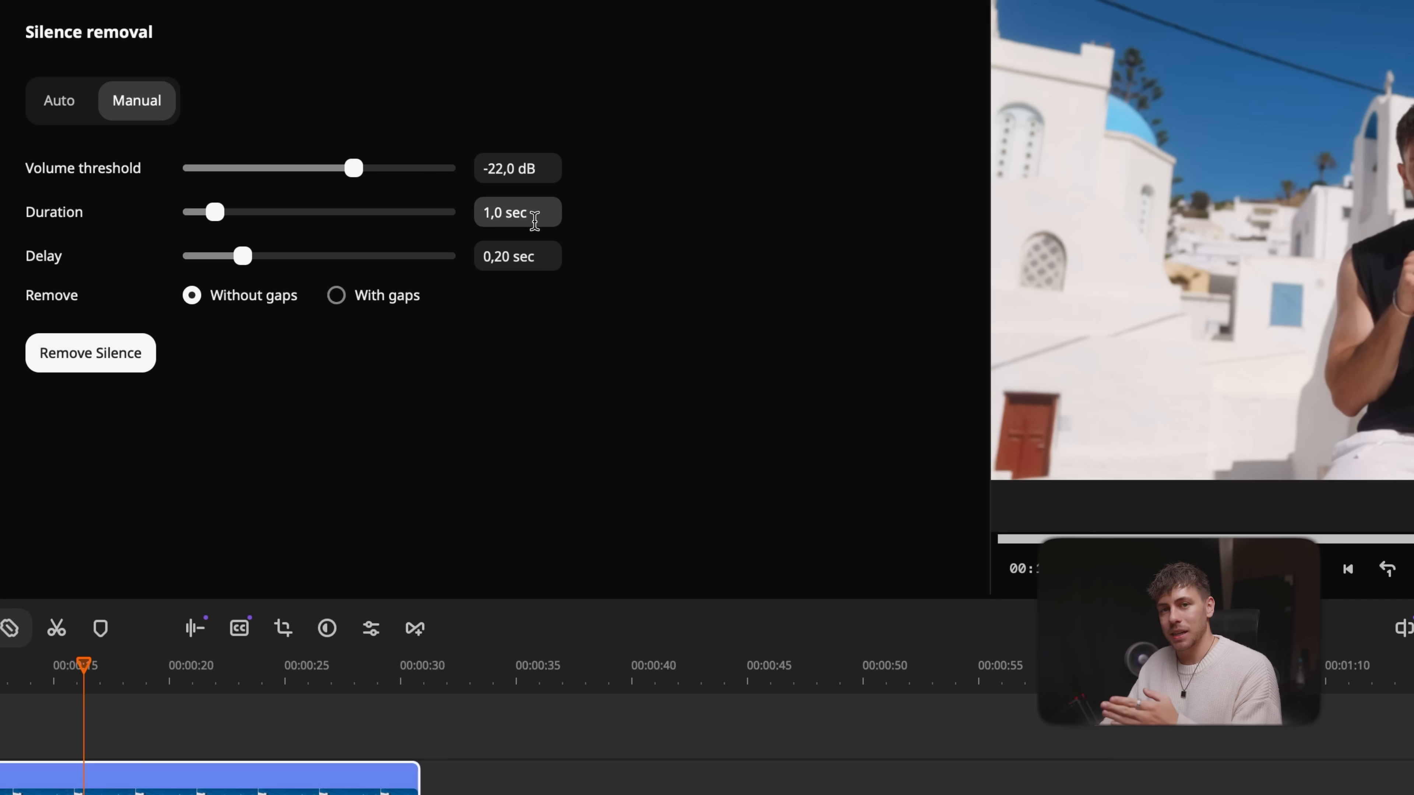
pyautogui.moveTo(331, 234)
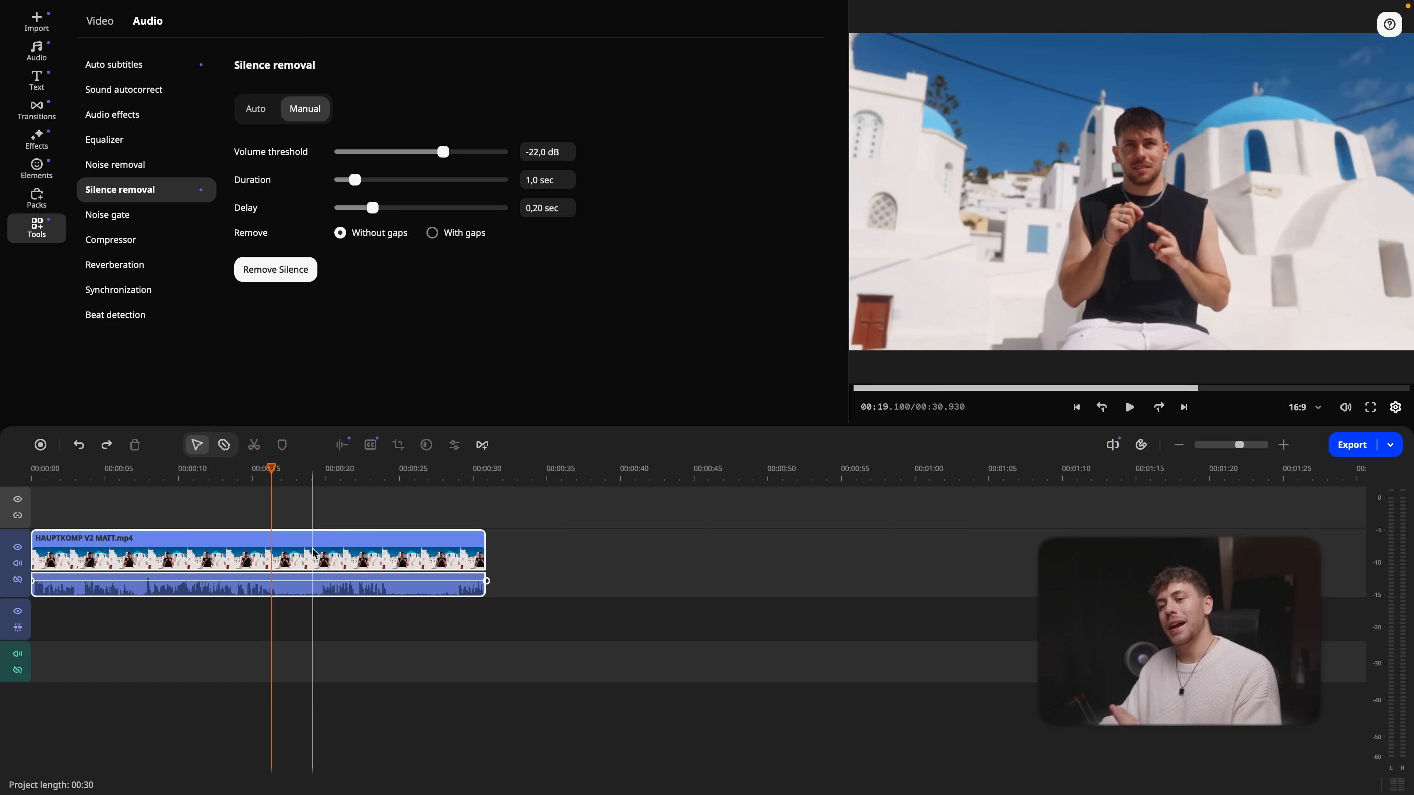
pyautogui.click(255, 109)
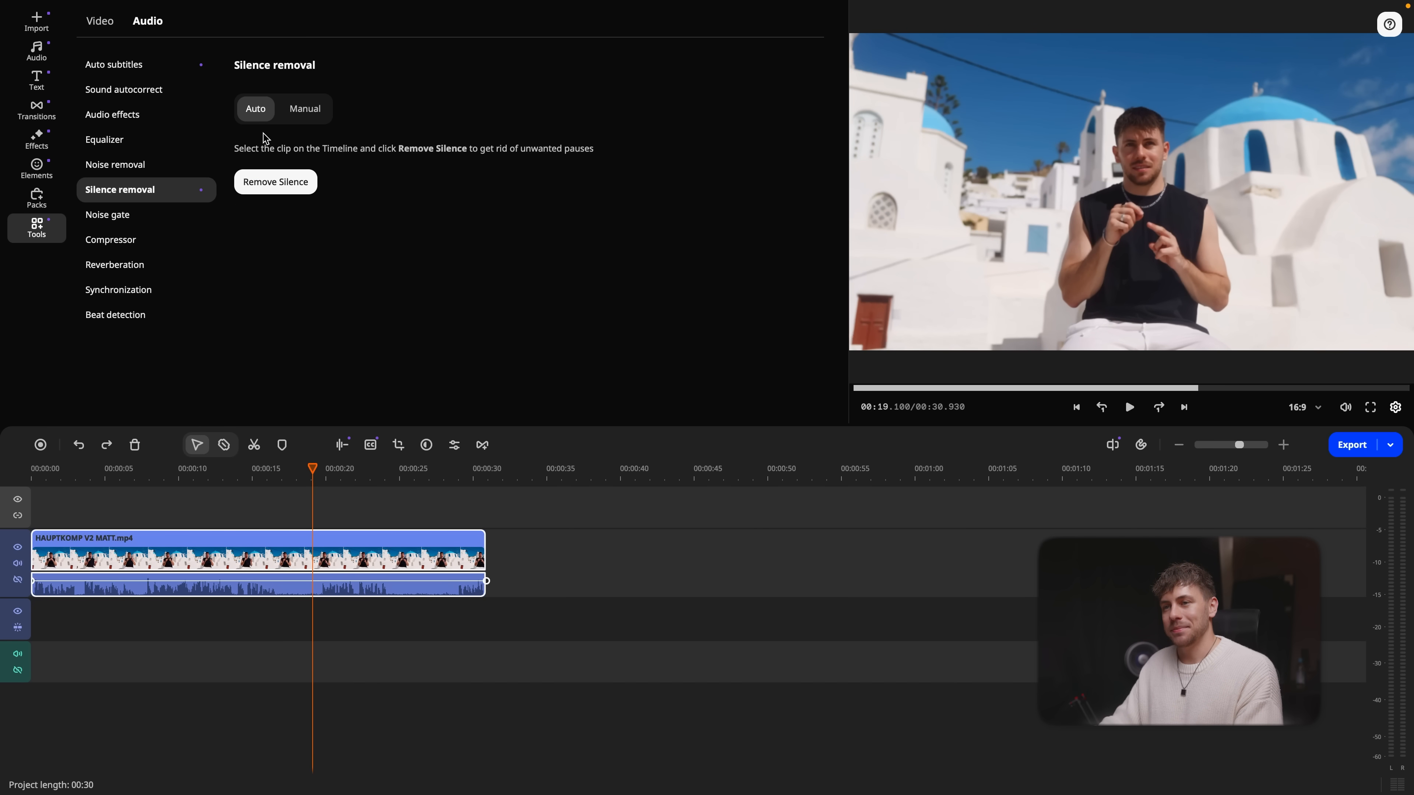
pyautogui.click(275, 182)
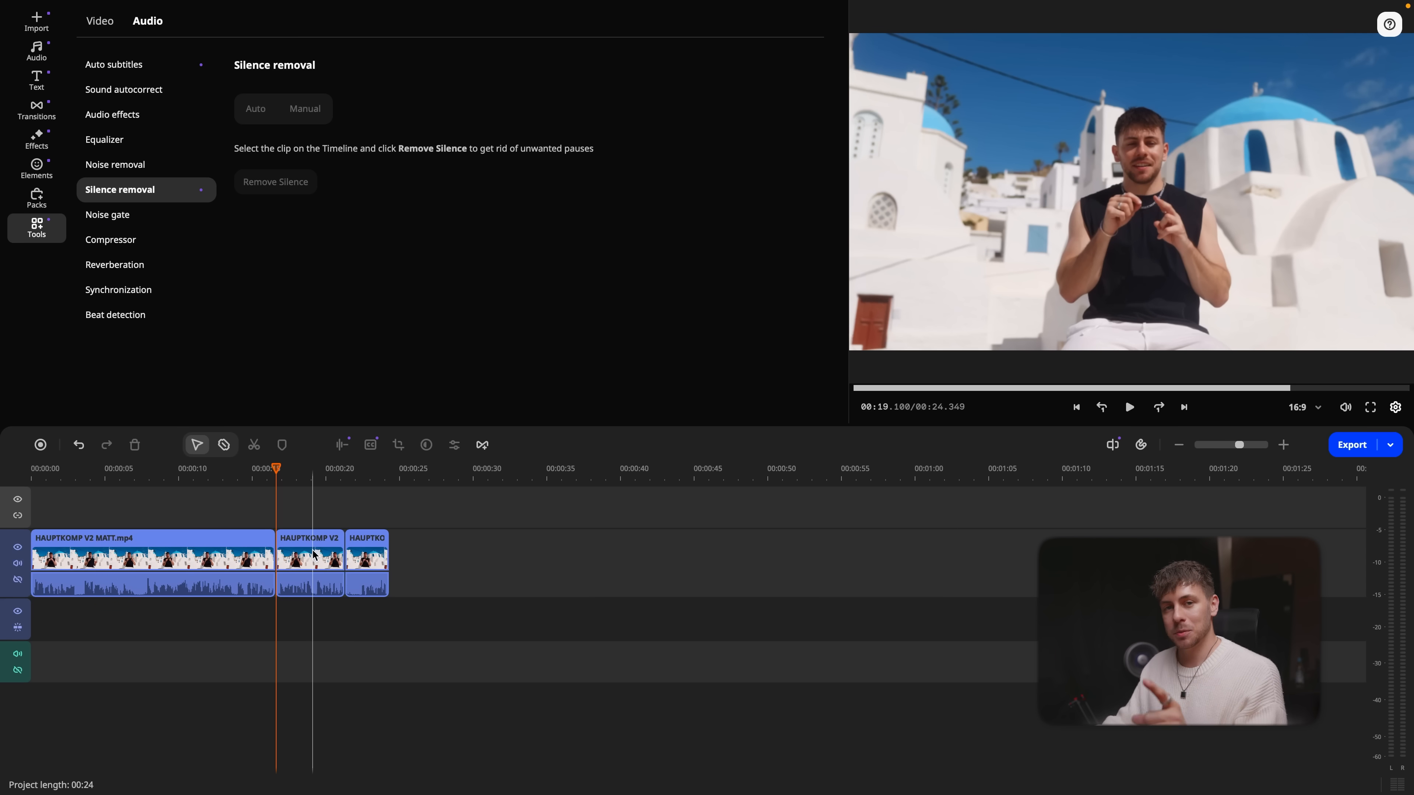
# Apply the Radio audio effect to the middle HAUPTKOMP piece and preview it
pyautogui.click(309, 563)
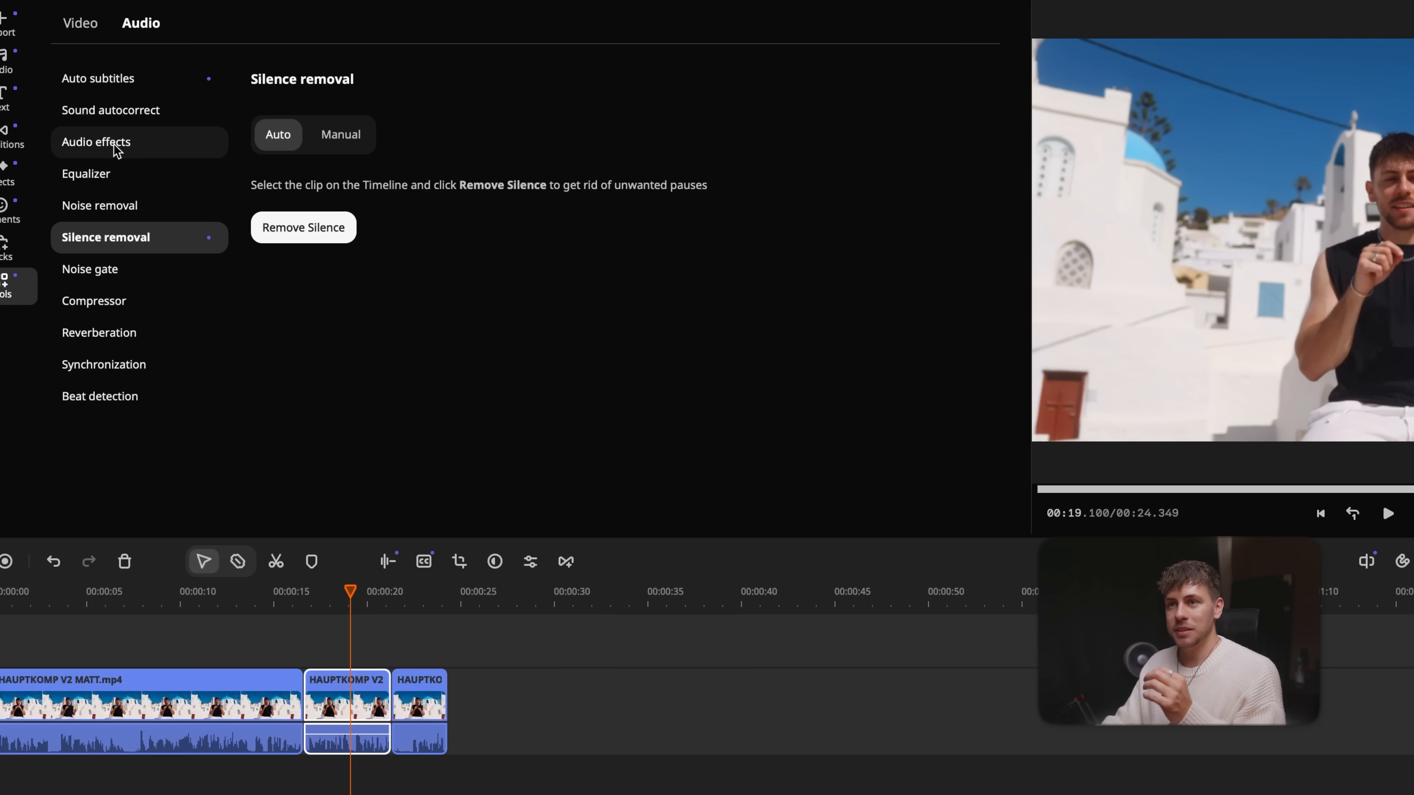
pyautogui.click(97, 142)
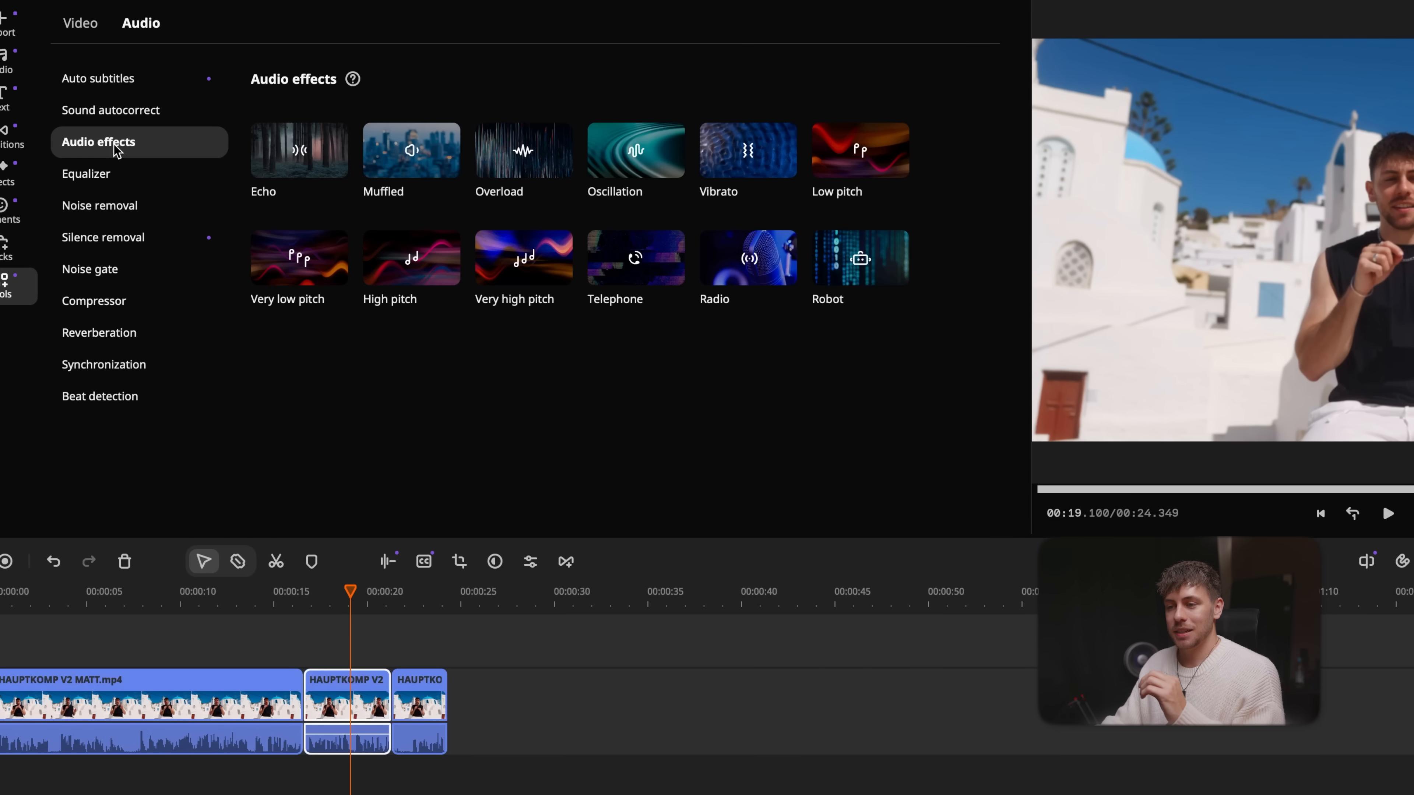
pyautogui.moveTo(503, 227)
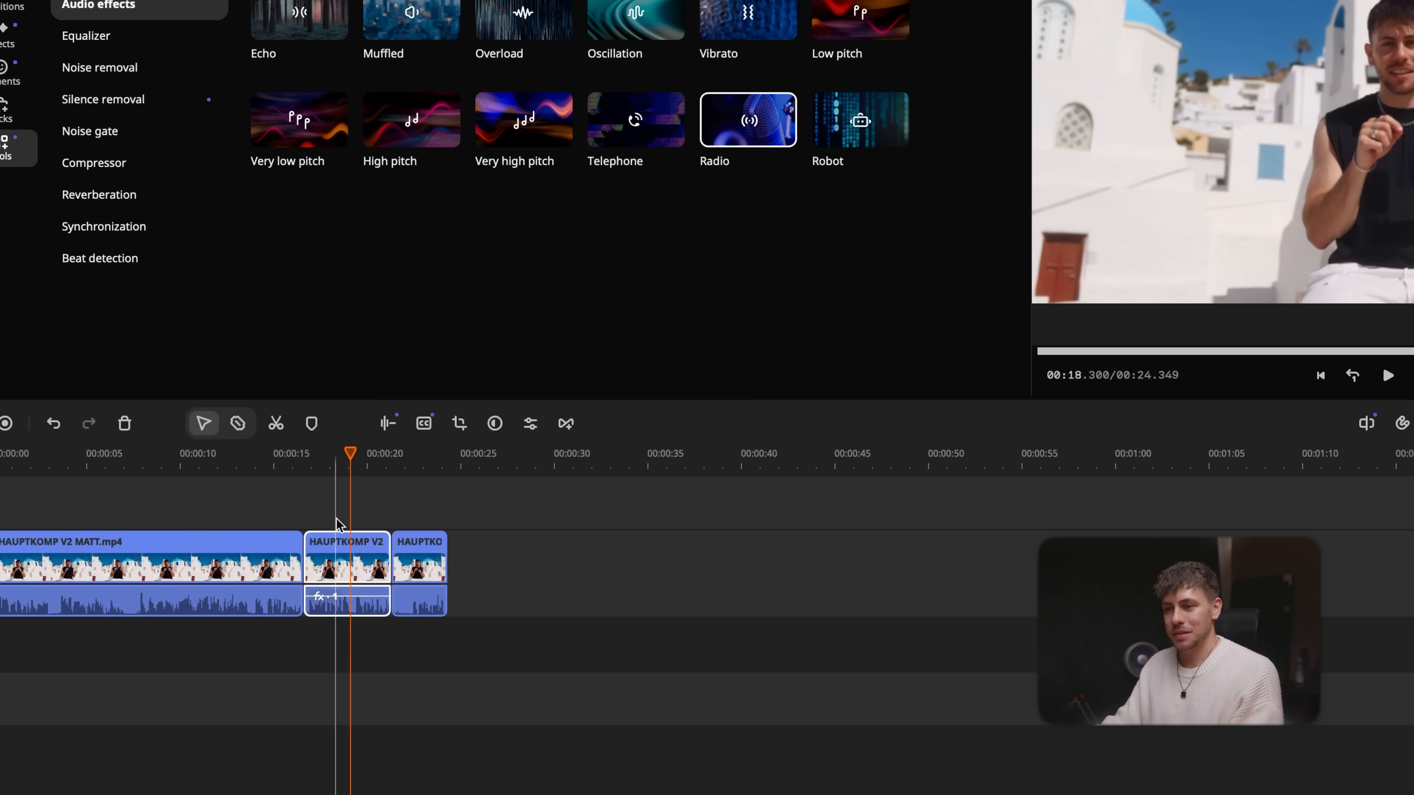
pyautogui.click(1389, 376)
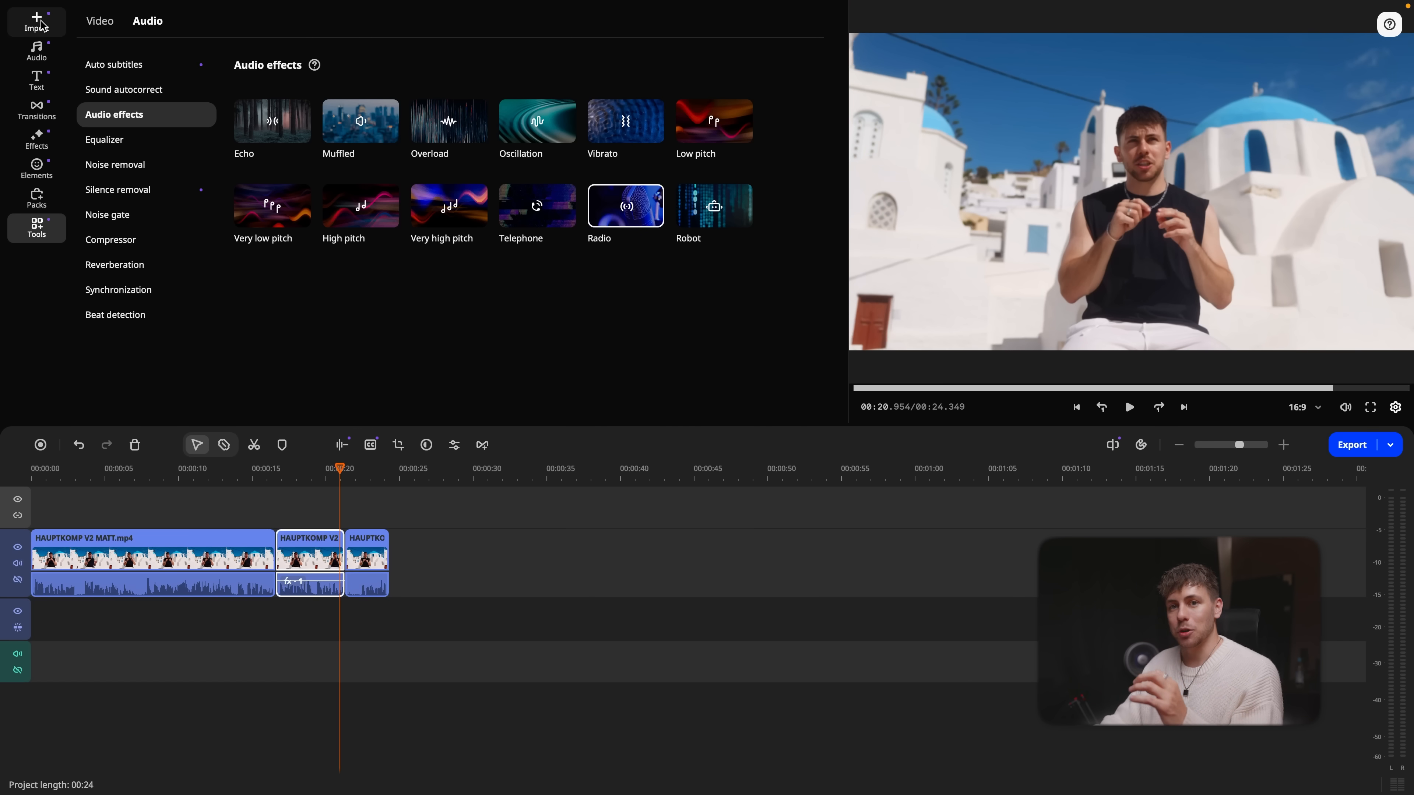
# Sort the project files by Name (A-Z) before placing DRONE 1–5 on the timeline
pyautogui.click(36, 22)
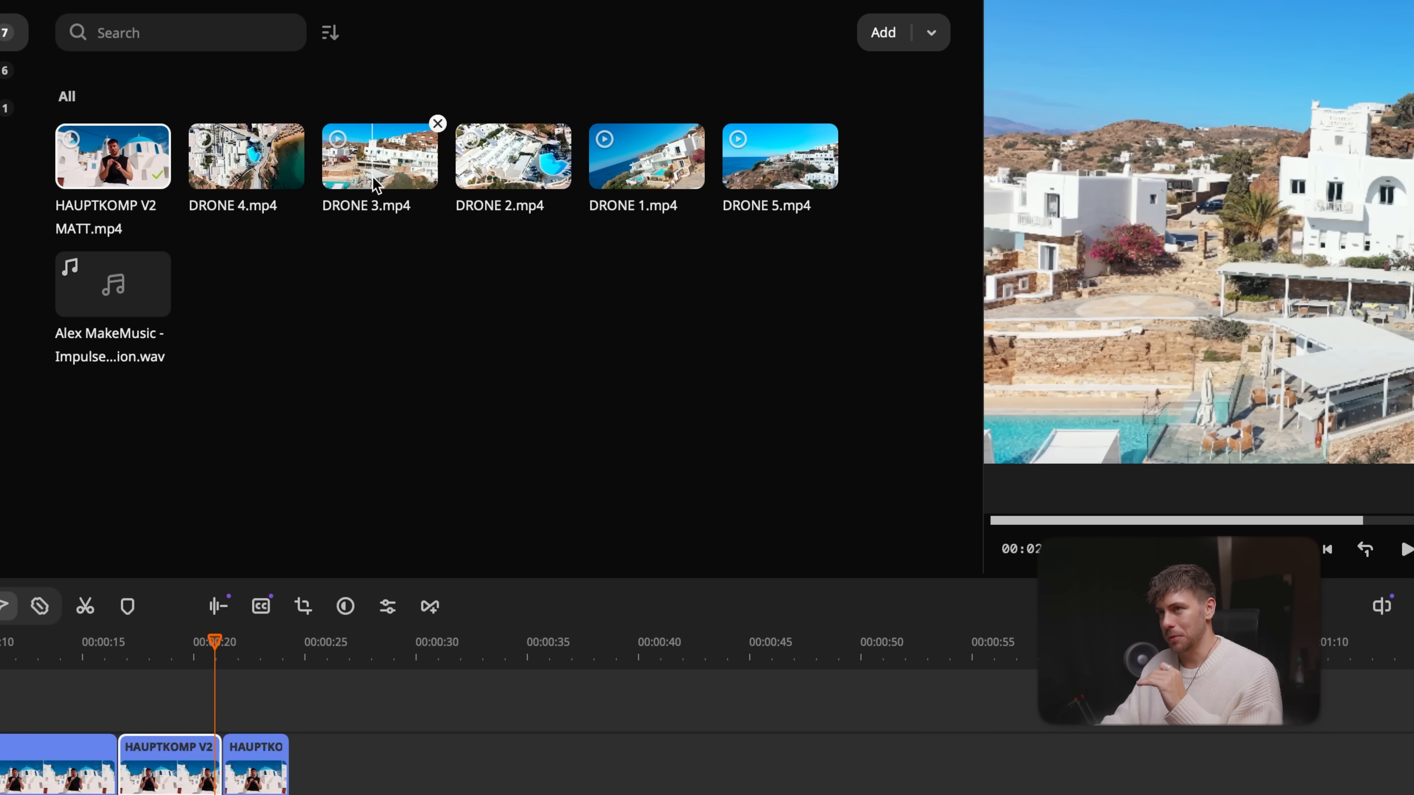
pyautogui.click(330, 34)
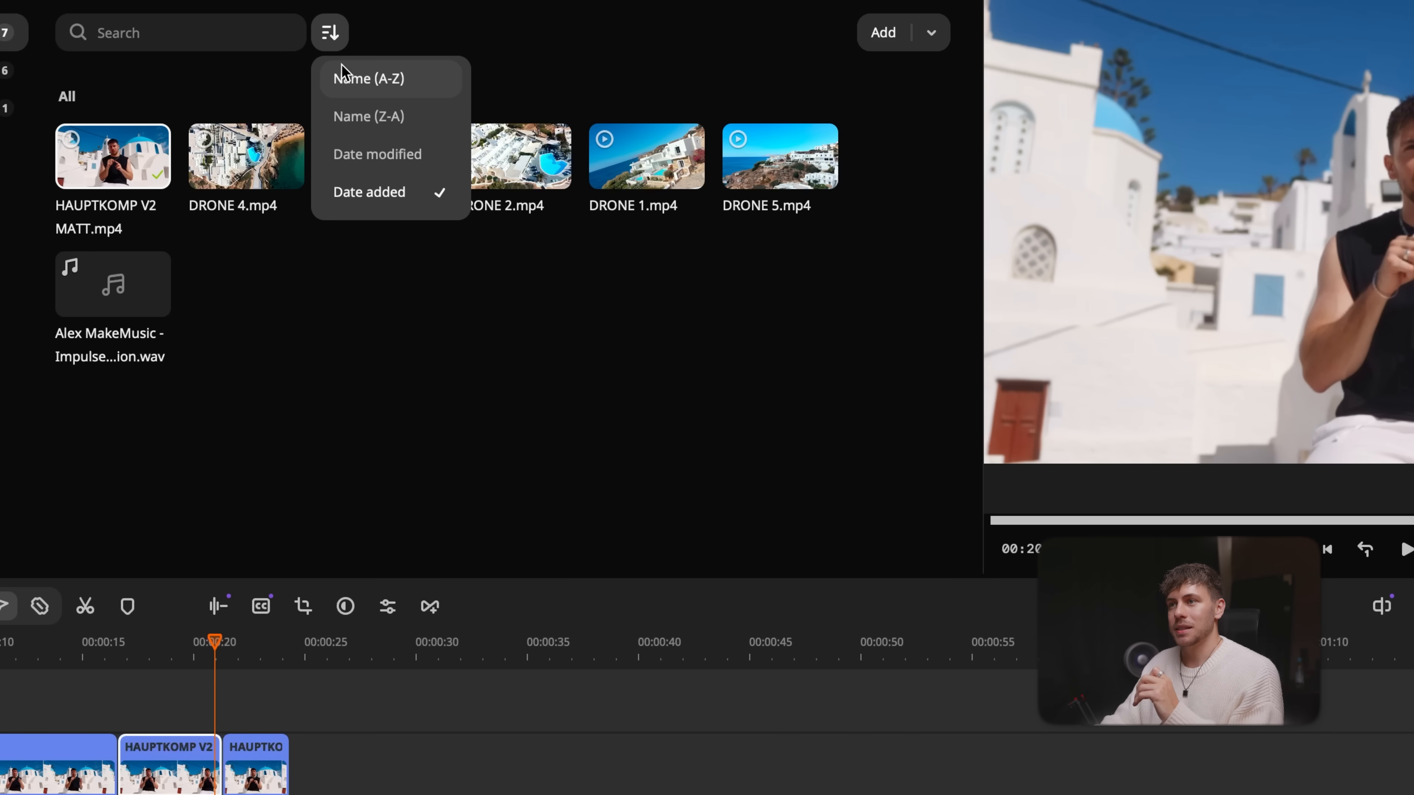
pyautogui.click(370, 78)
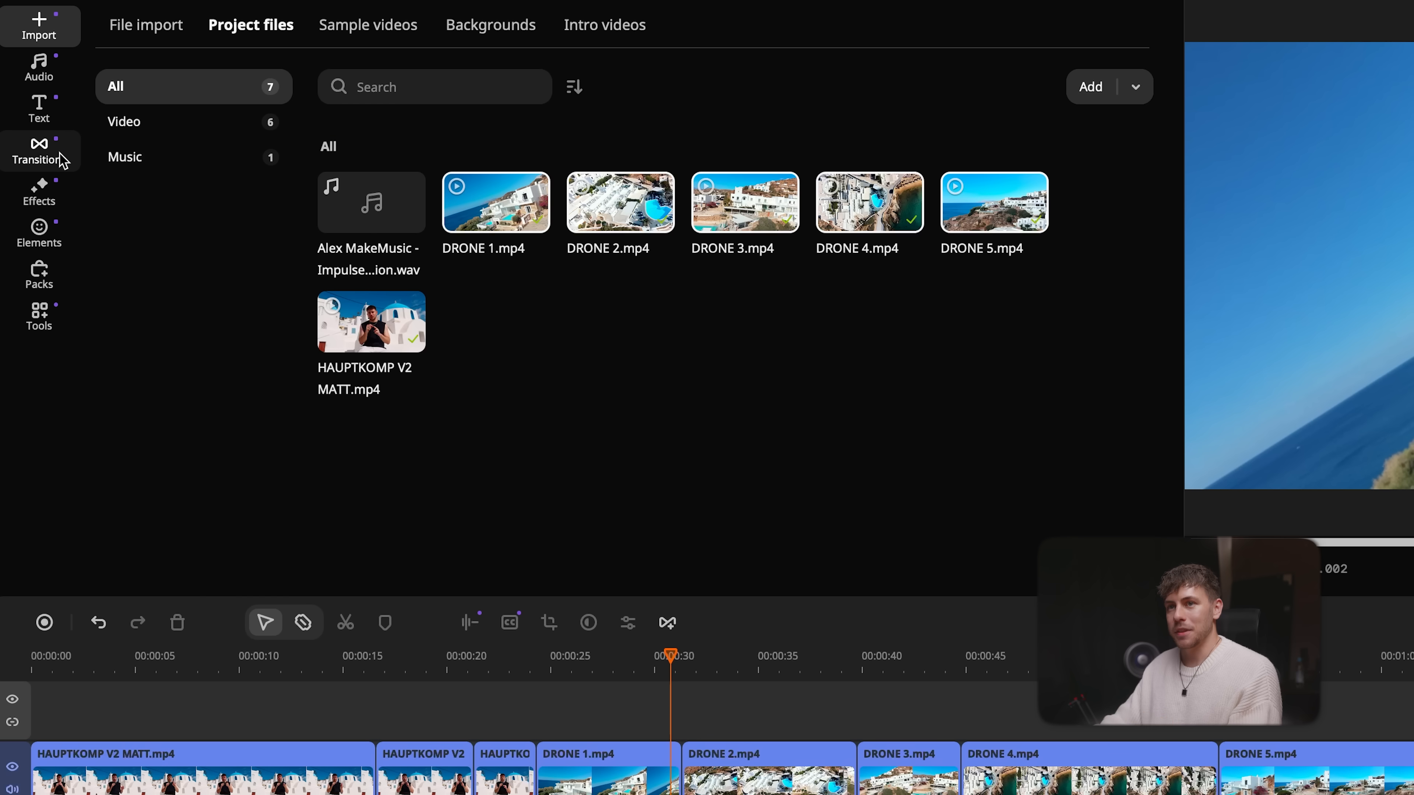
# Show the transitions library and move the playhead near the cut at 23 seconds
pyautogui.click(38, 146)
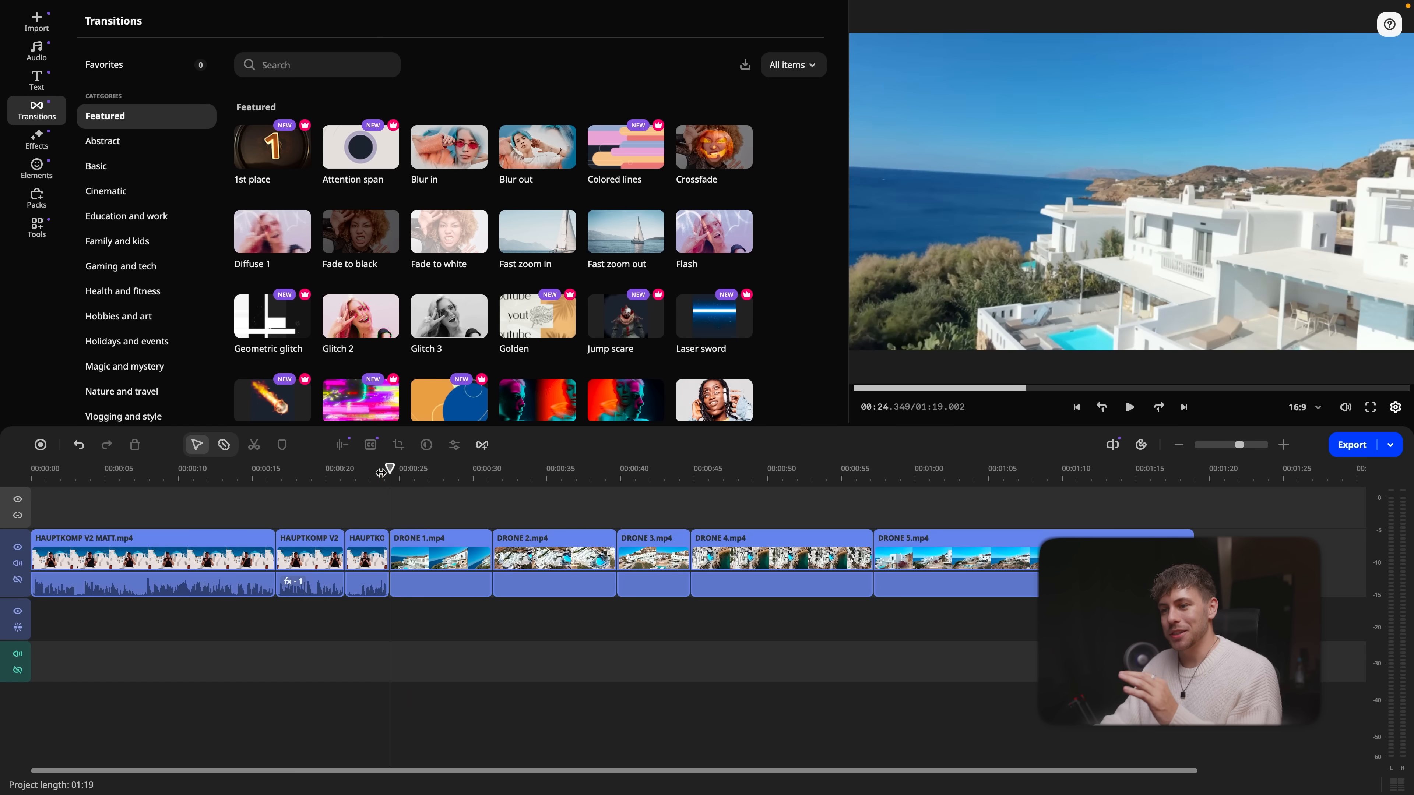
pyautogui.click(371, 563)
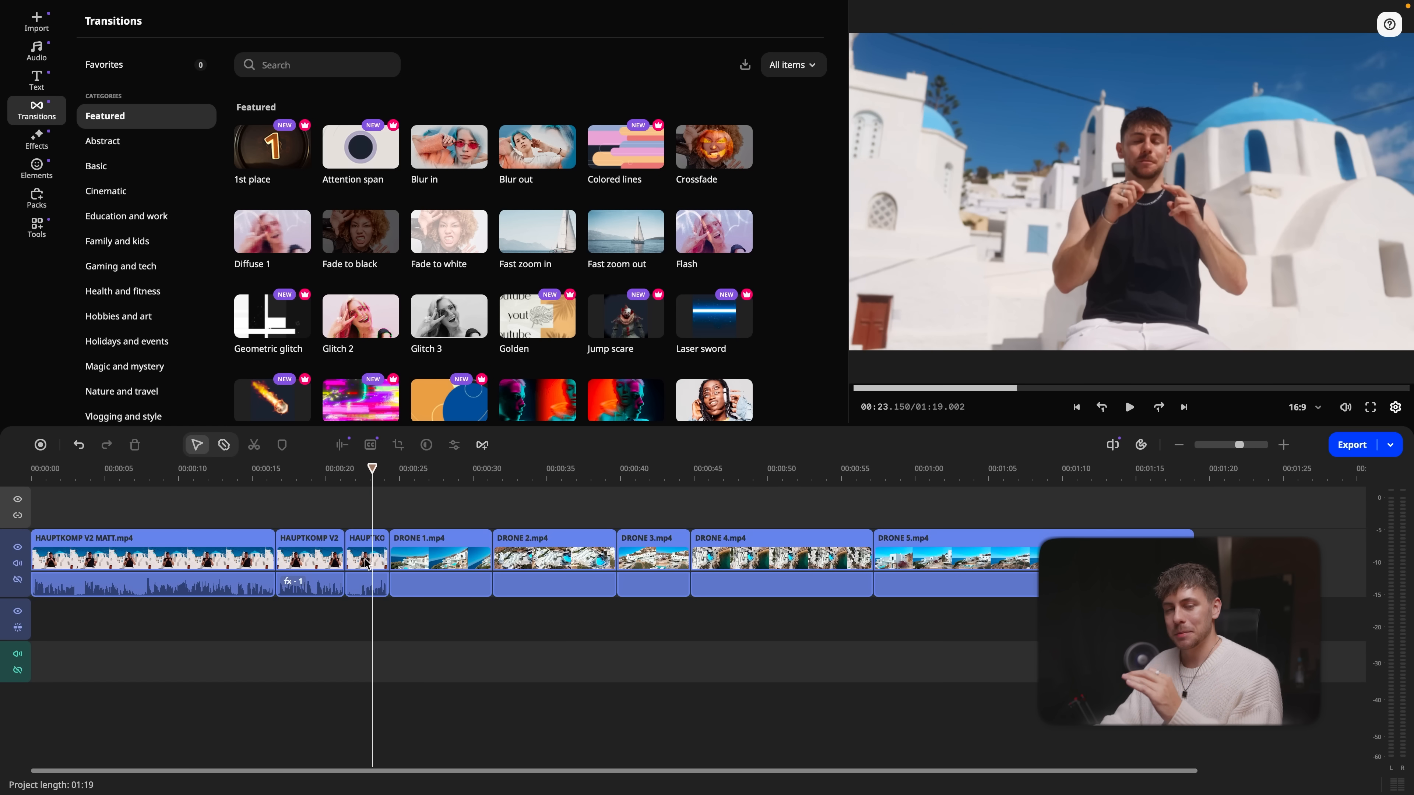
pyautogui.moveTo(379, 556)
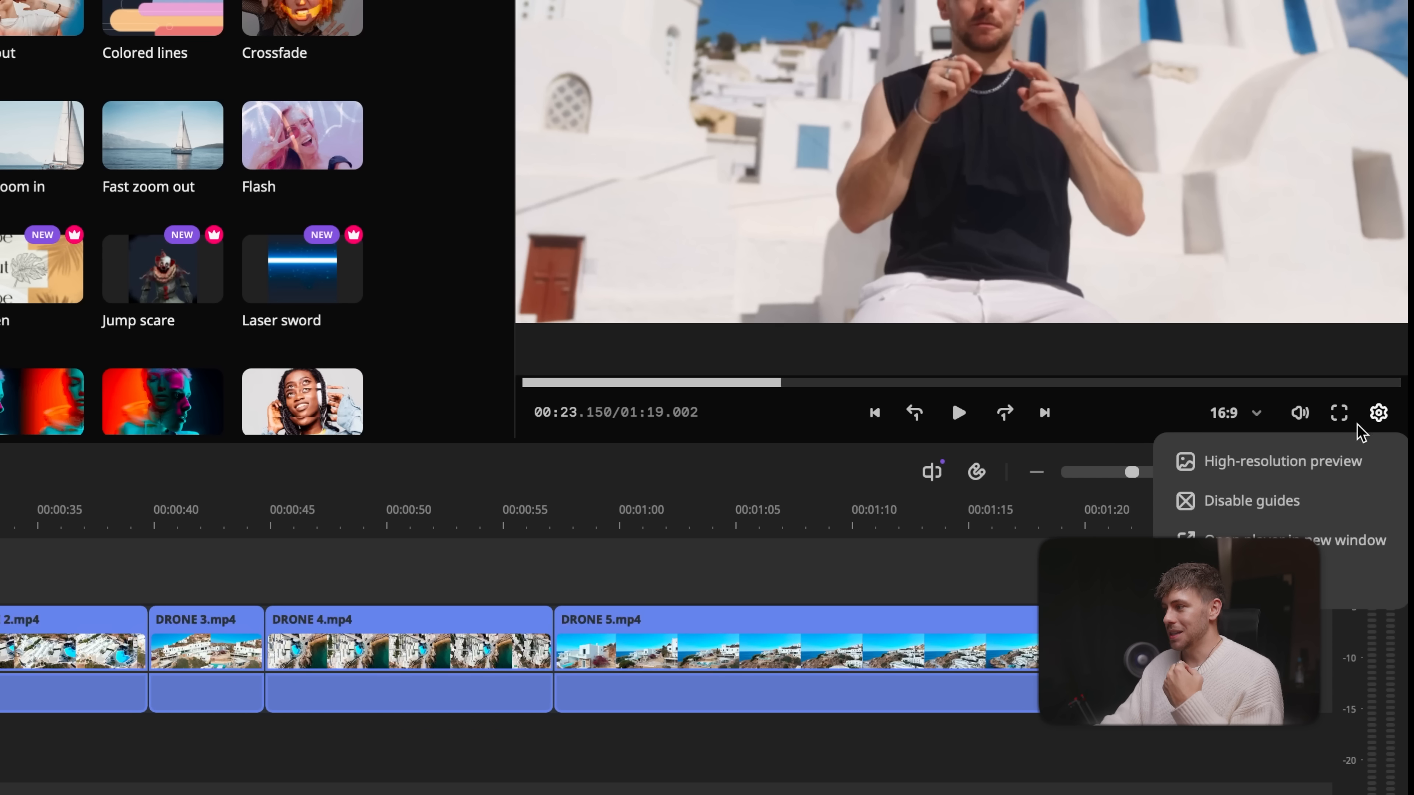
pyautogui.click(1377, 414)
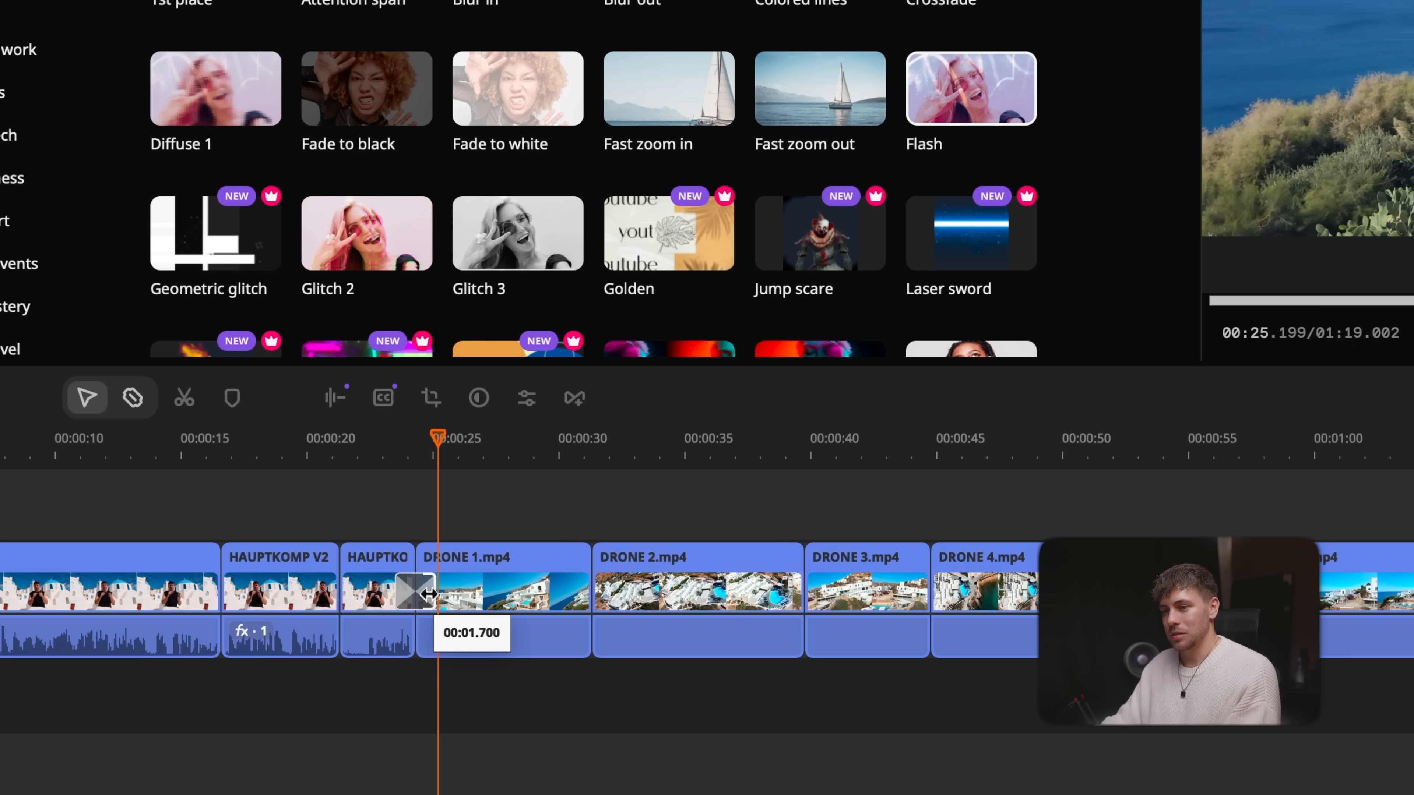
# Shorten the Flash transition before DRONE 1 to 0.5 seconds
pyautogui.moveTo(438, 437); pyautogui.dragTo(429, 438)
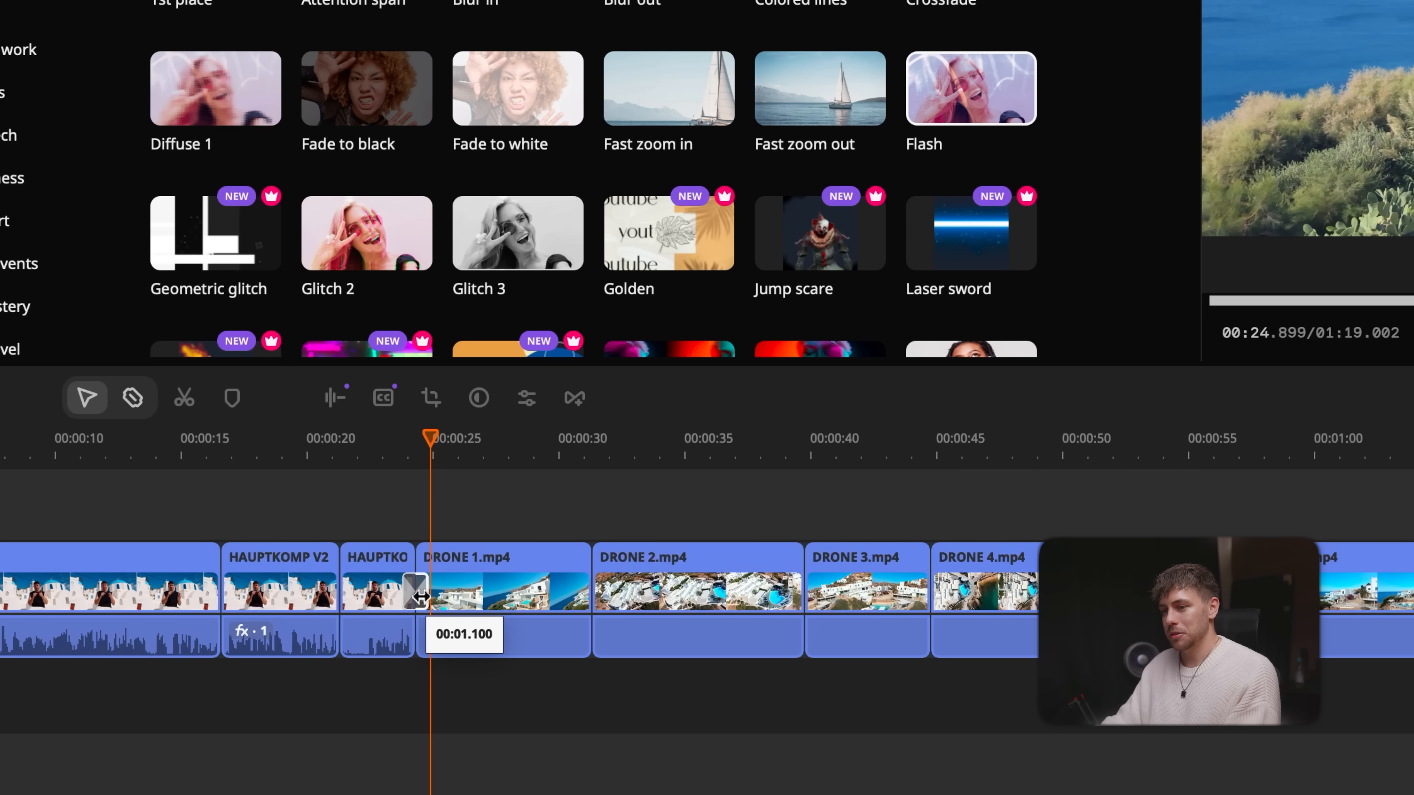
pyautogui.moveTo(431, 439); pyautogui.dragTo(368, 439)
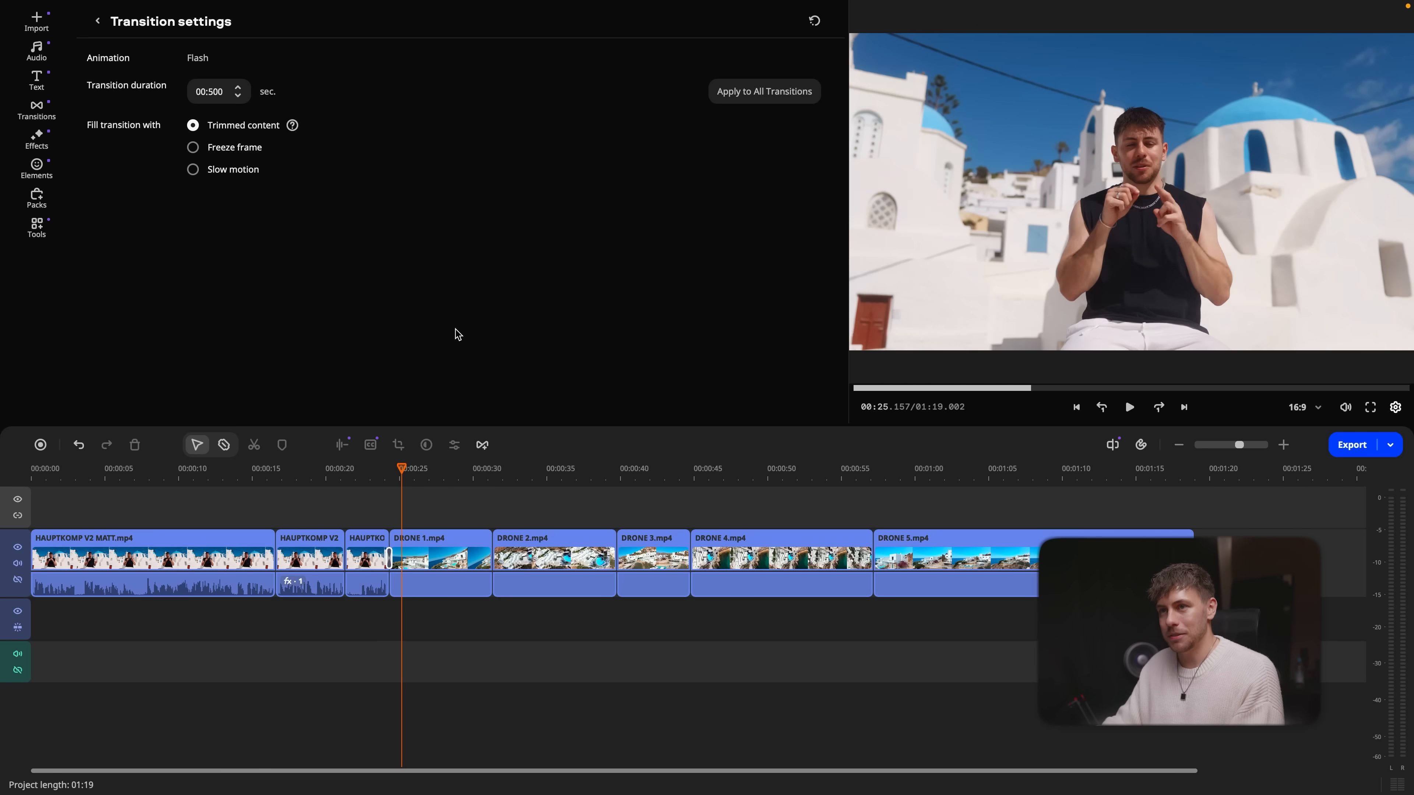
pyautogui.click(1129, 407)
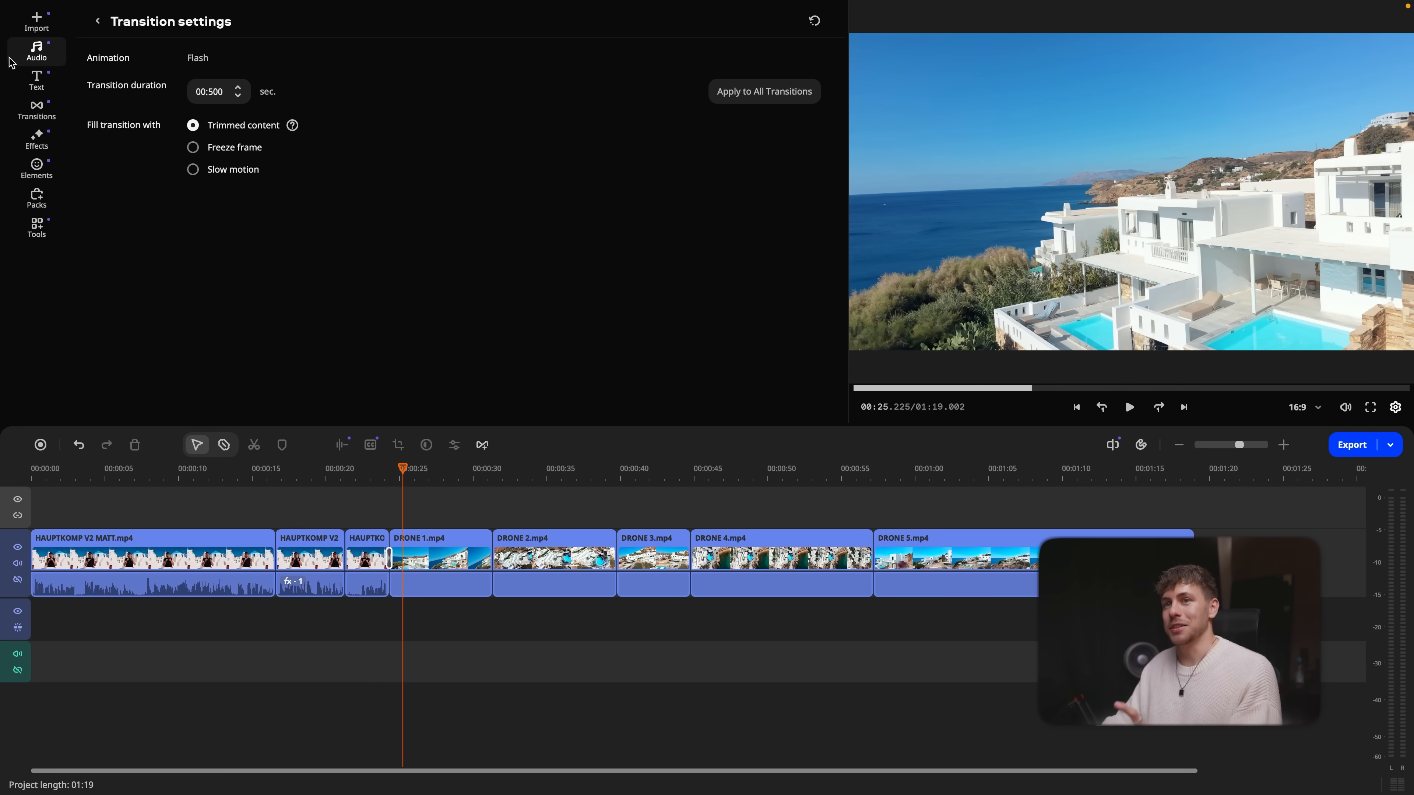
pyautogui.click(37, 106)
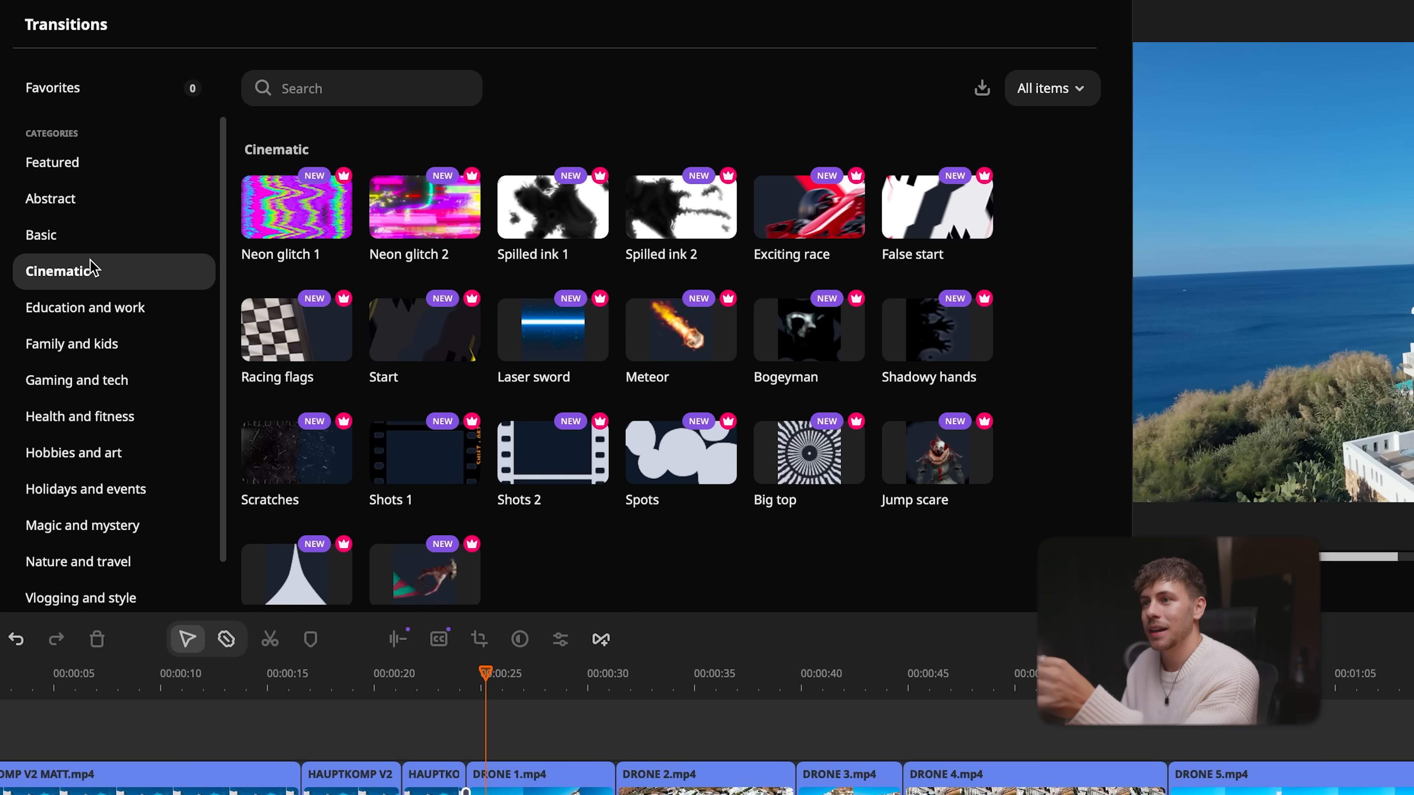
pyautogui.moveTo(551, 213)
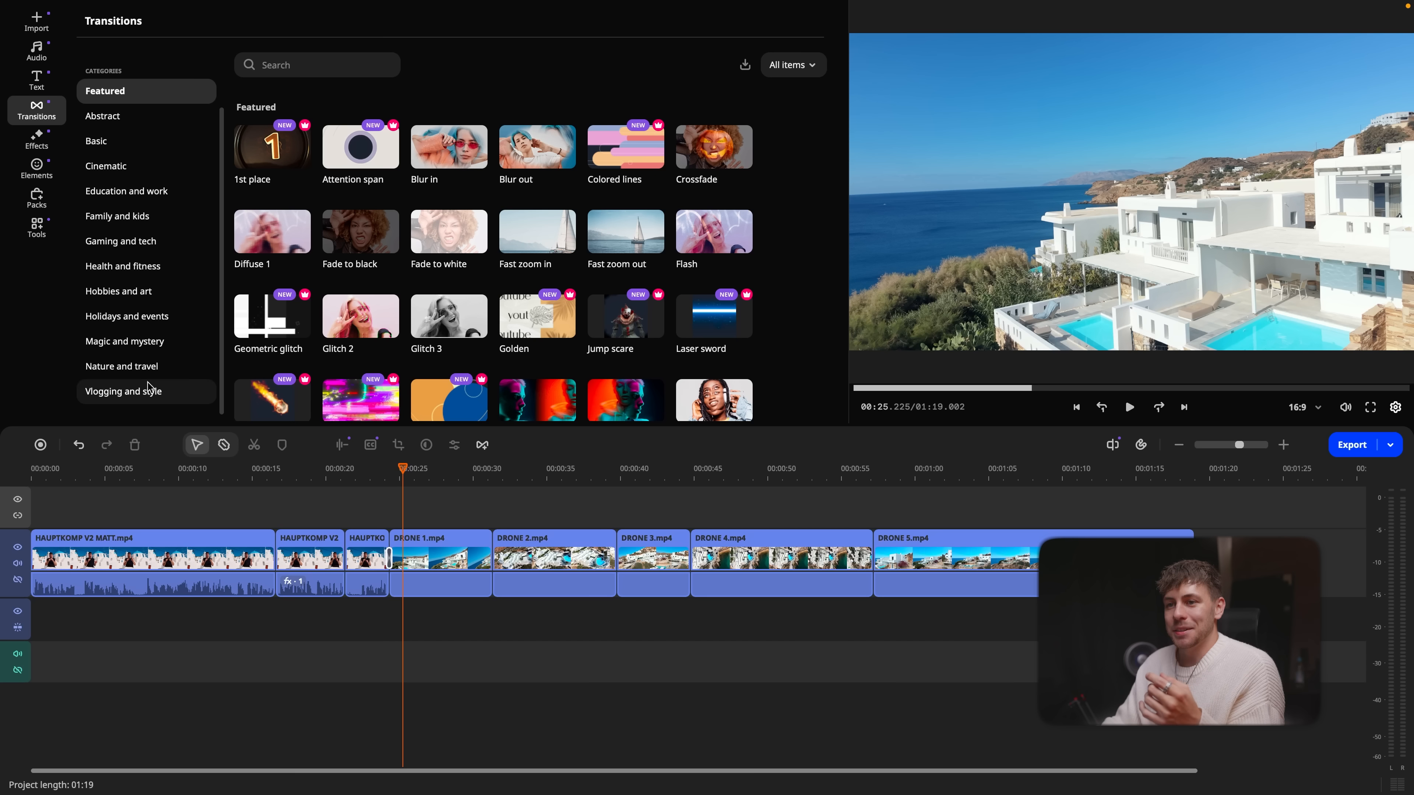
# Add the Circle ↑ - fast transition between DRONE 1 and DRONE 2 and preview it
pyautogui.click(125, 392)
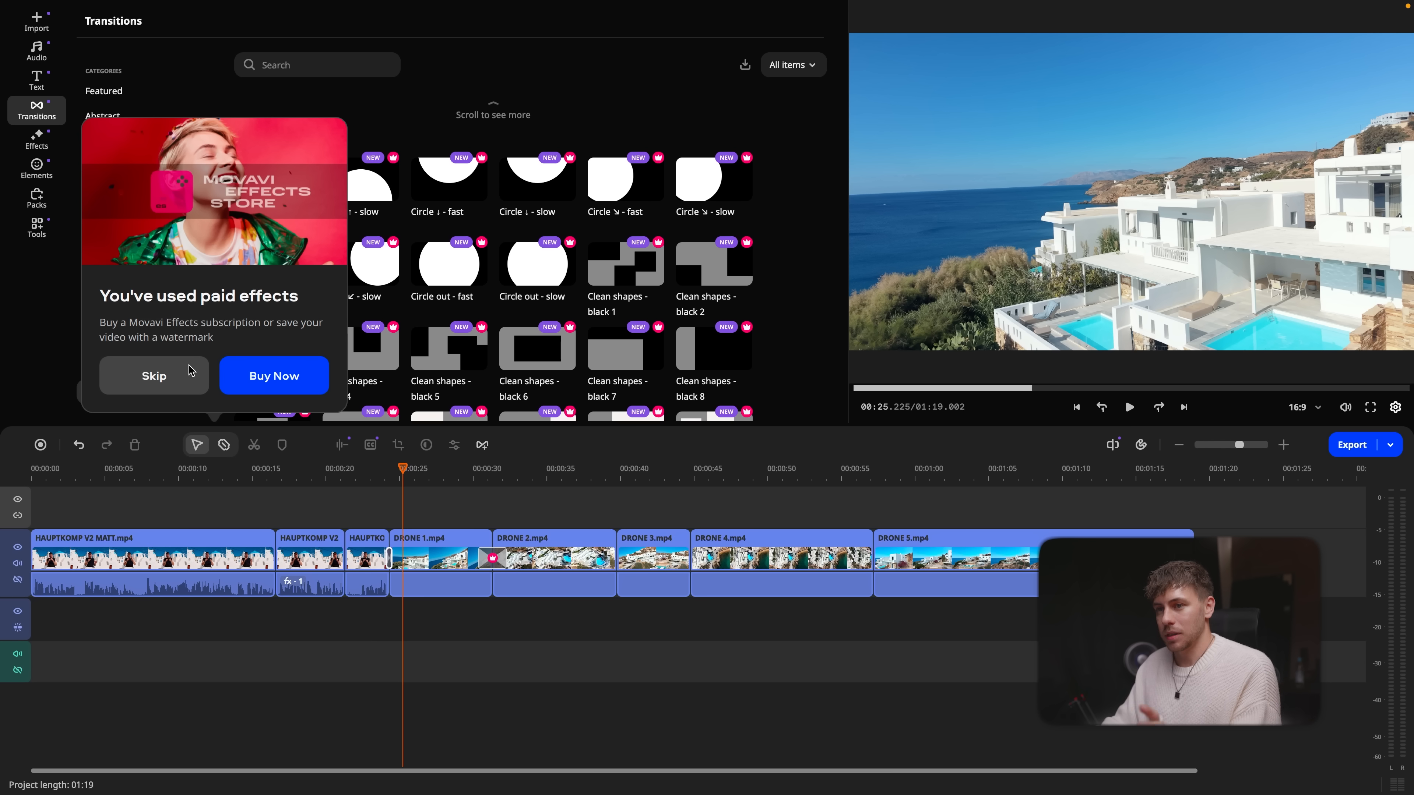
pyautogui.click(154, 375)
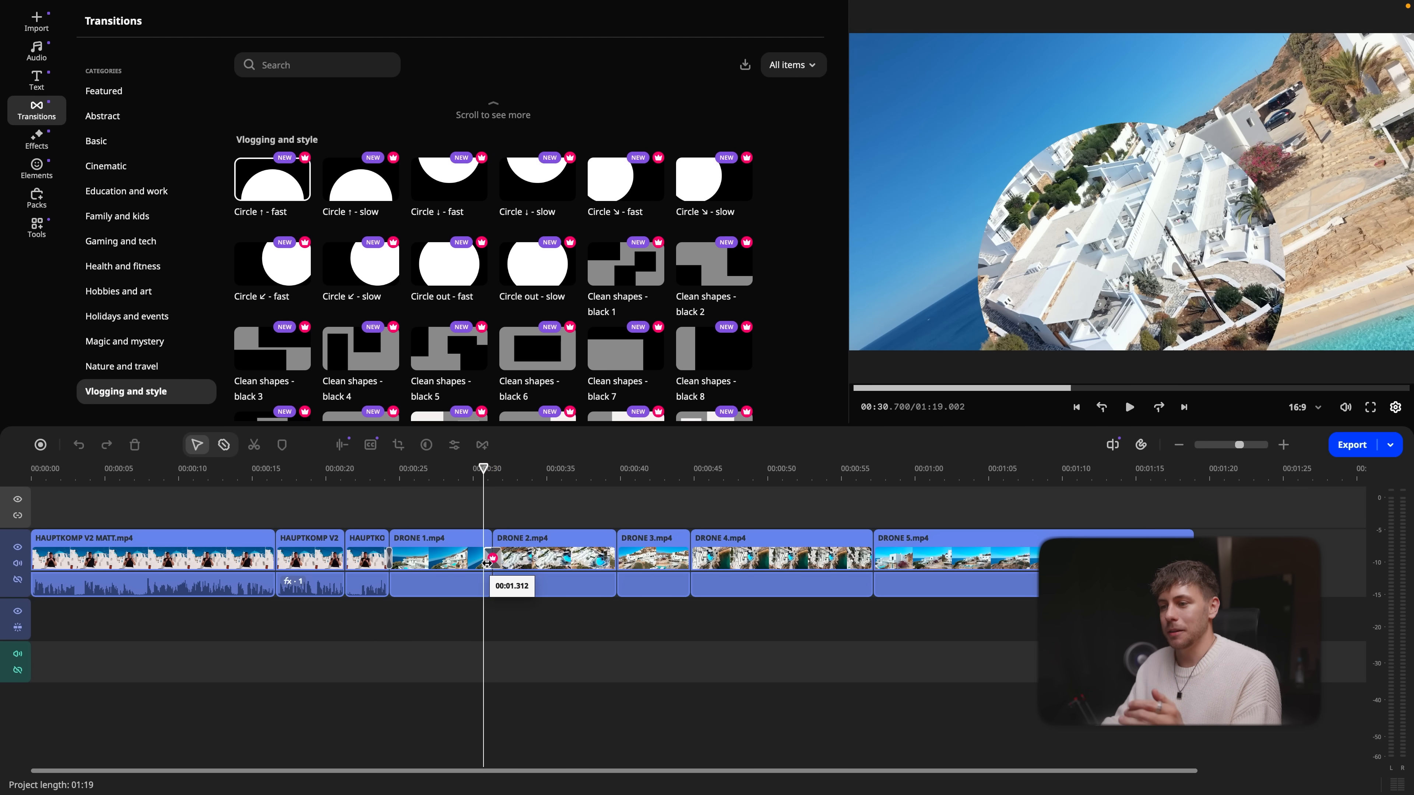
pyautogui.click(1130, 408)
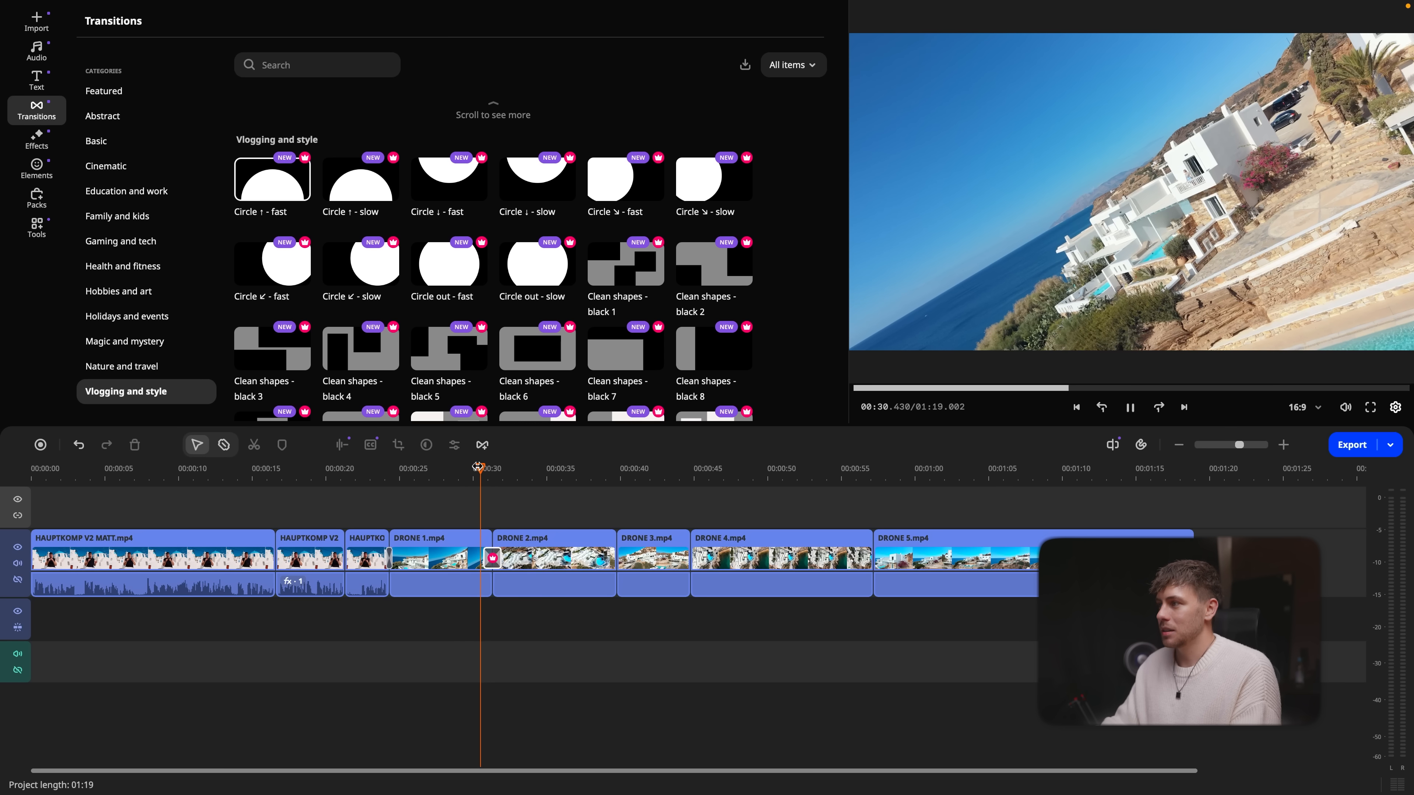
pyautogui.click(1129, 407)
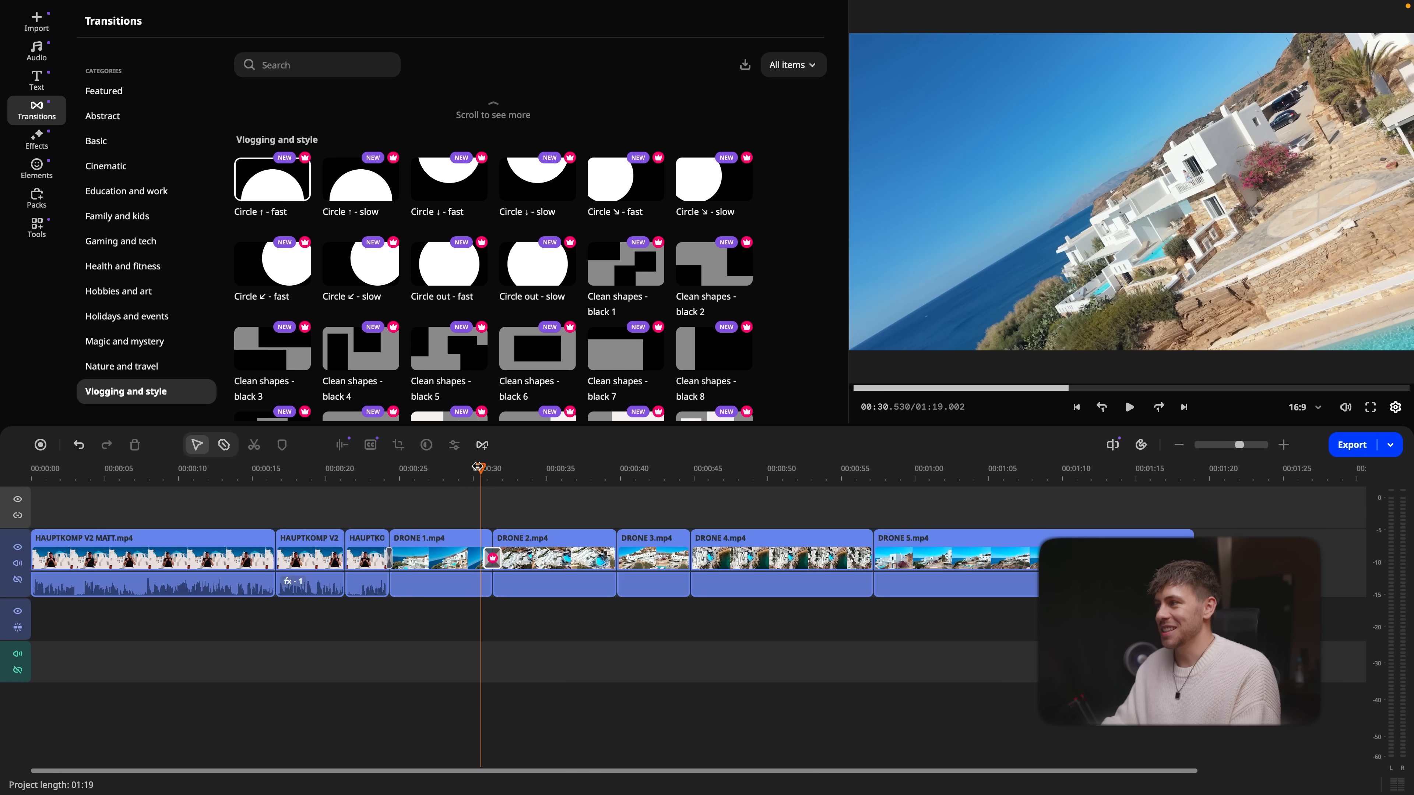
pyautogui.click(1129, 408)
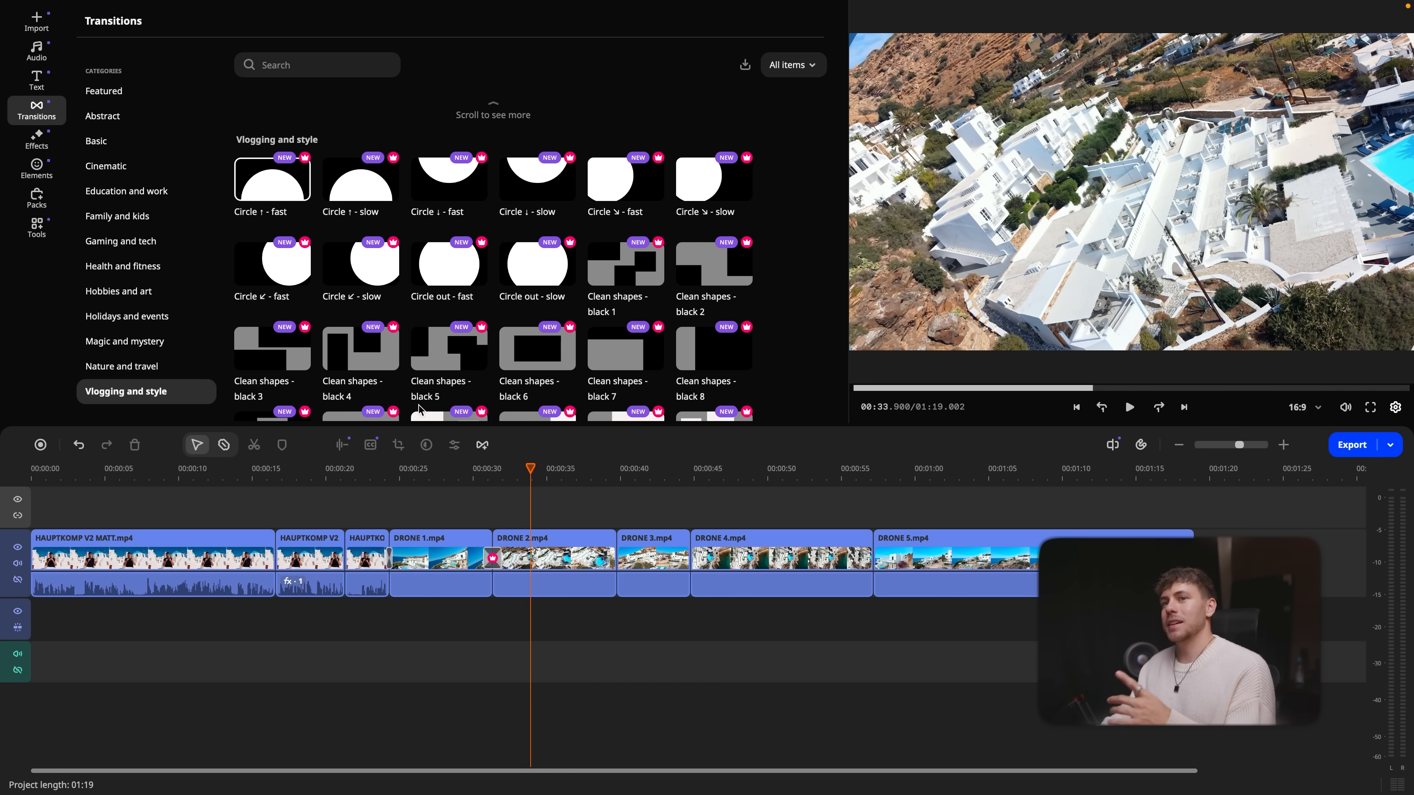
pyautogui.click(37, 22)
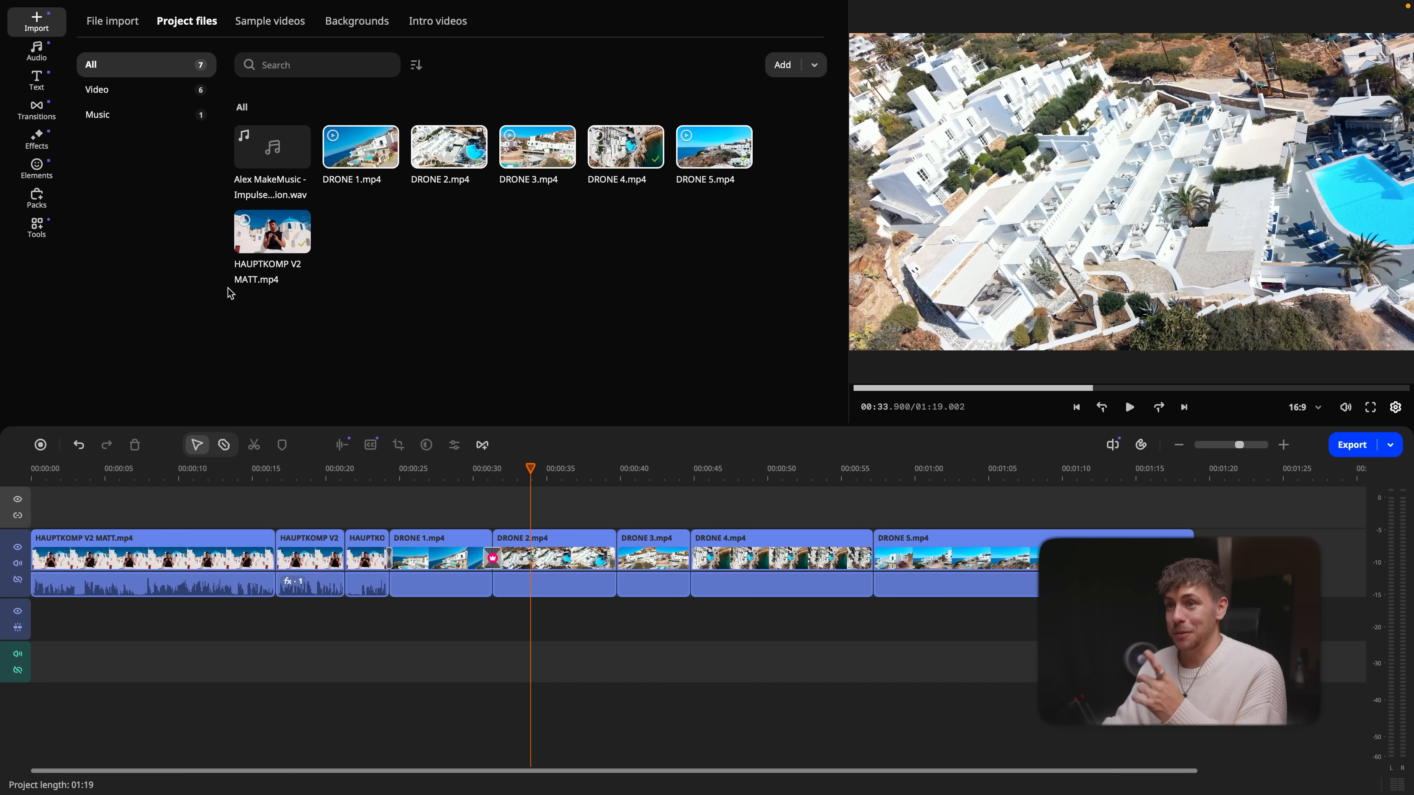
# Place the Alex MakeMusic .wav on the audio track and move the playhead to about 57 seconds
pyautogui.click(272, 152)
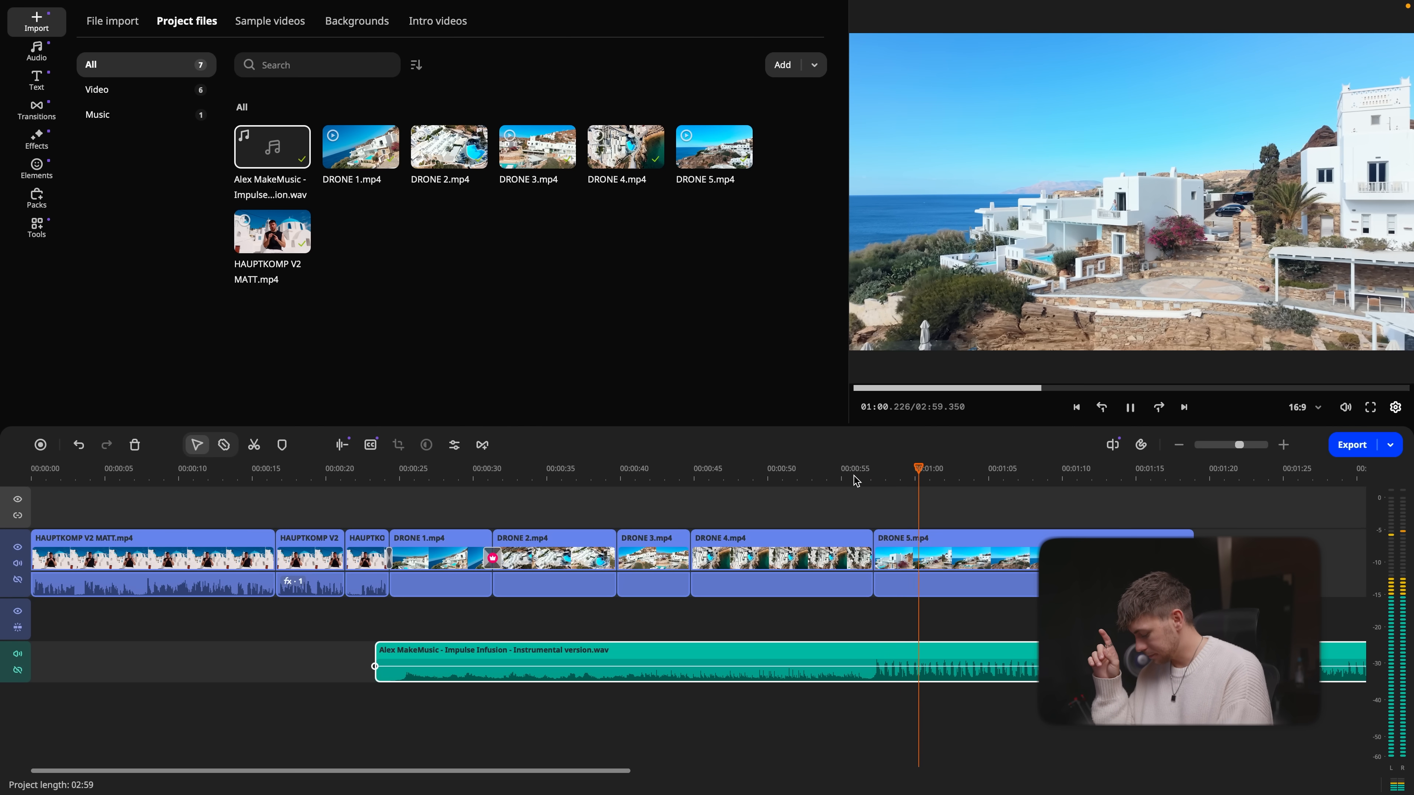
pyautogui.click(1129, 407)
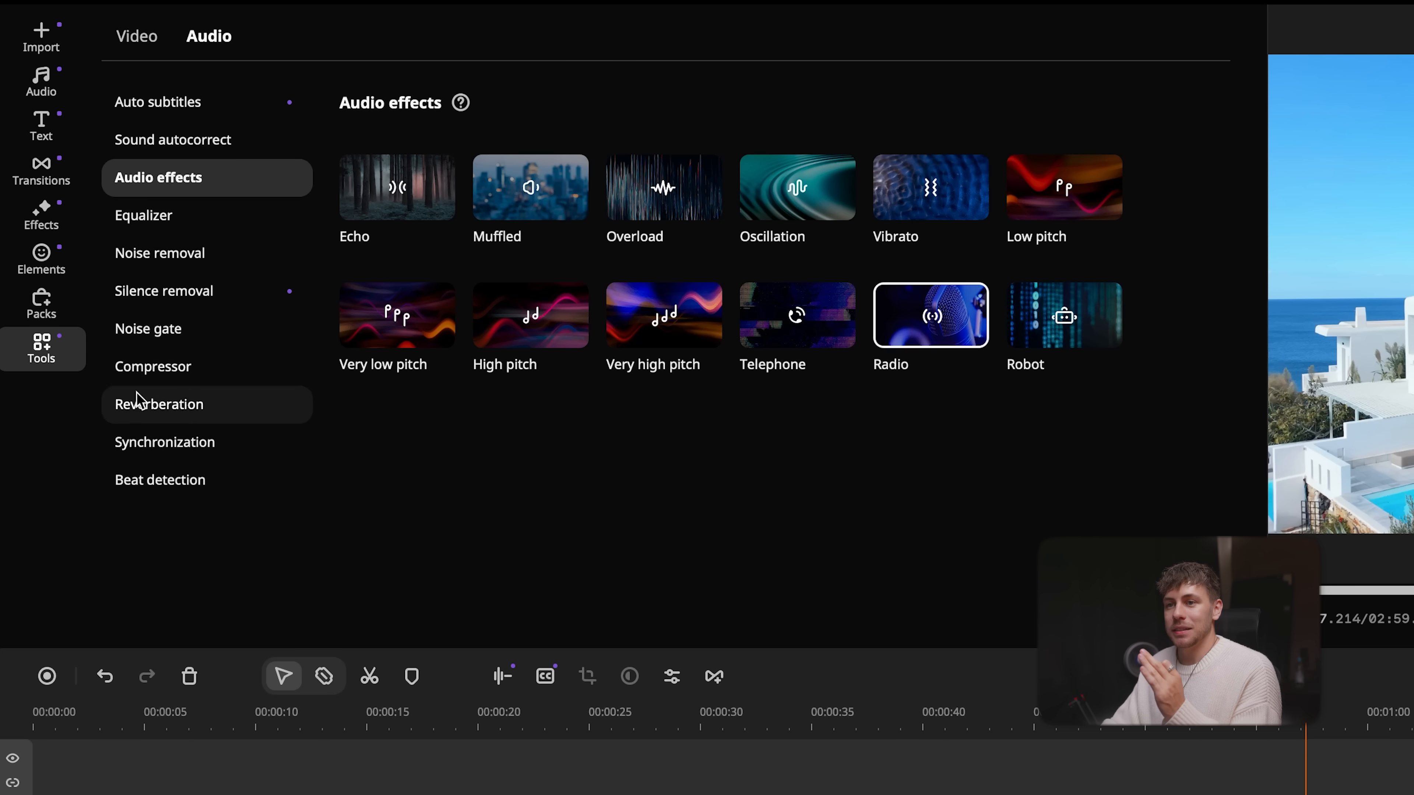
# Detect audio beats in the music track and play it against the markers from about 57 seconds
pyautogui.click(161, 479)
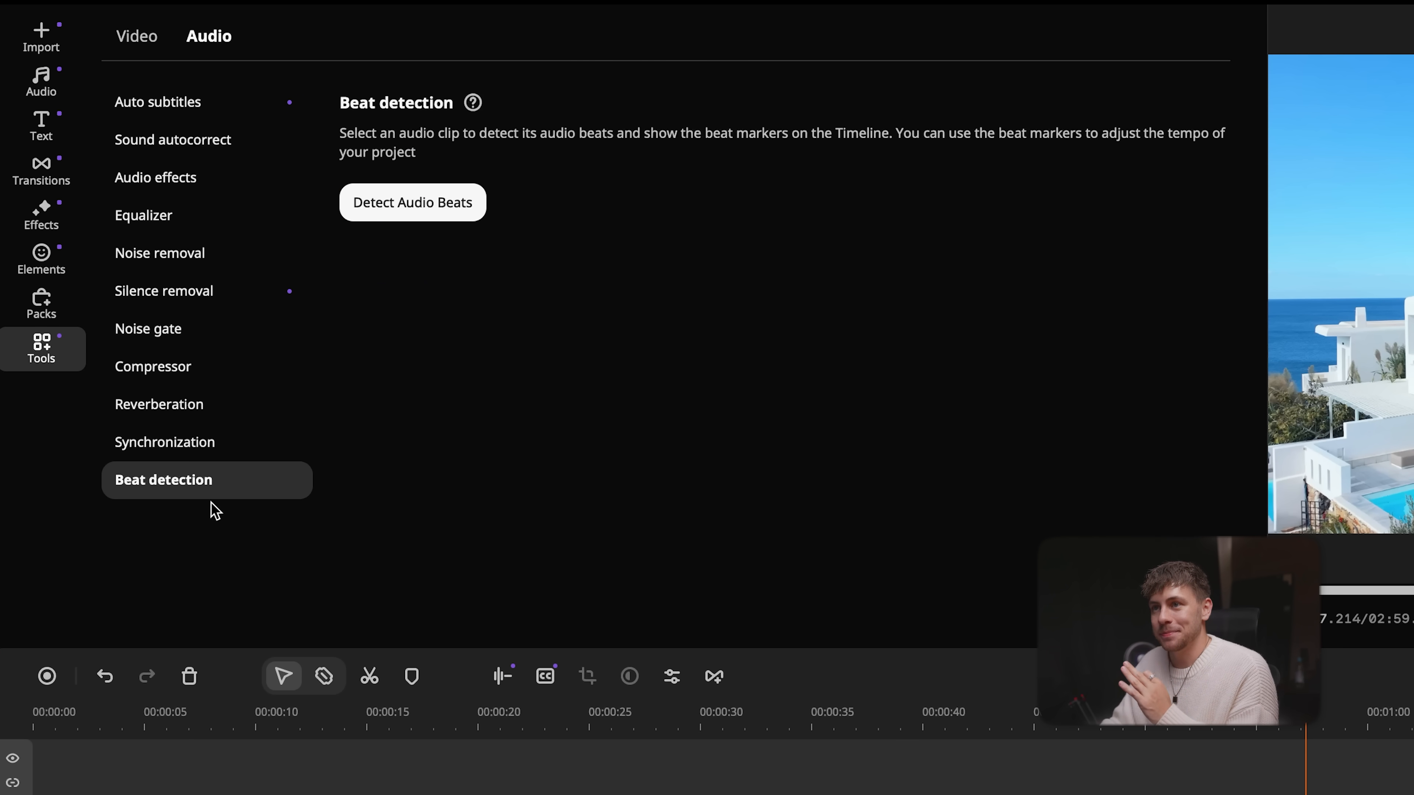
pyautogui.click(413, 202)
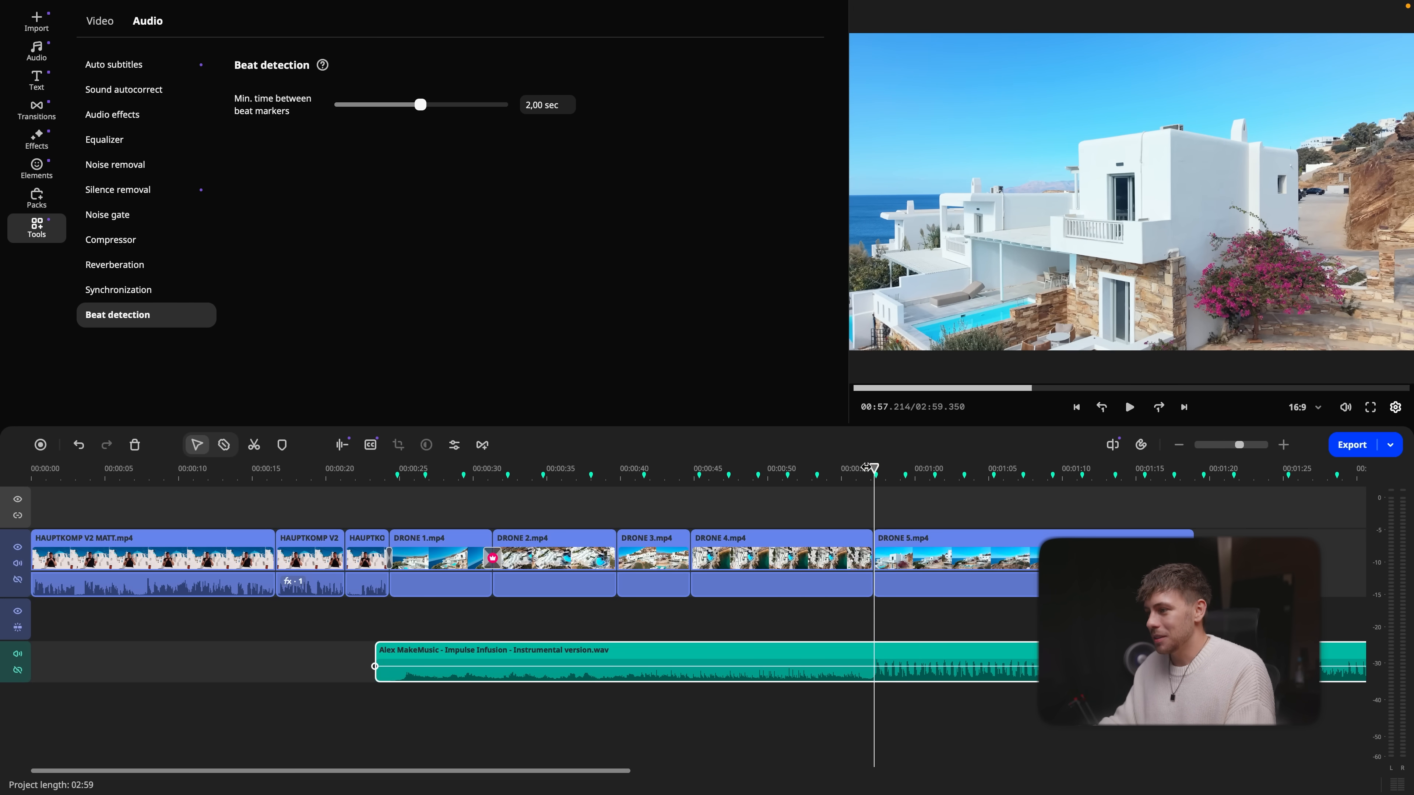
pyautogui.click(838, 470)
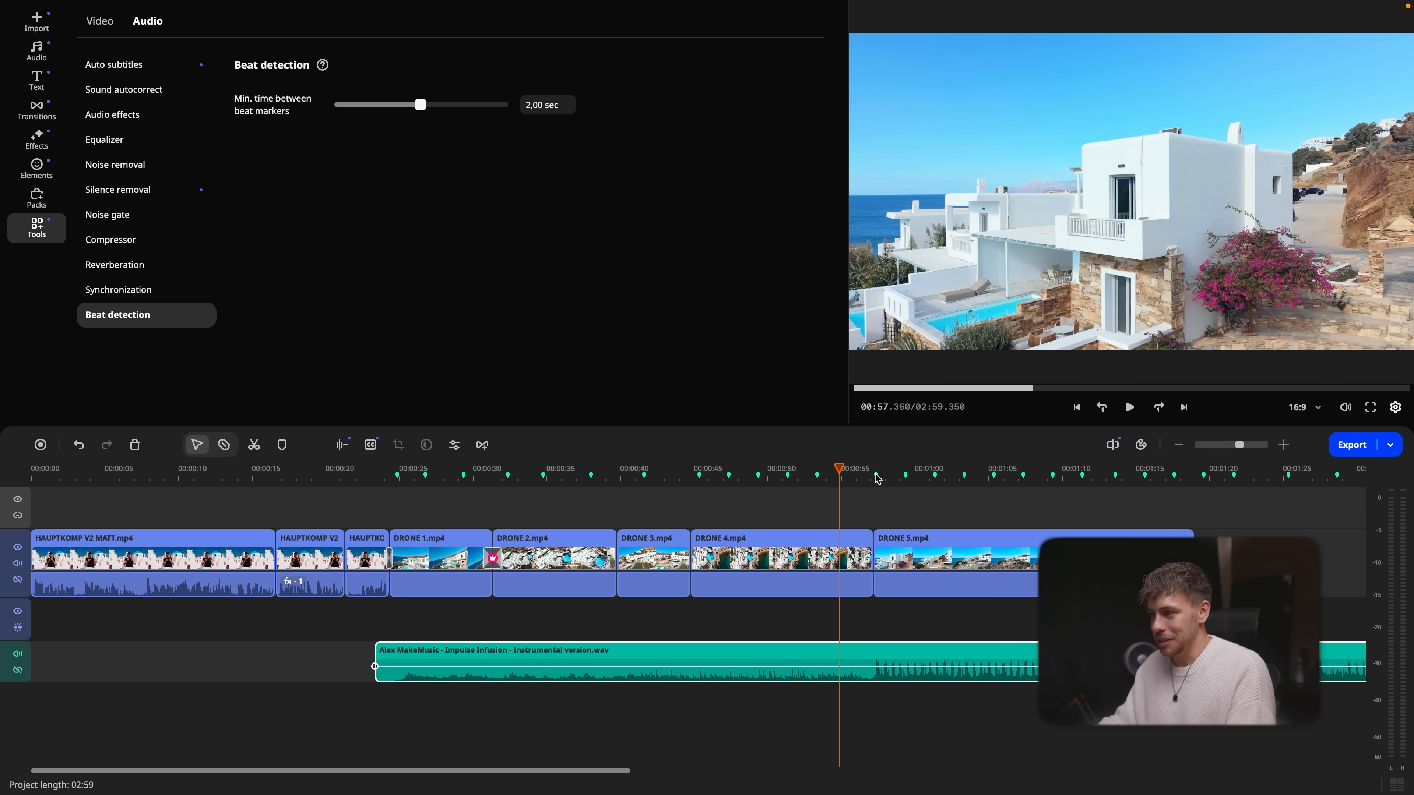
pyautogui.click(1129, 408)
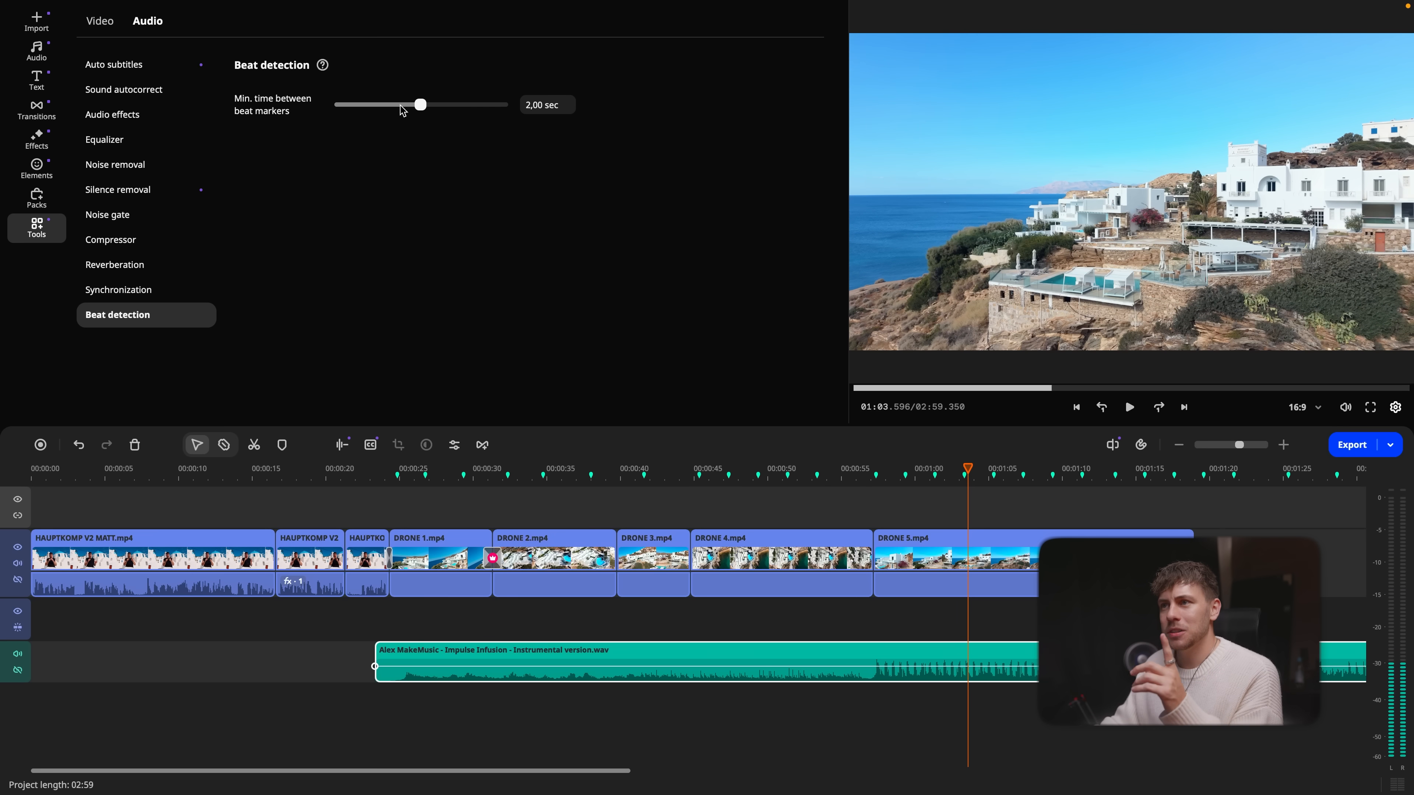
# Reduce the beat-marker minimum spacing to 0.61 seconds
pyautogui.moveTo(419, 104); pyautogui.dragTo(388, 104)
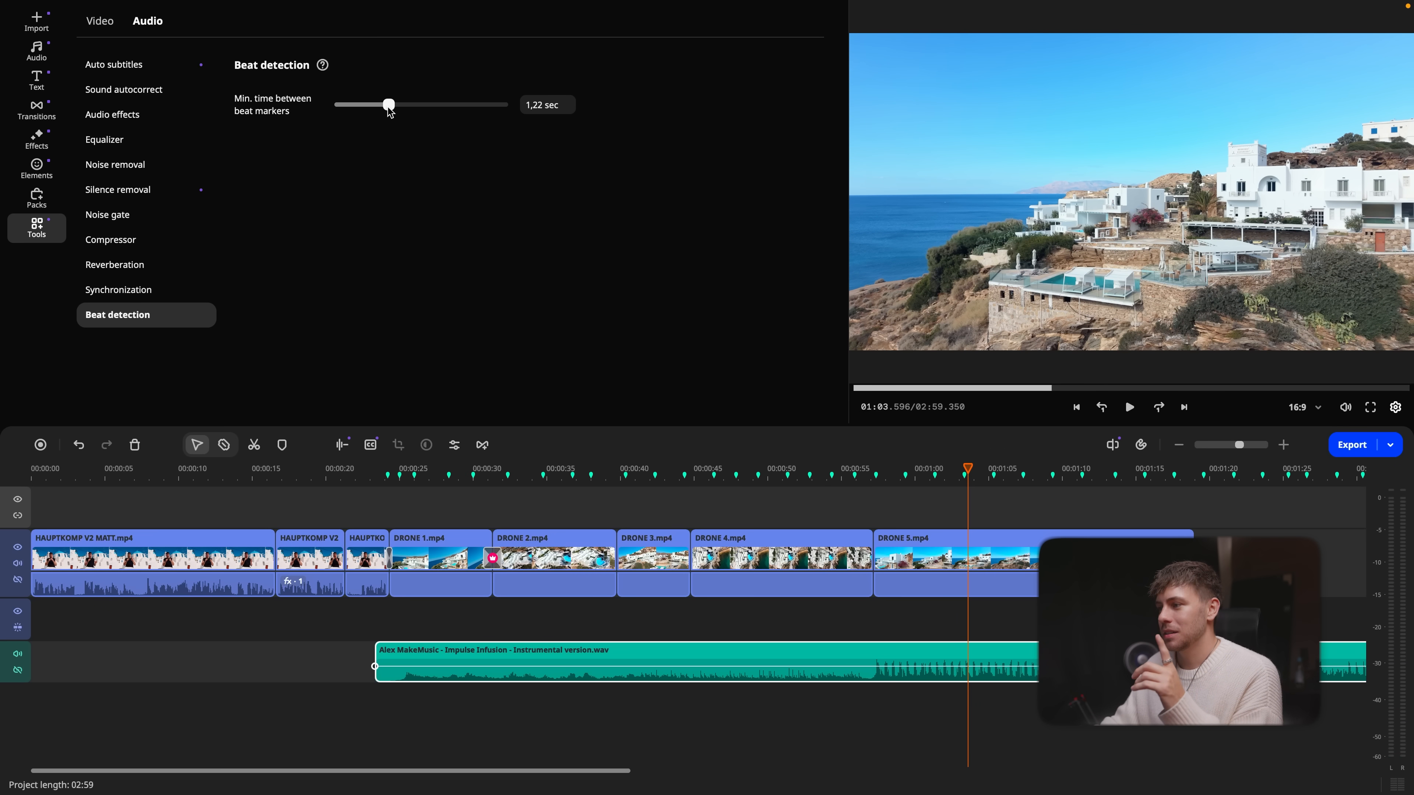
pyautogui.moveTo(388, 103); pyautogui.dragTo(364, 104)
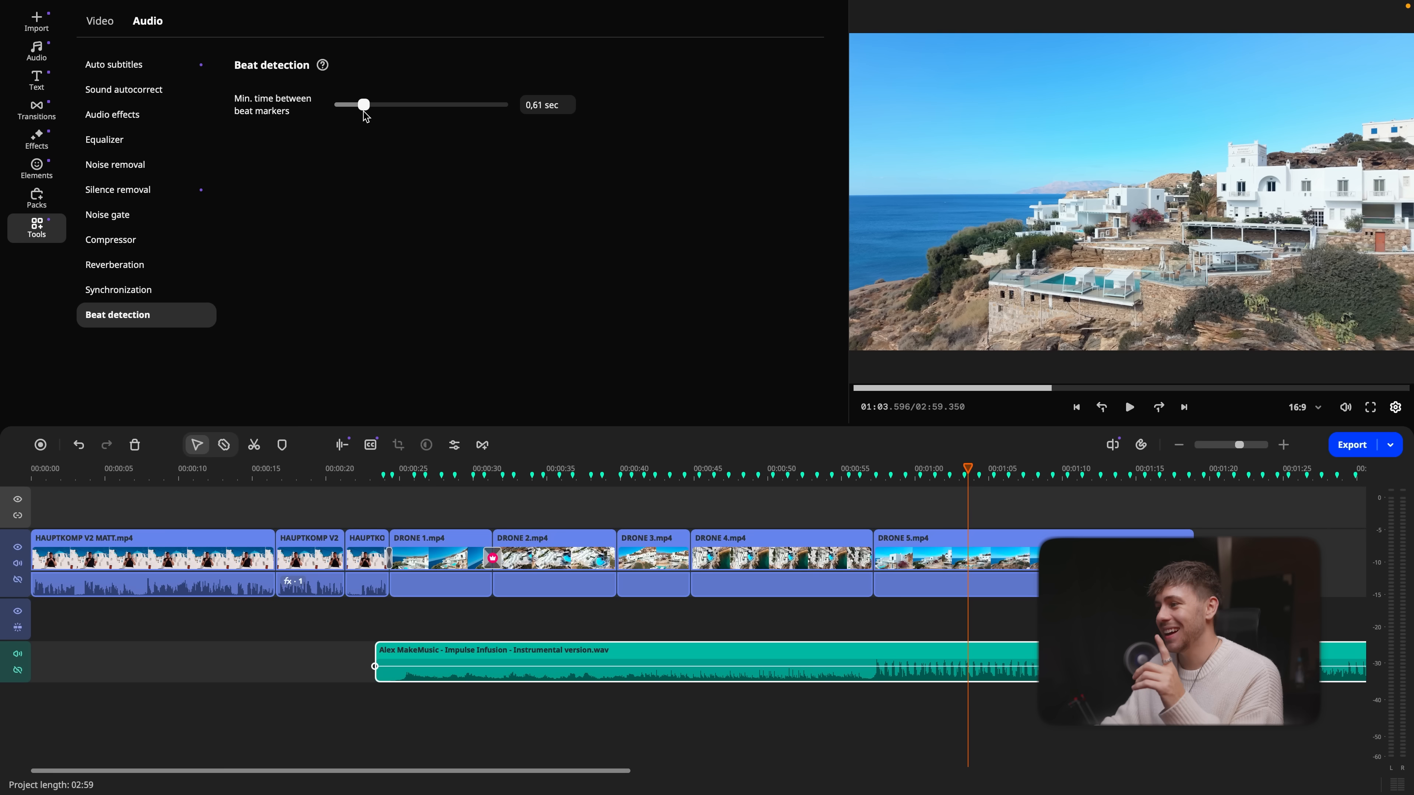
pyautogui.moveTo(364, 105); pyautogui.dragTo(360, 105)
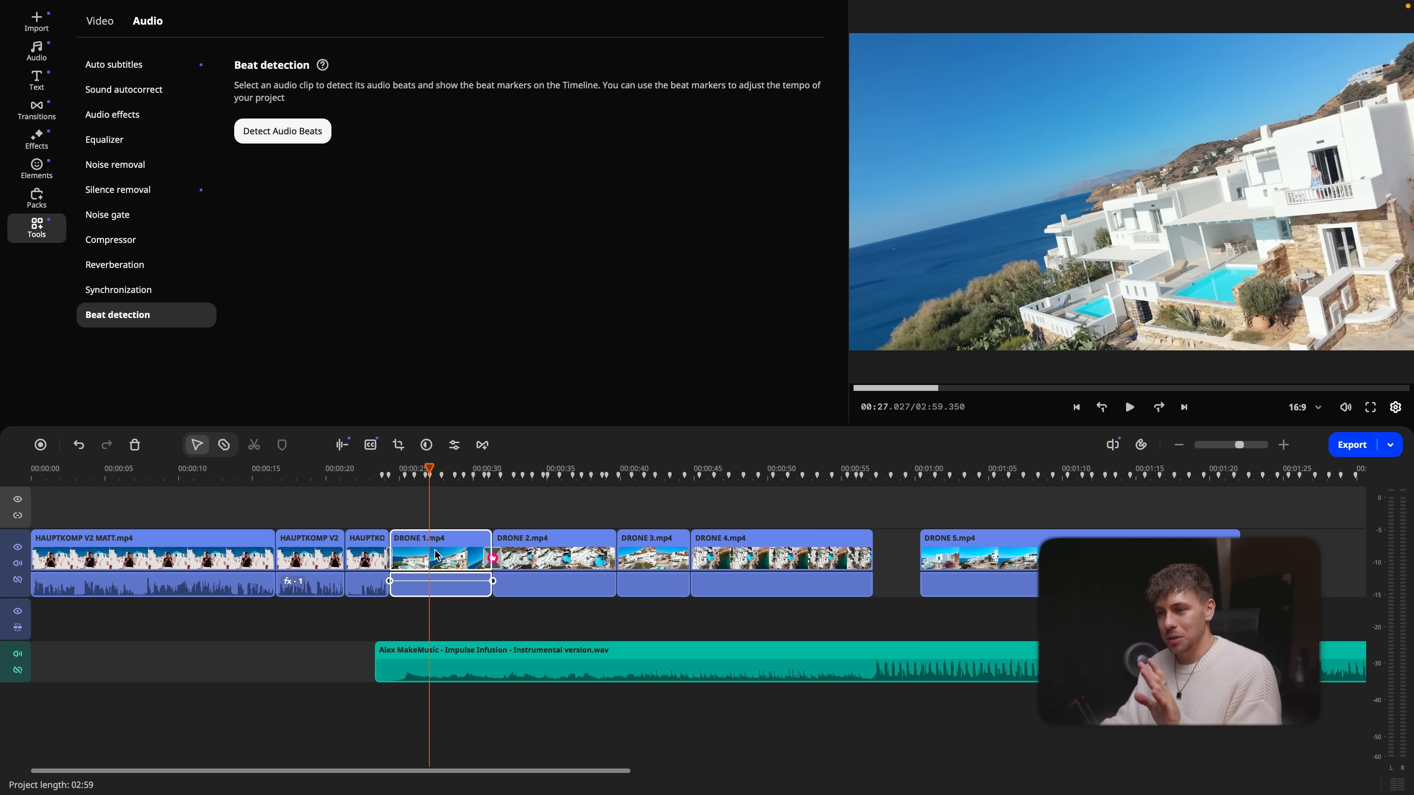
# Move DRONE 1 to a beat near 58 seconds and re-detect the music track's beats
pyautogui.moveTo(493, 581); pyautogui.dragTo(493, 581)
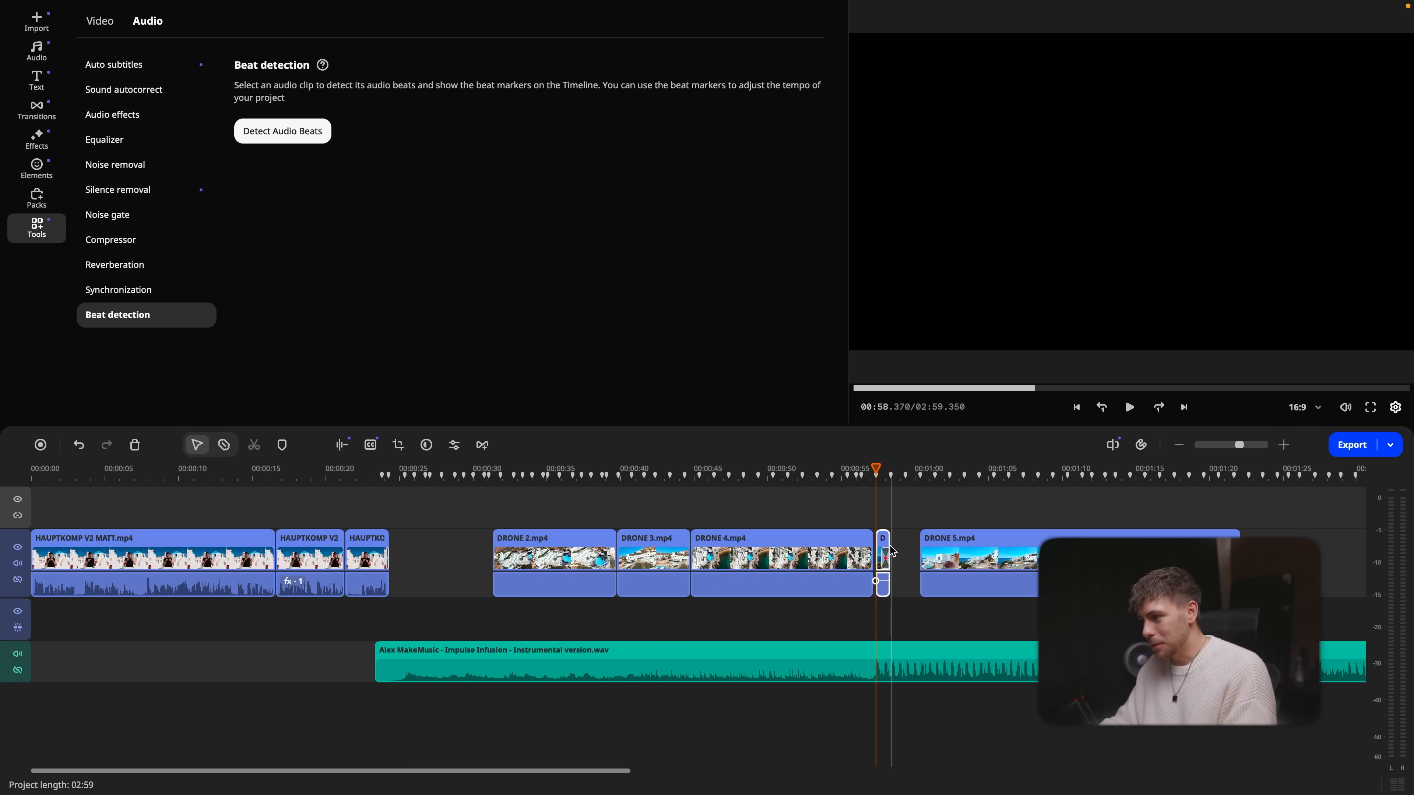
pyautogui.moveTo(889, 528)
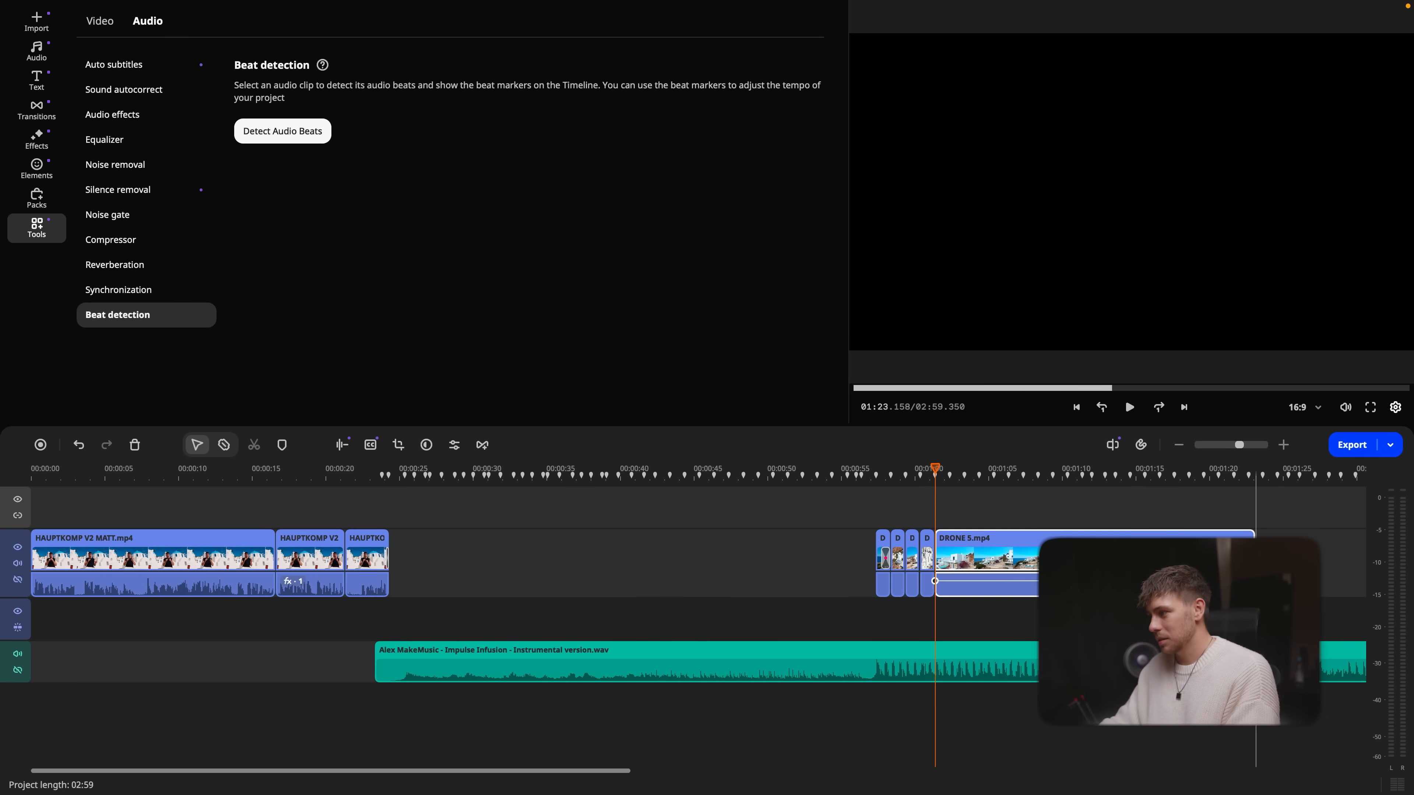
pyautogui.click(788, 468)
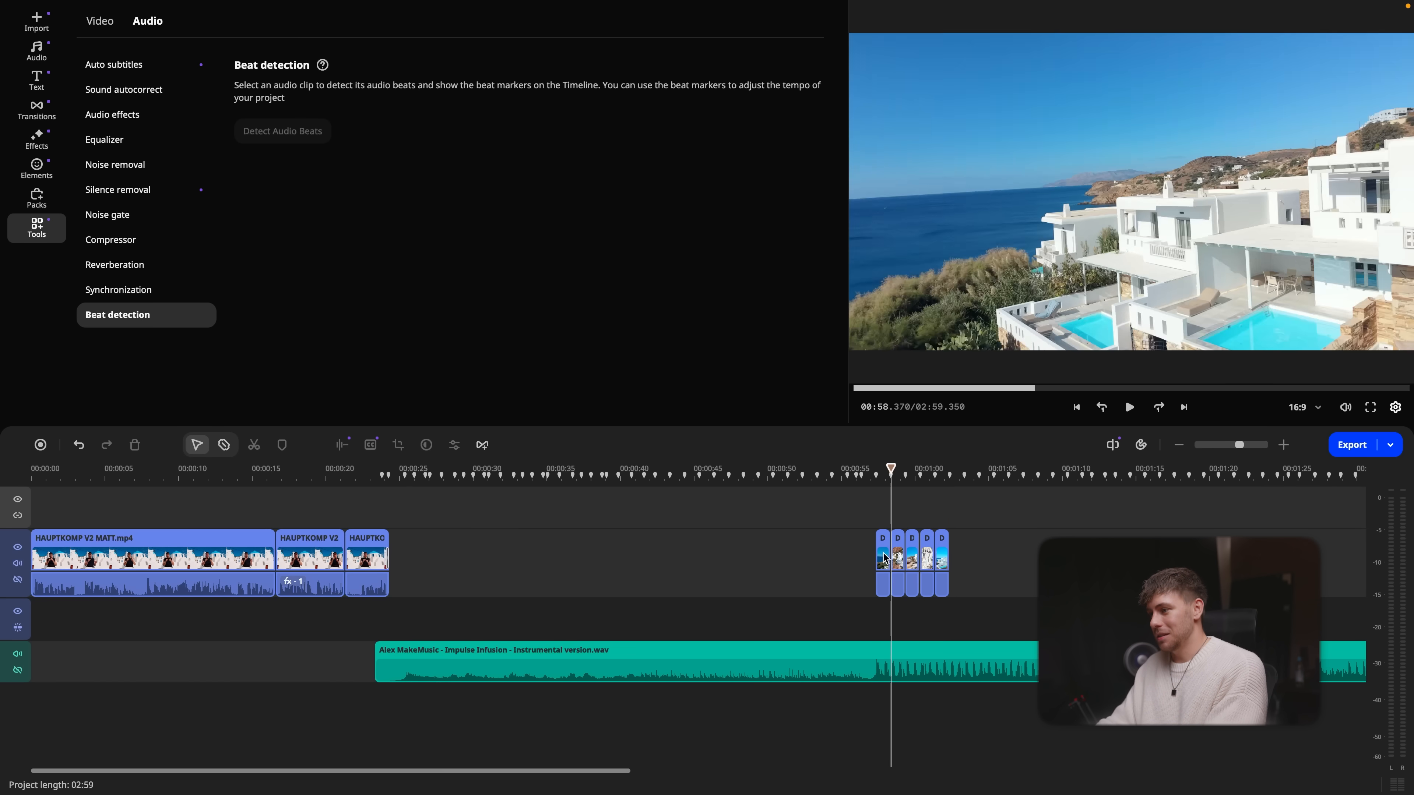
pyautogui.click(830, 476)
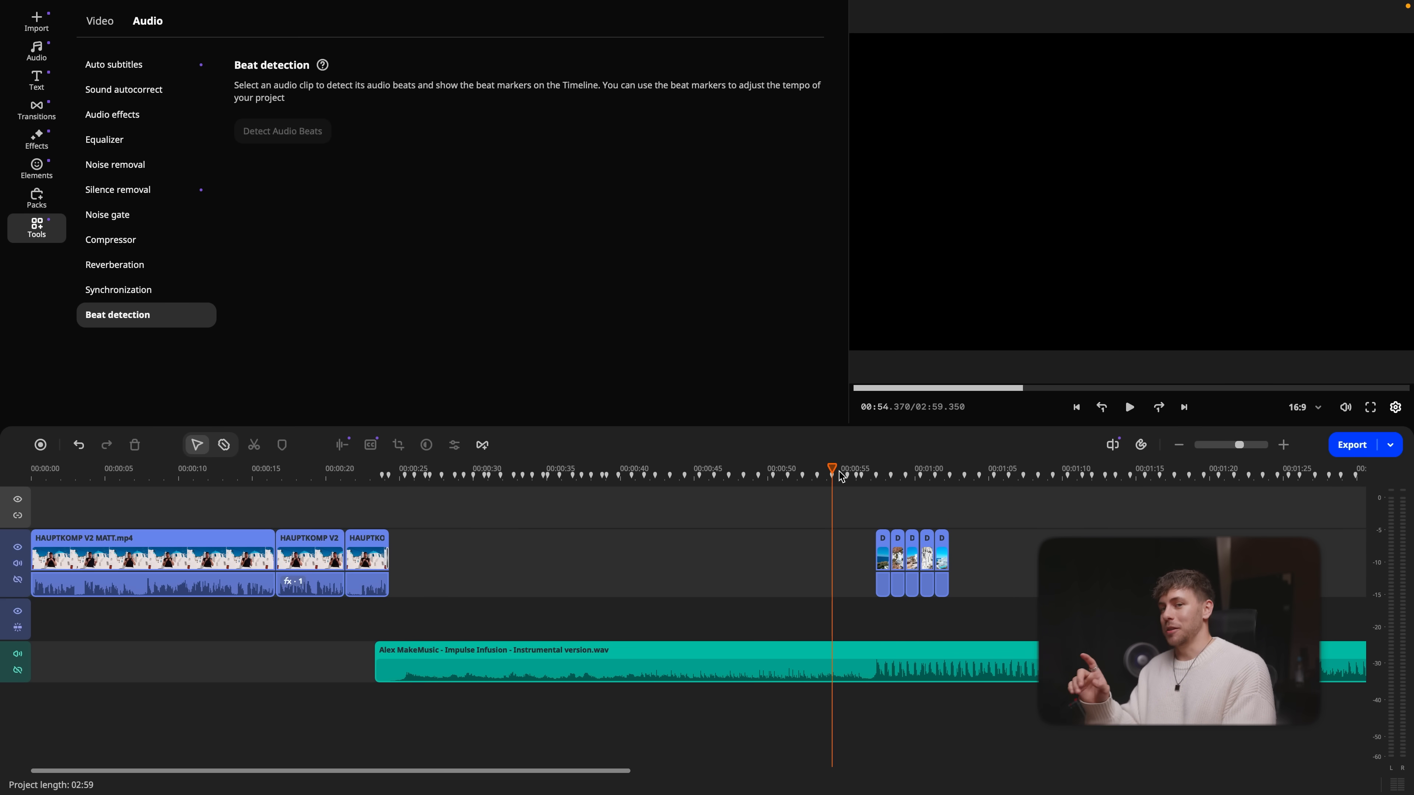
pyautogui.click(1129, 407)
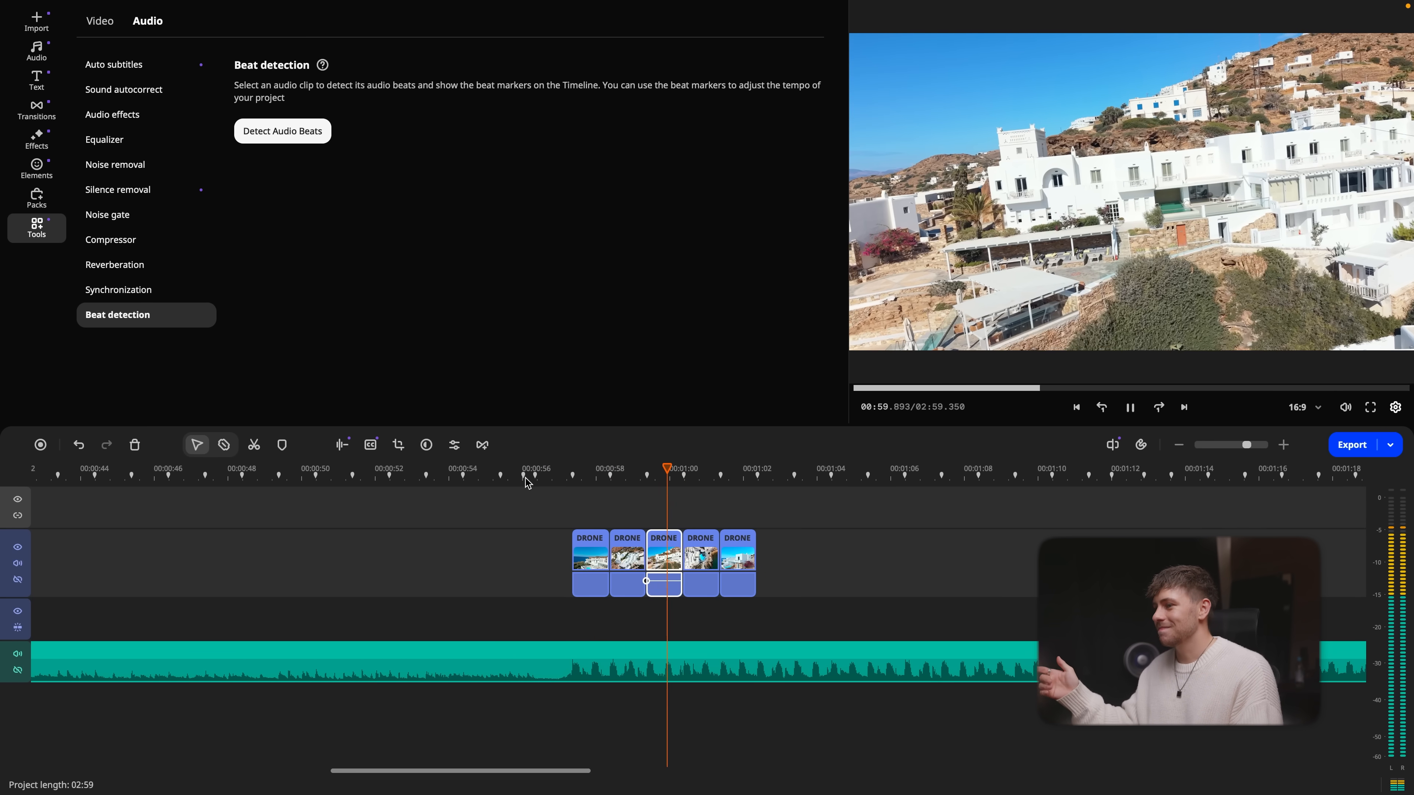
# Show the Import panel's Project files listing the six videos and music track
pyautogui.click(37, 21)
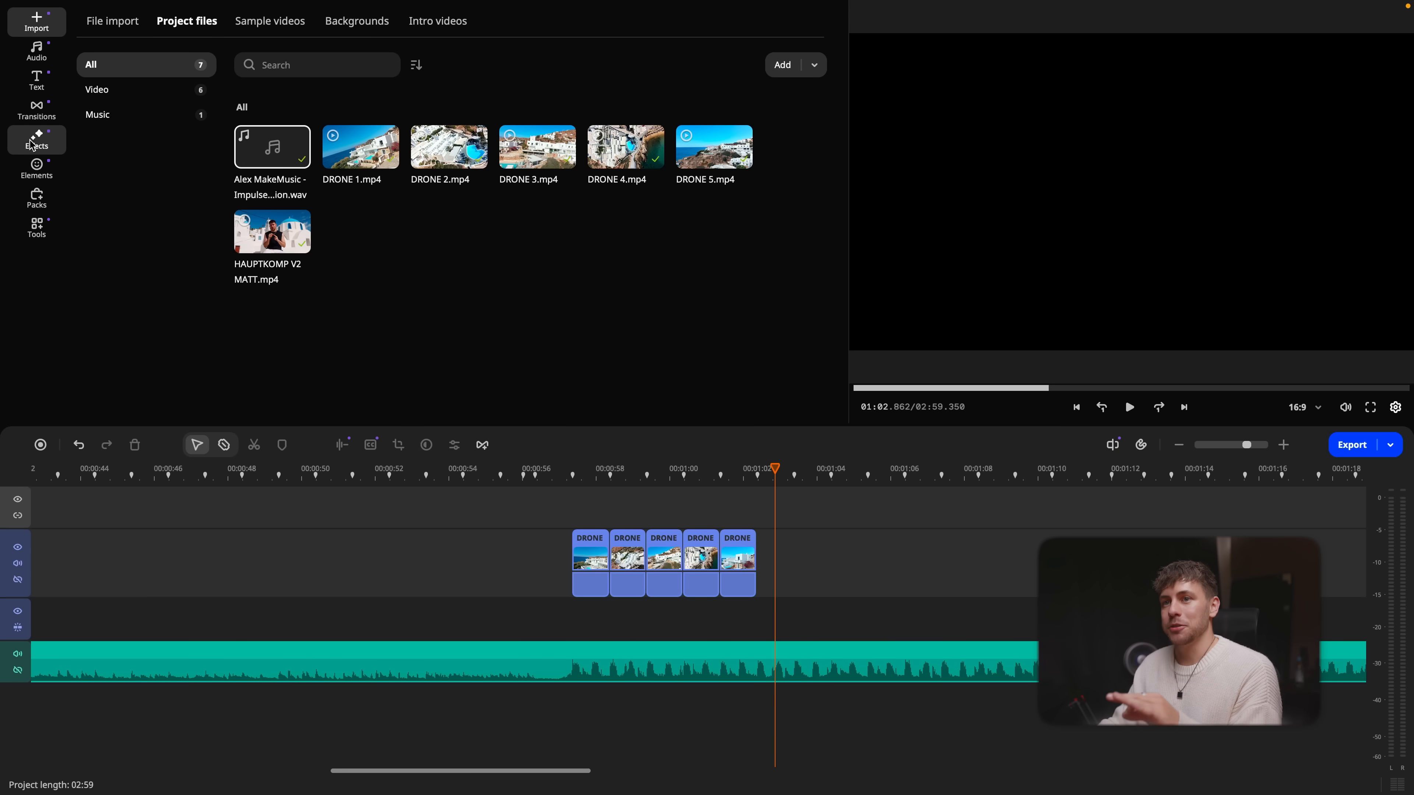
# Browse the video effects library after a glance back at the project files
pyautogui.click(37, 140)
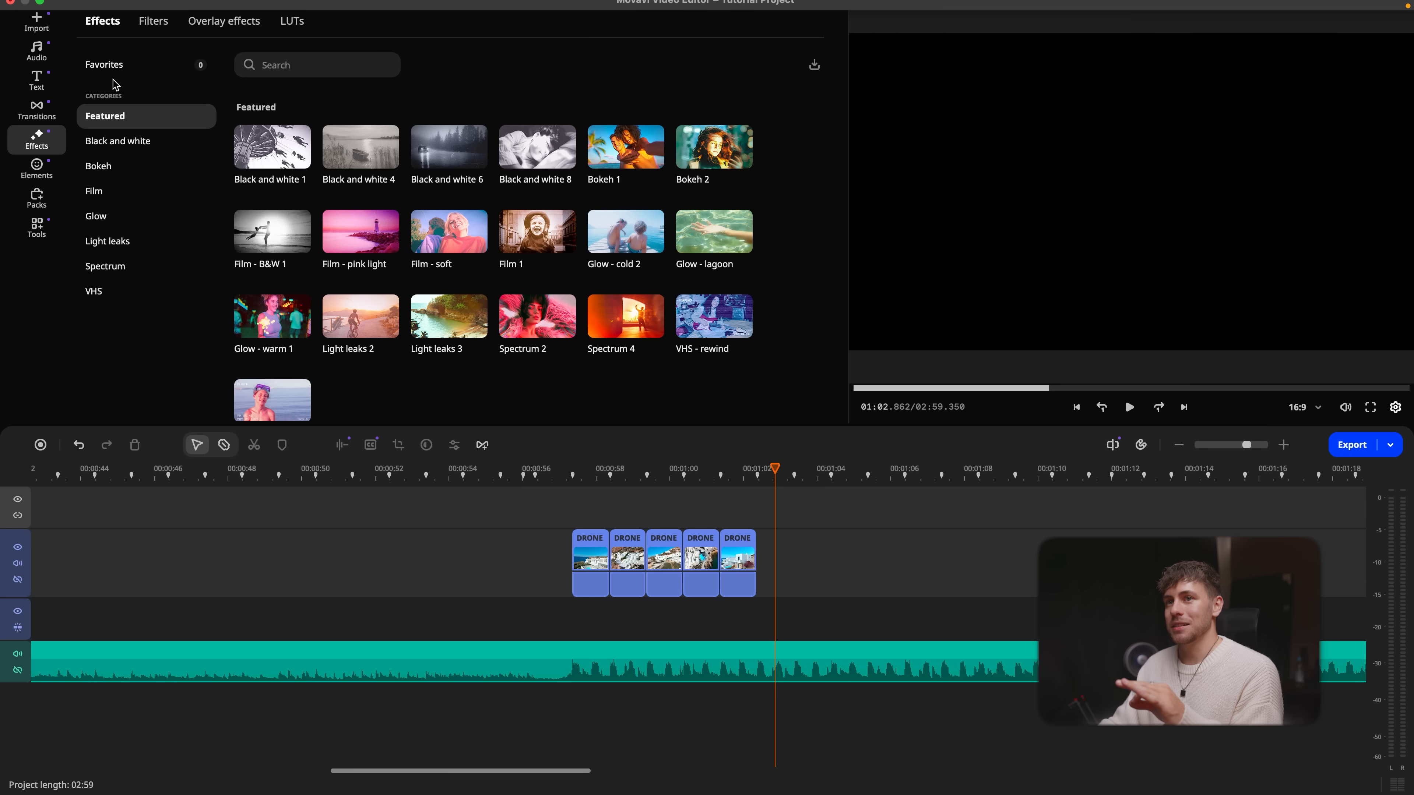
pyautogui.click(37, 19)
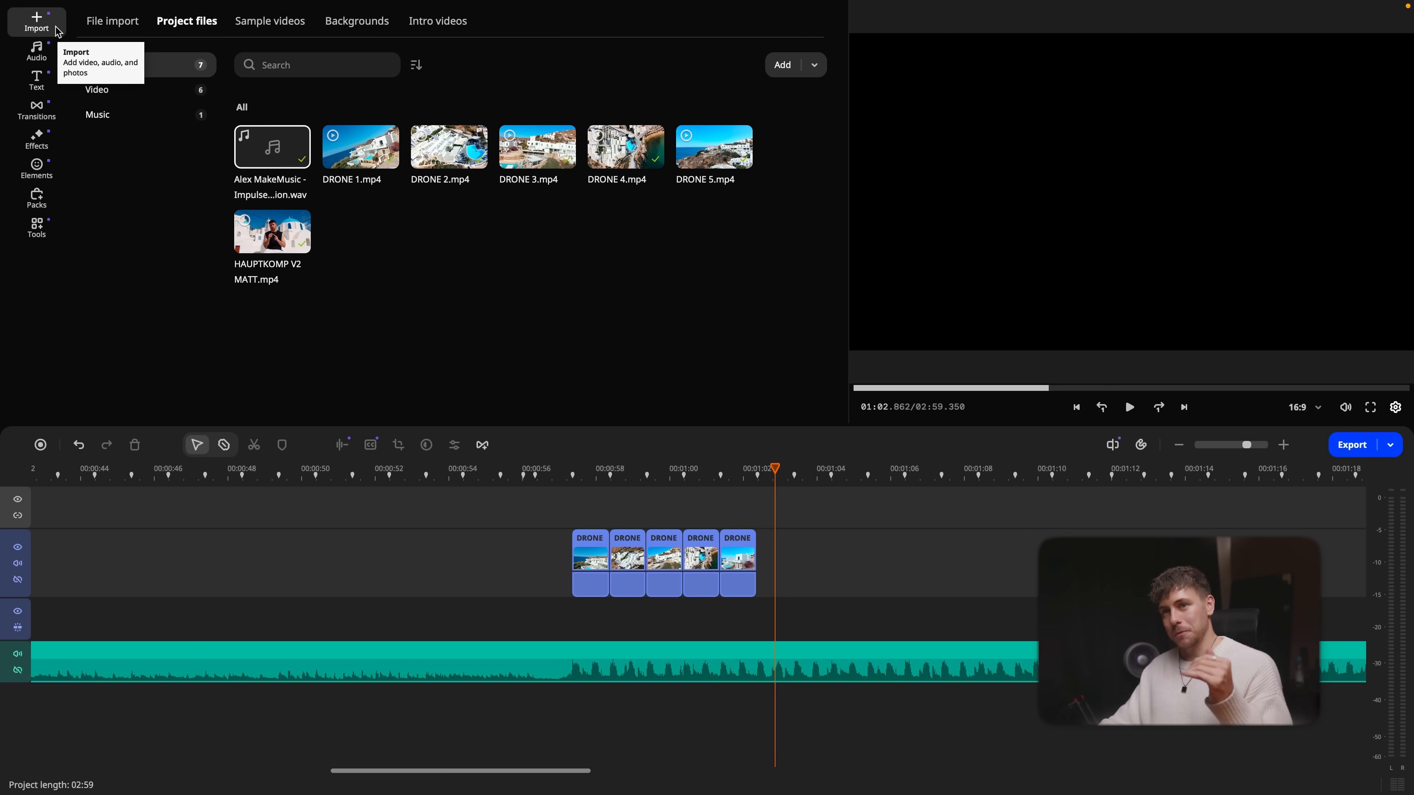
pyautogui.click(37, 141)
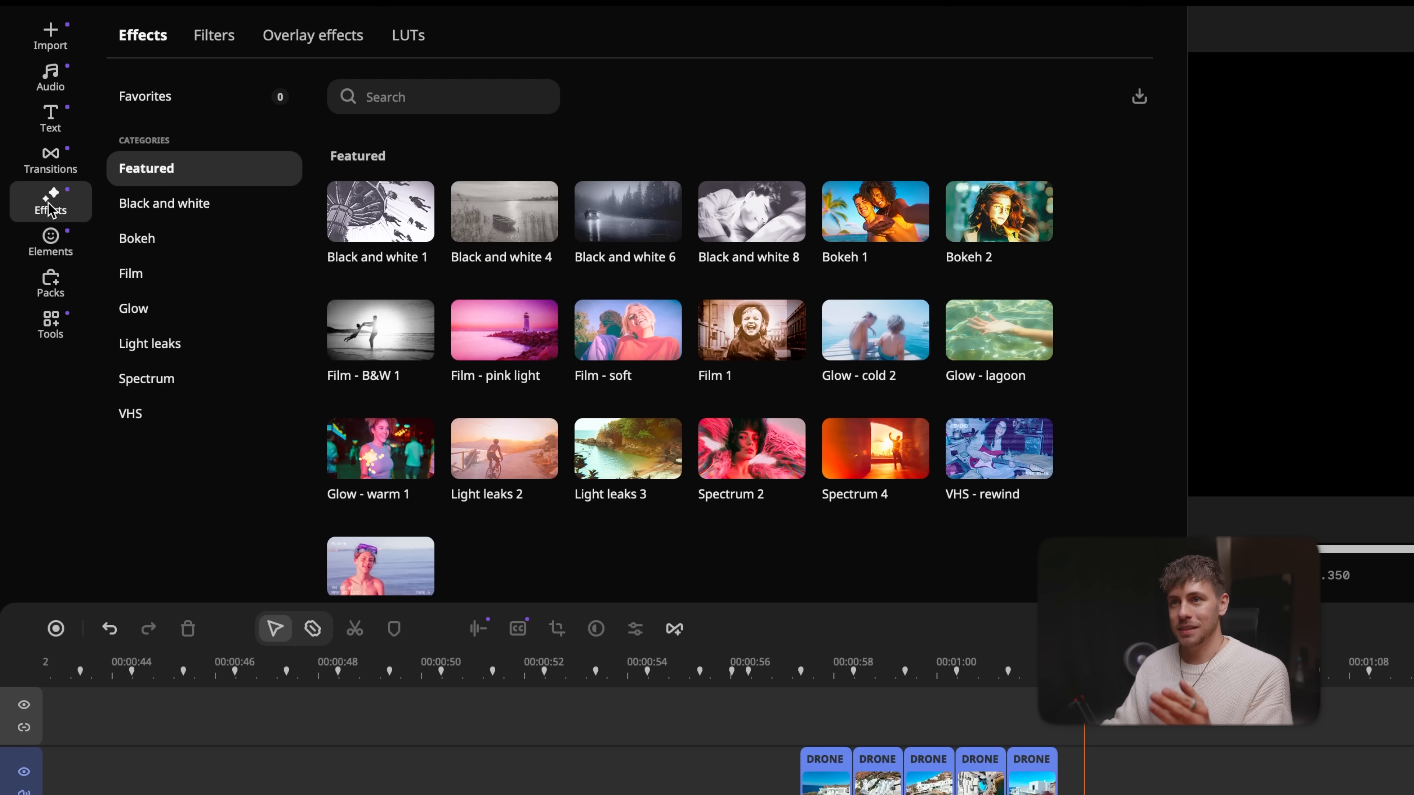
pyautogui.scroll(-3)
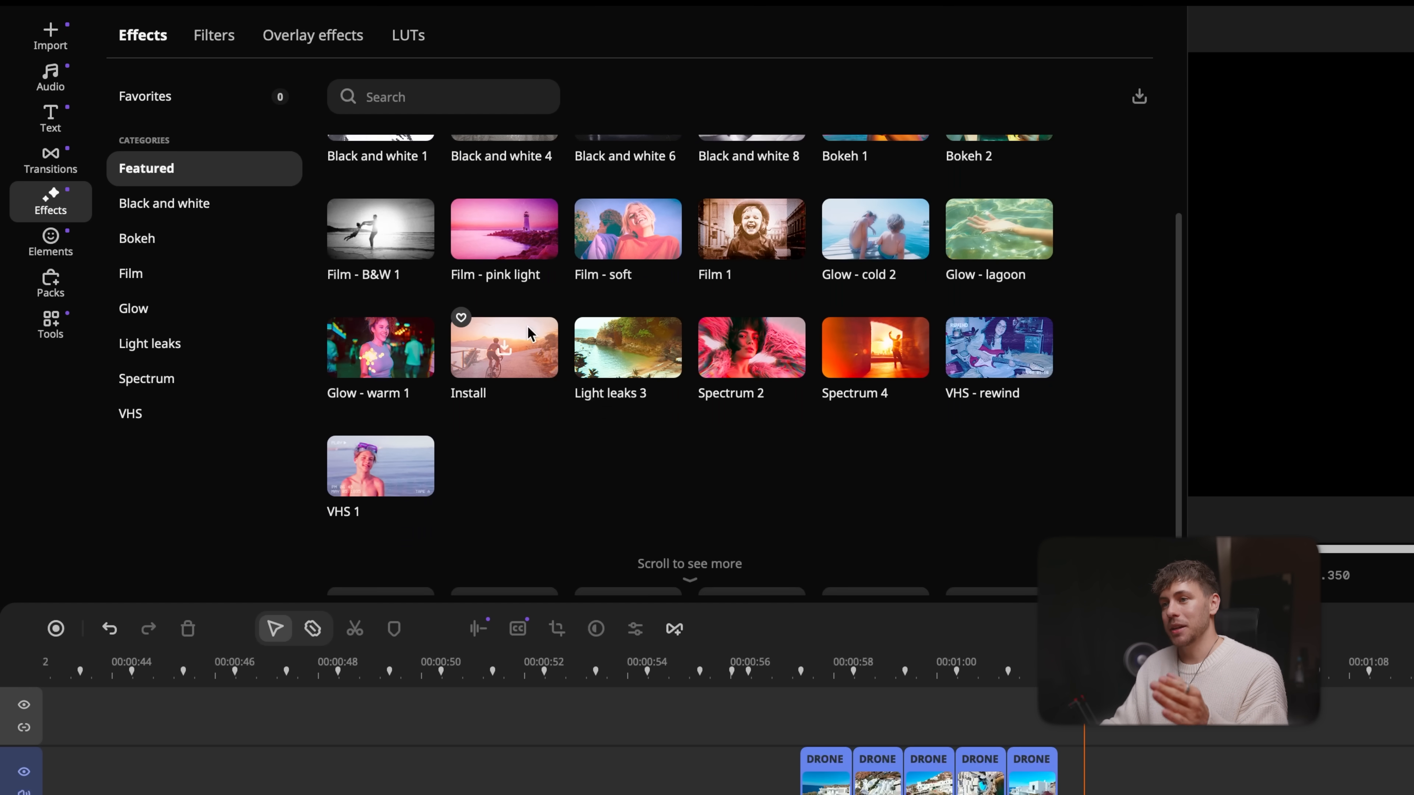
pyautogui.scroll(3)
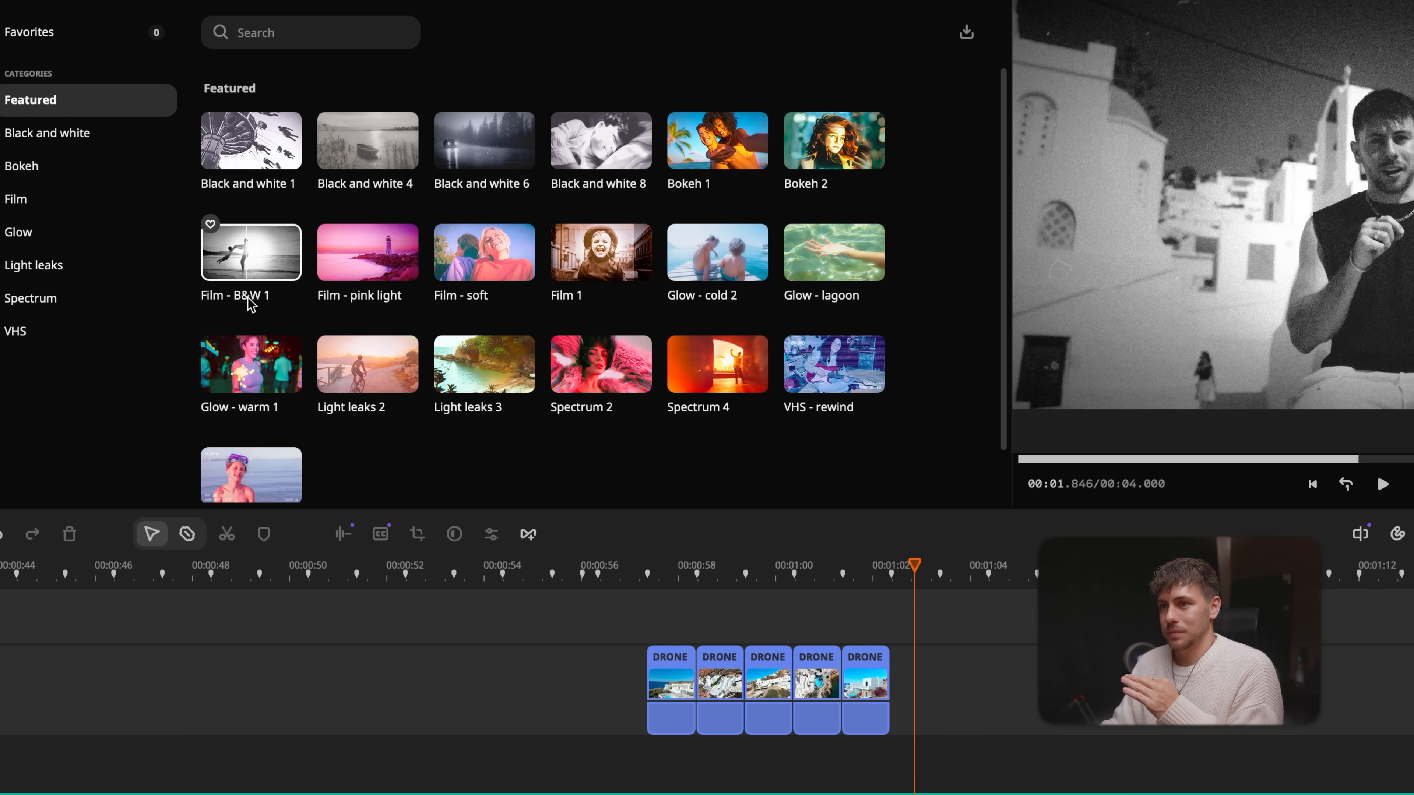
# Try Film - B&W 1 on the first drone clip, then undo it
pyautogui.click(675, 565)
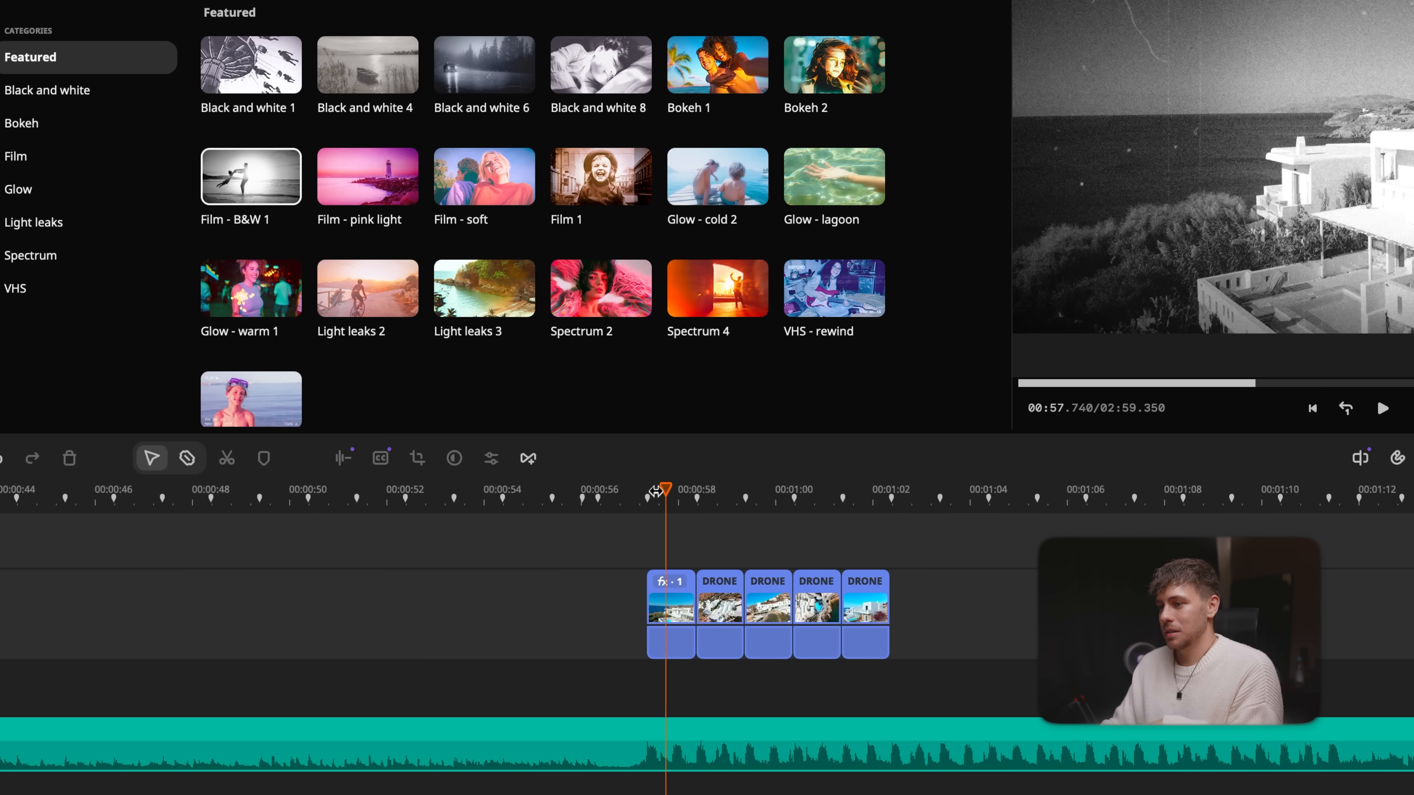
pyautogui.click(1382, 408)
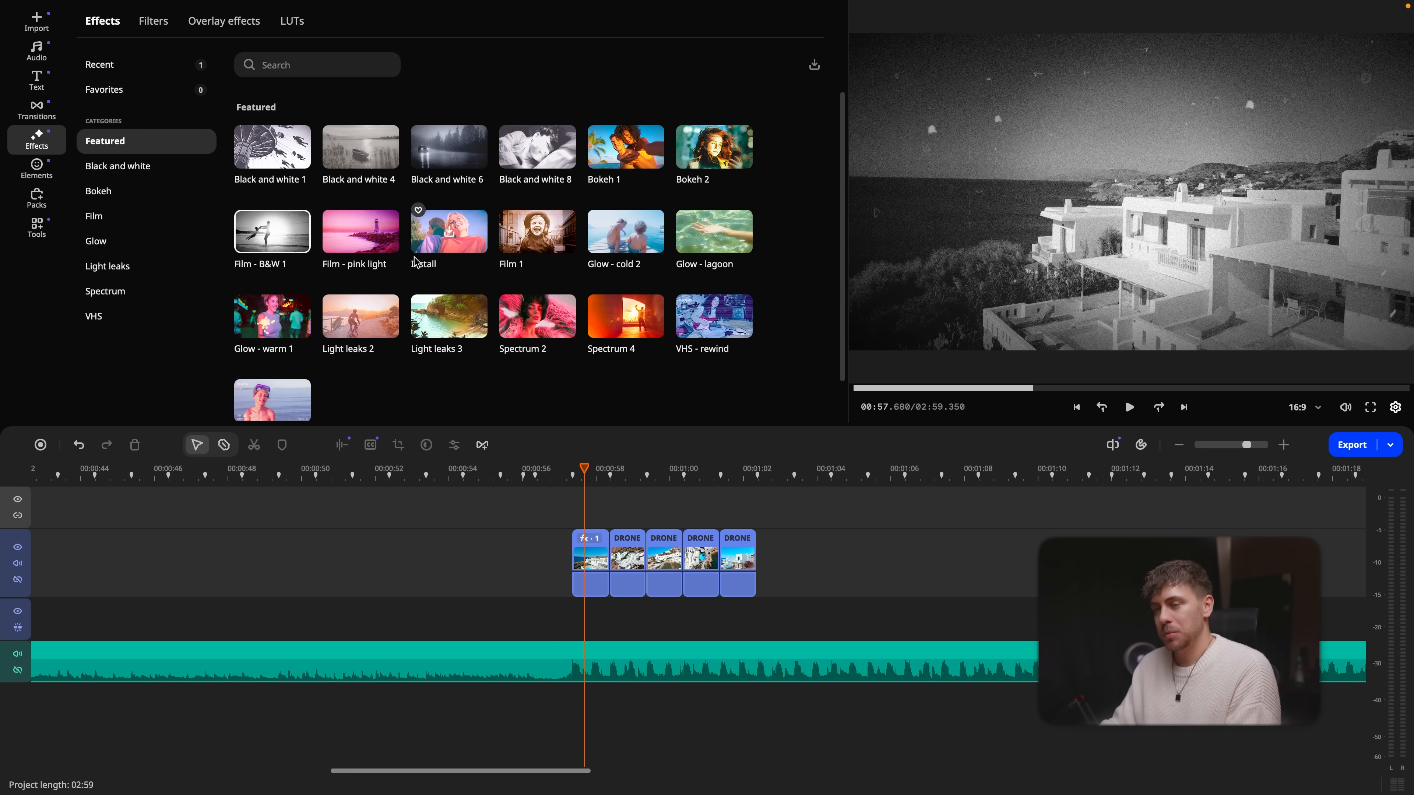
pyautogui.click(589, 538)
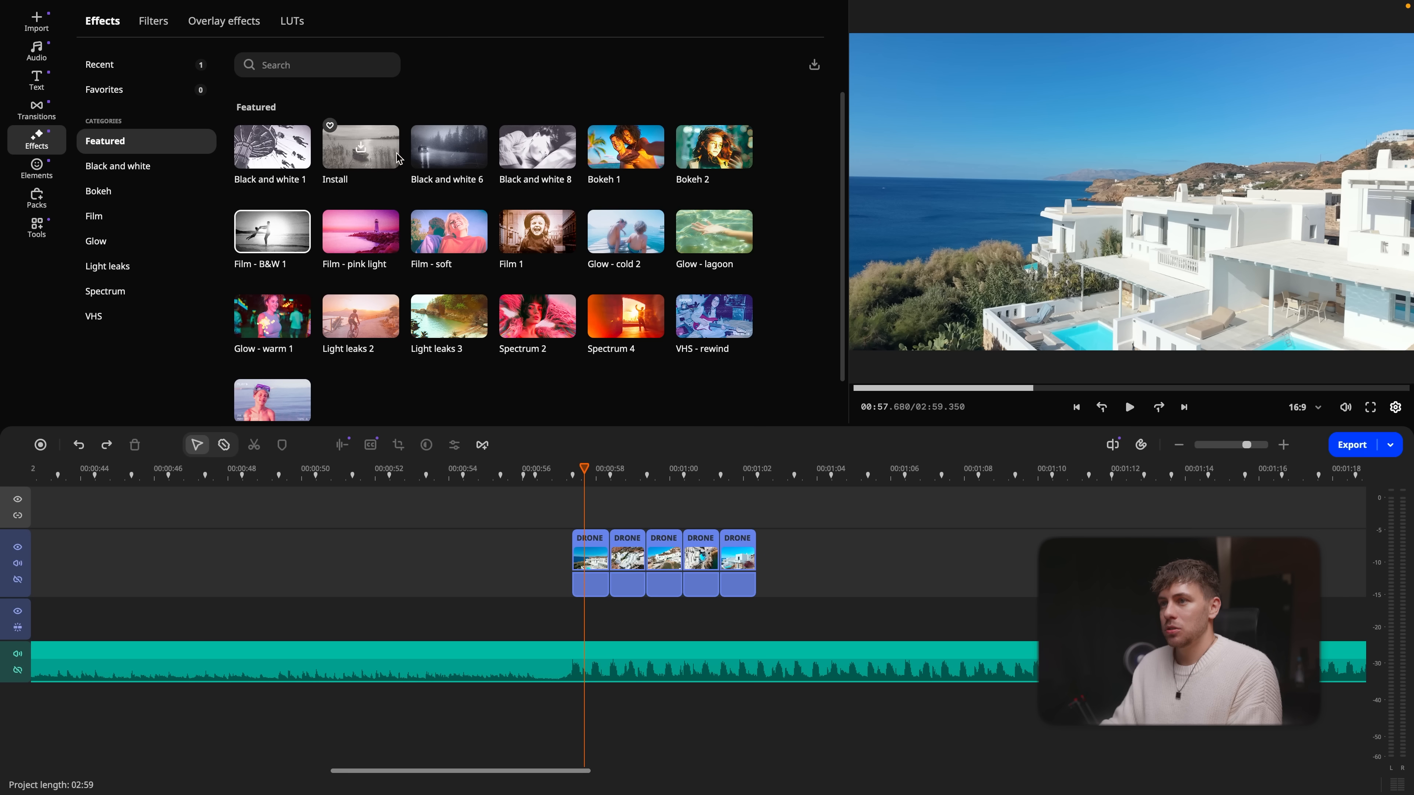
# Install VHS - rewind and apply it to the first DRONE clip, previewing the REWIND overlay
pyautogui.click(360, 147)
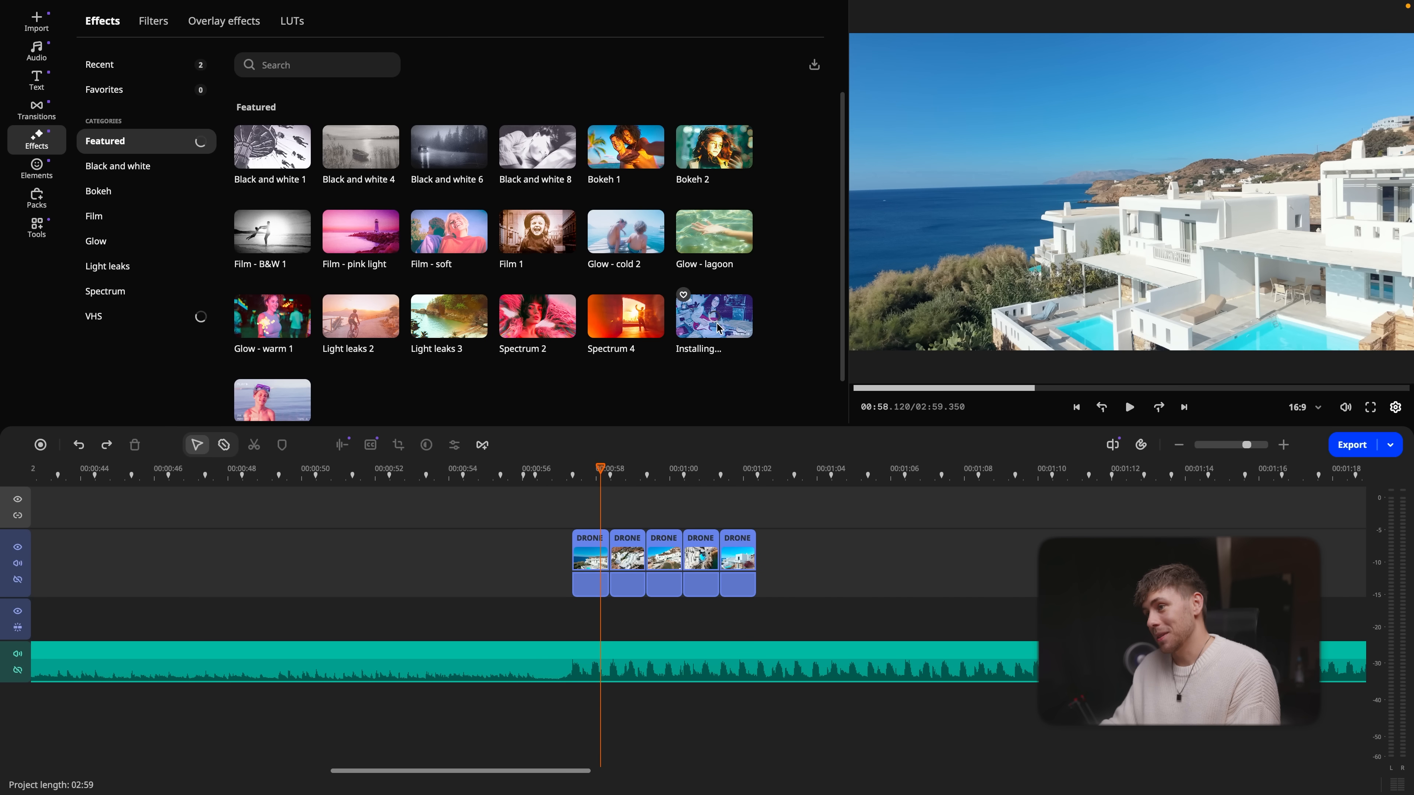
pyautogui.click(714, 316)
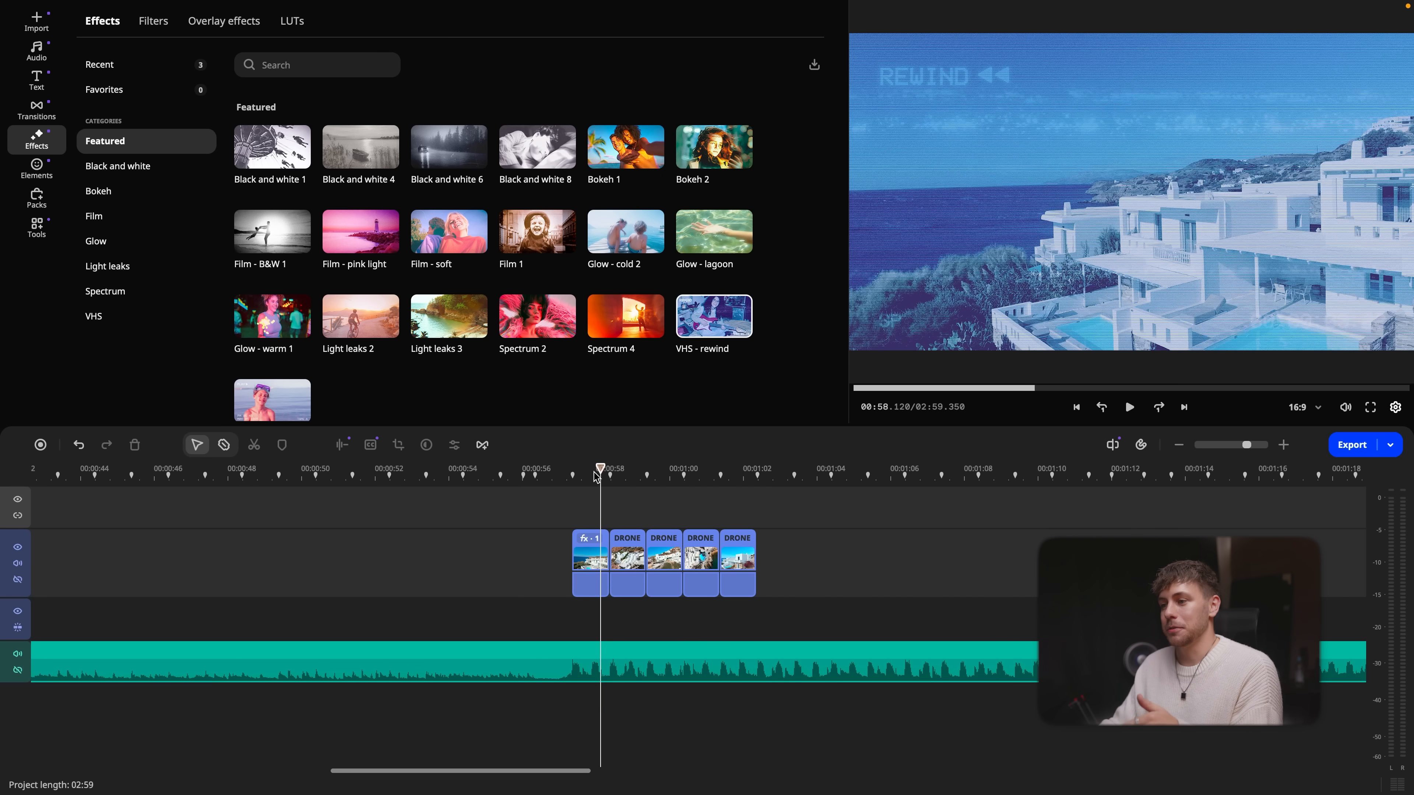
pyautogui.click(1130, 407)
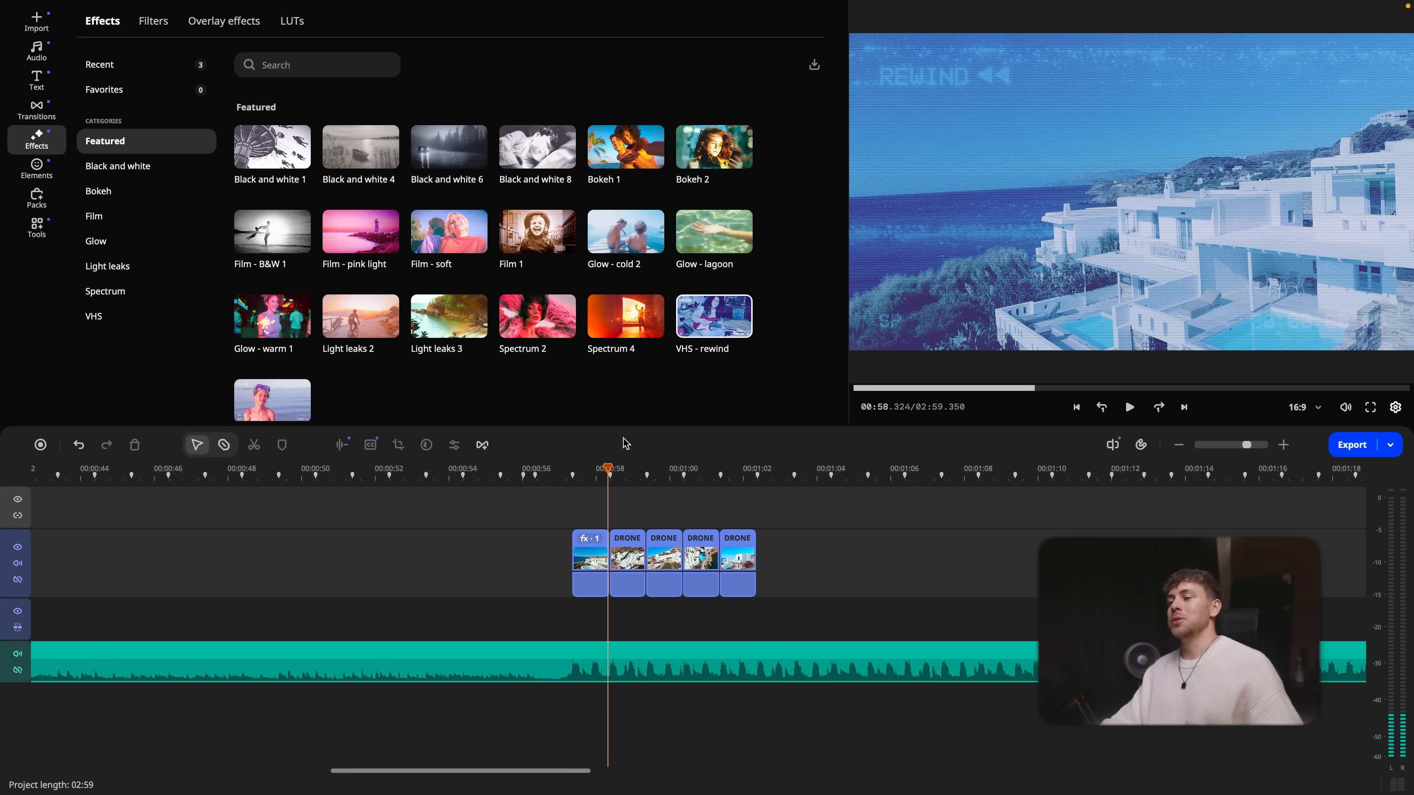
pyautogui.click(36, 21)
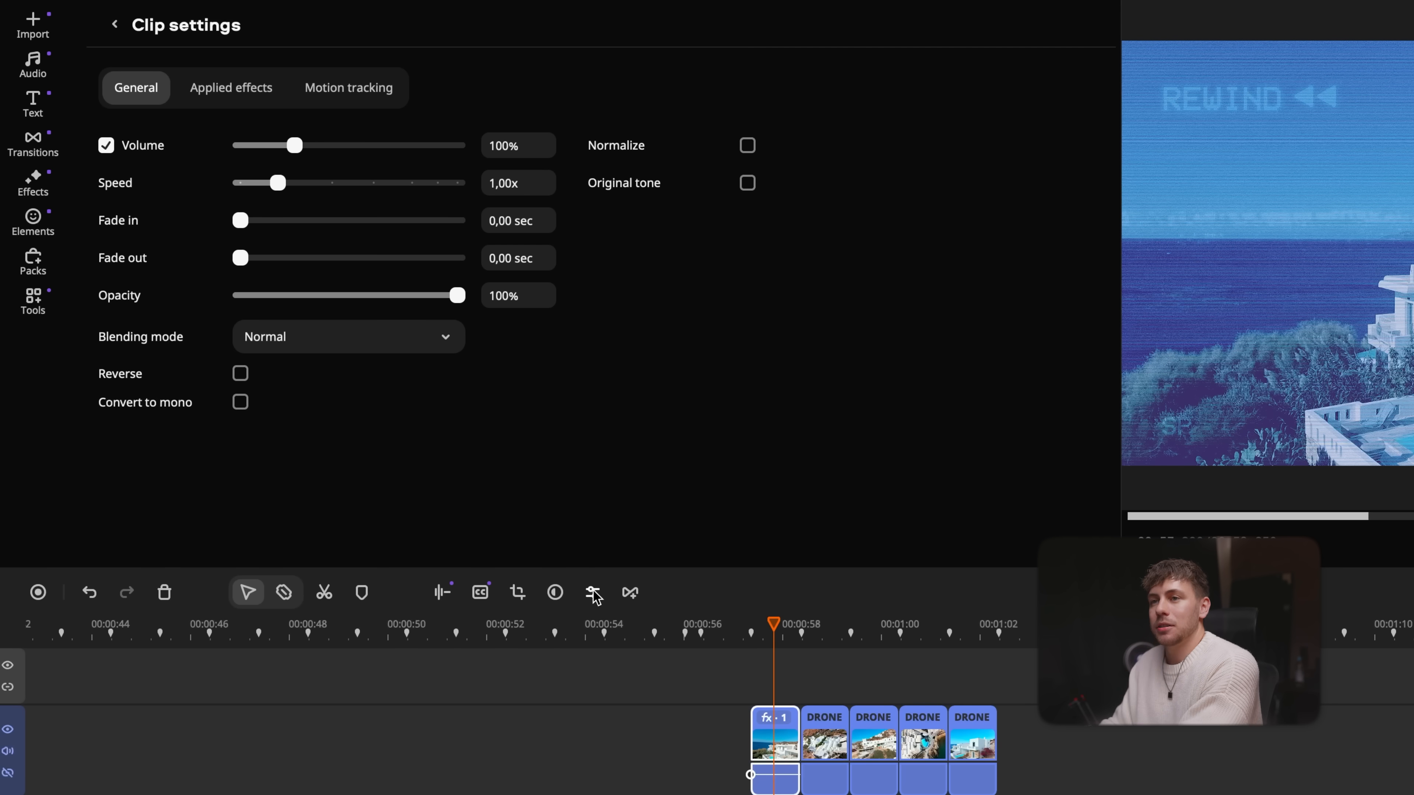
# Set the first drone clip to 3.00x speed and reverse it
pyautogui.moveTo(274, 182); pyautogui.dragTo(282, 182)
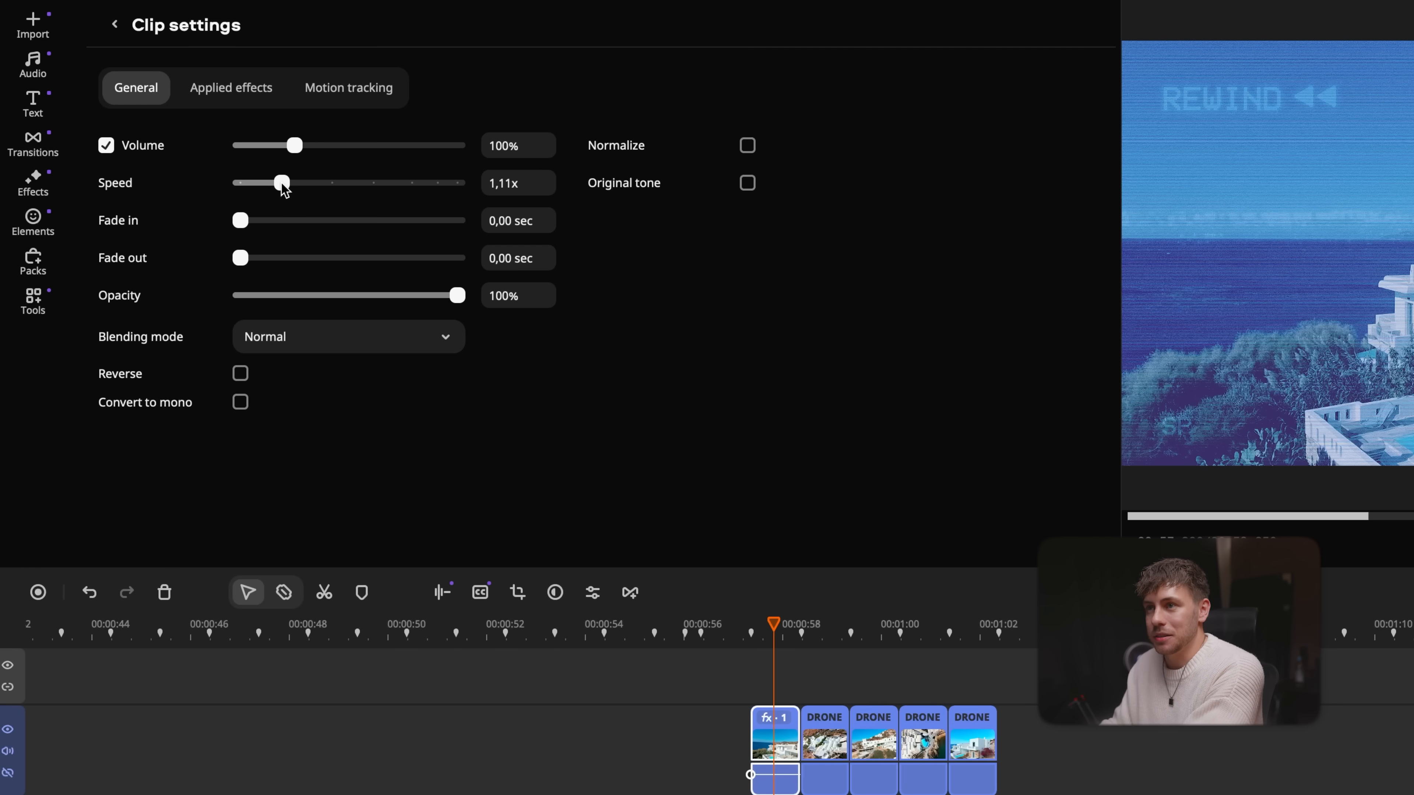
pyautogui.moveTo(282, 182); pyautogui.dragTo(262, 140)
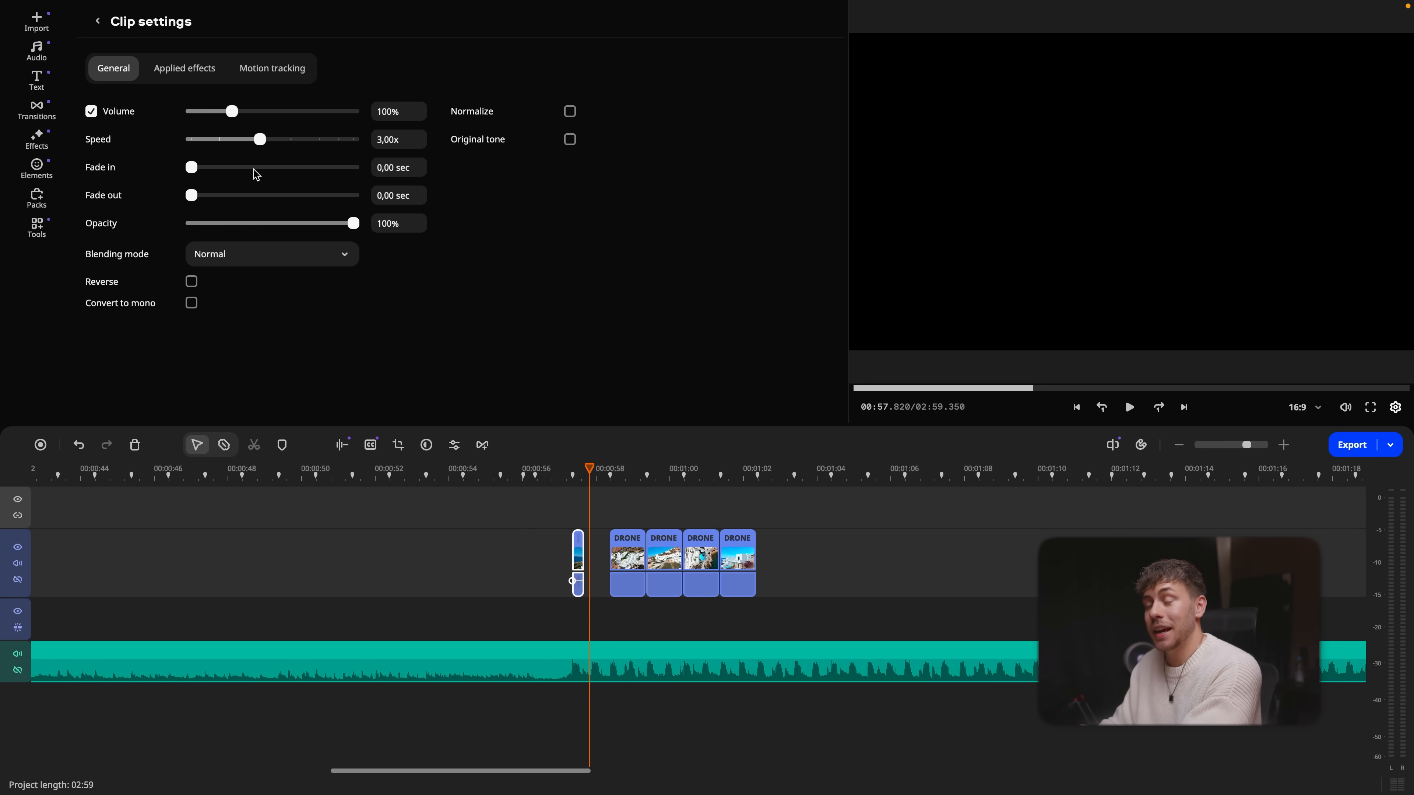
pyautogui.click(191, 281)
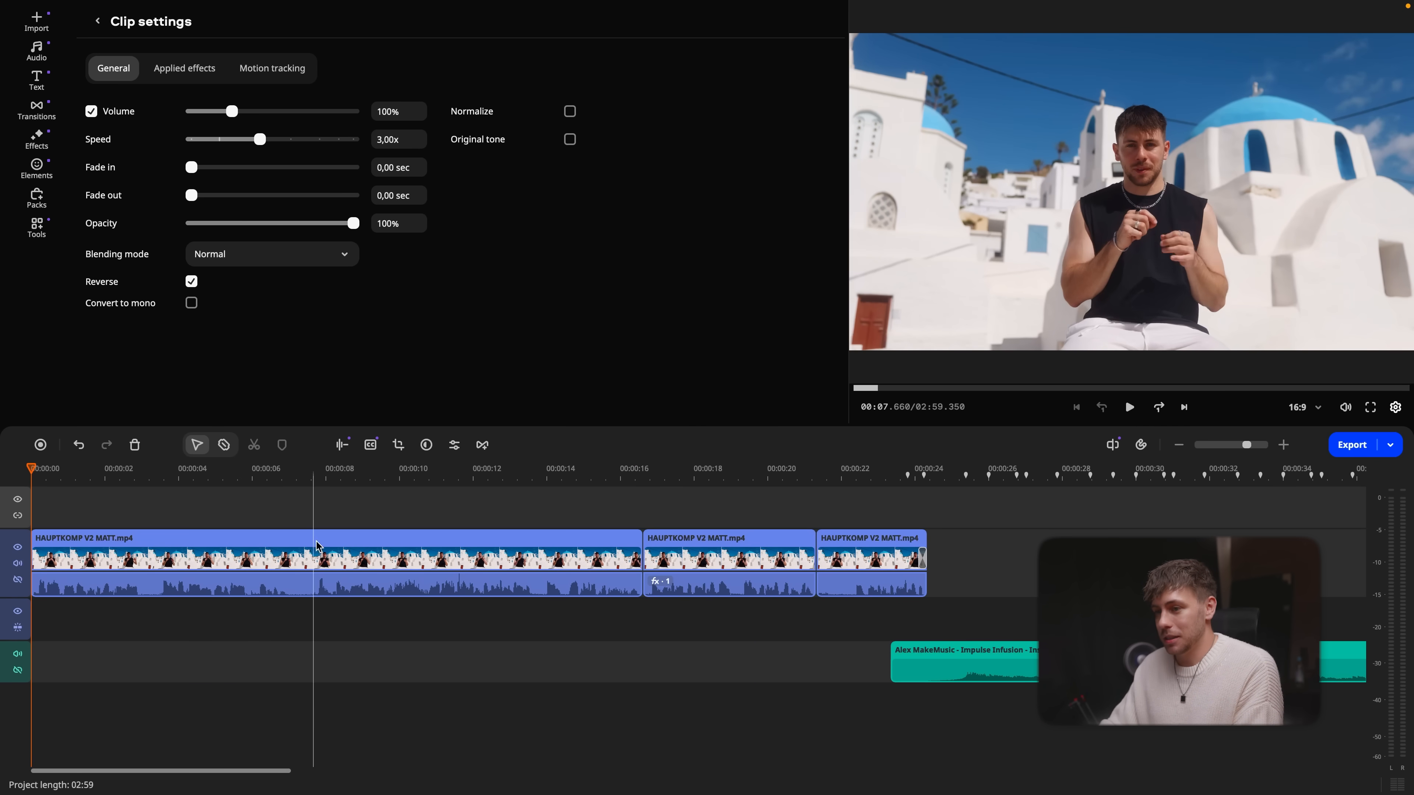
# Return the playhead to the very beginning of the project
pyautogui.click(29, 468)
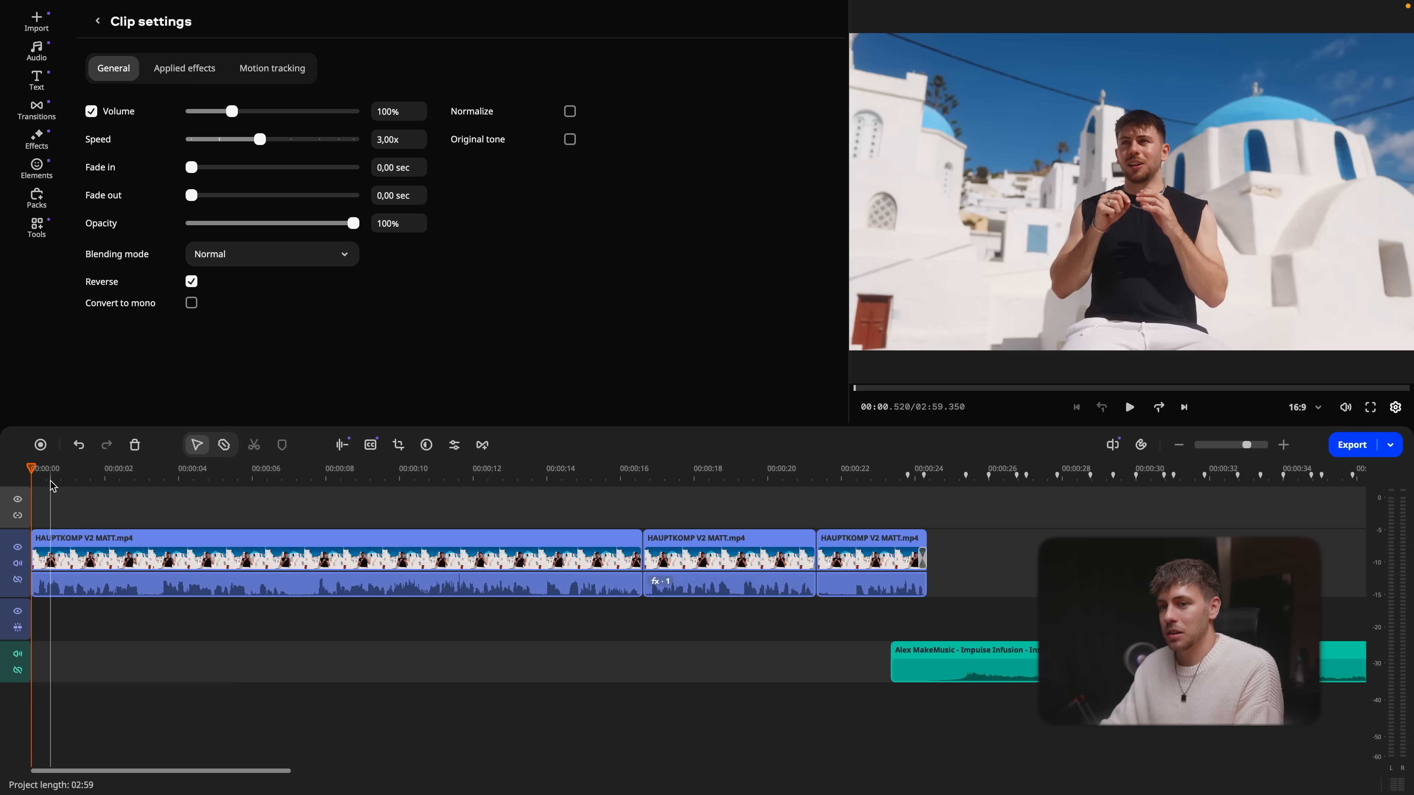
pyautogui.click(858, 479)
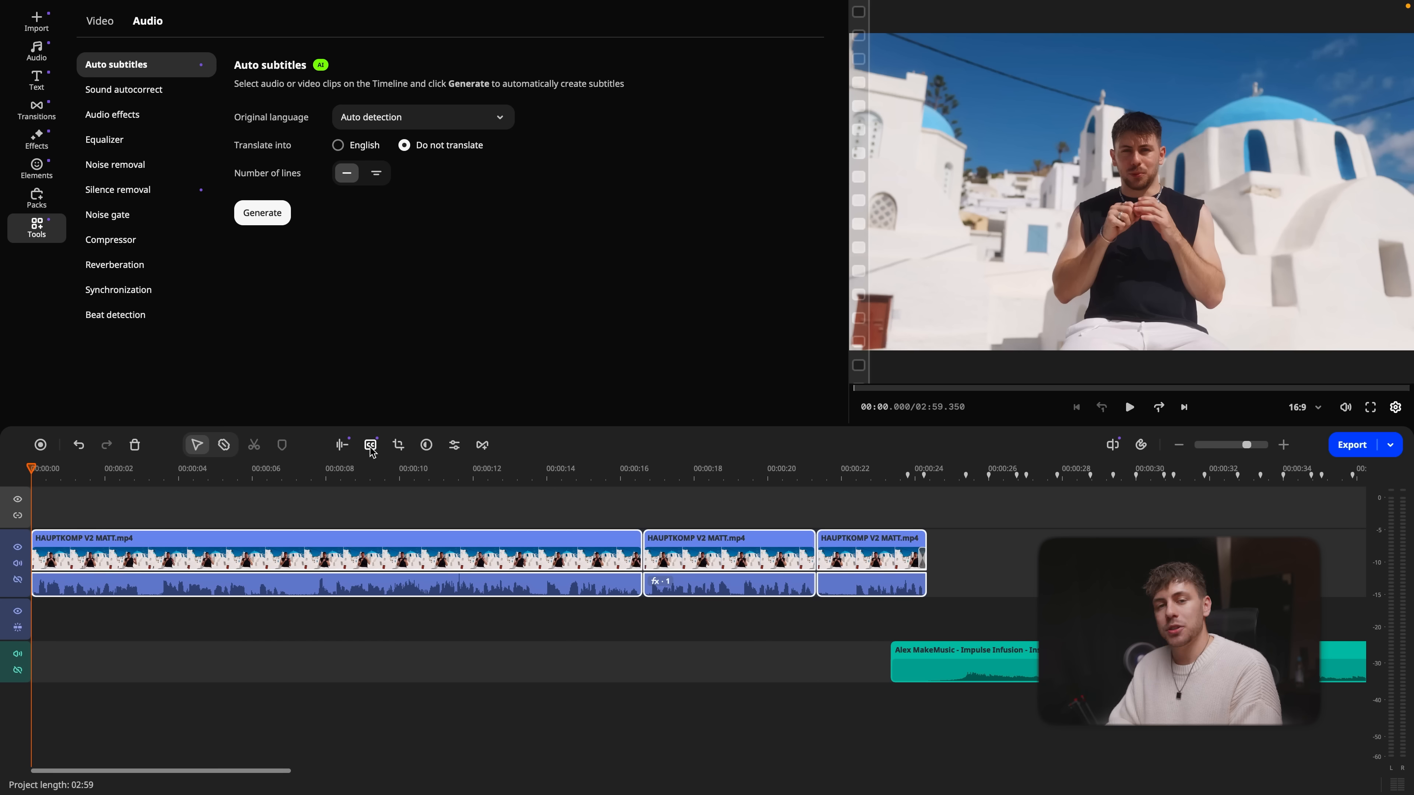
pyautogui.moveTo(374, 249)
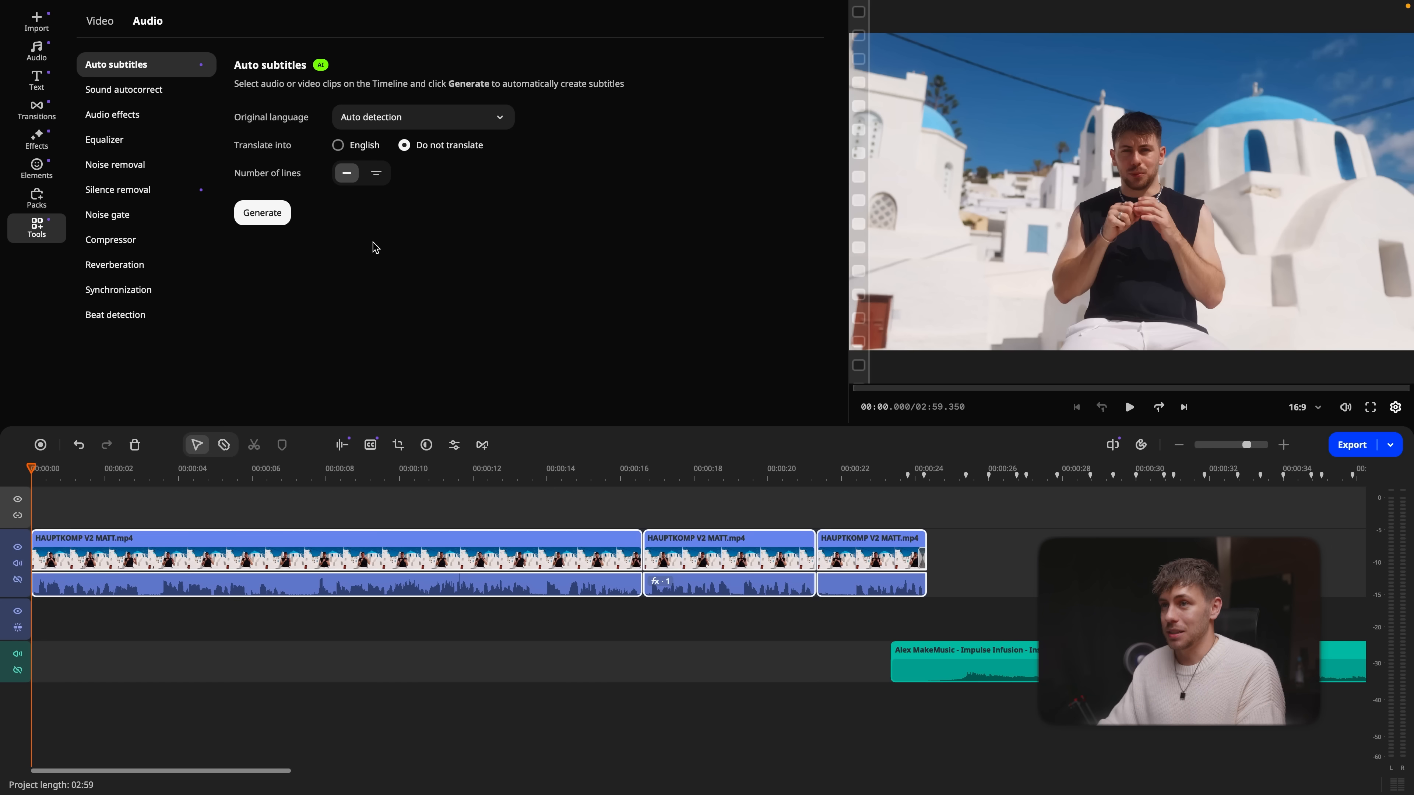
# Generate auto subtitles for the HAUPTKOMP clips with auto detection and no translation
pyautogui.click(424, 117)
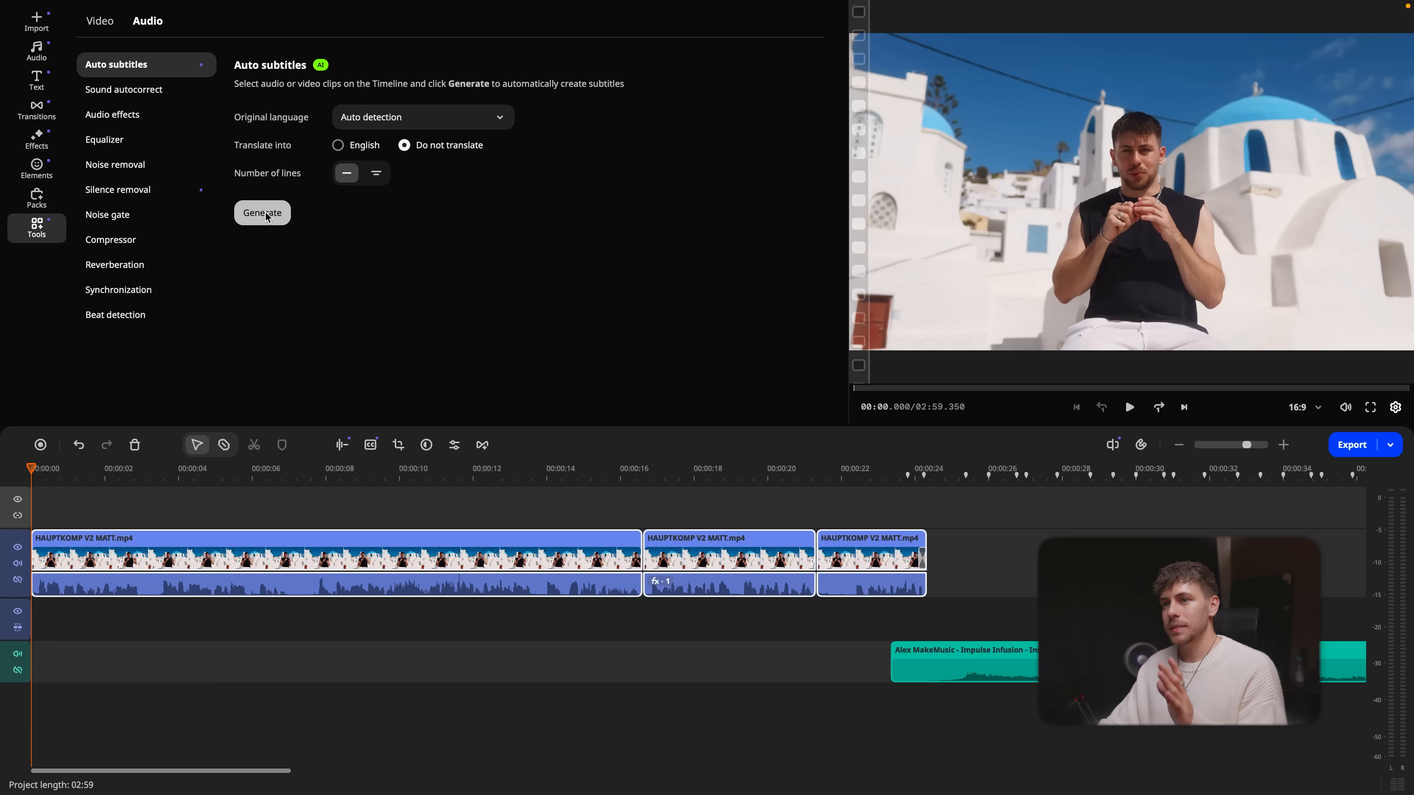
pyautogui.click(262, 213)
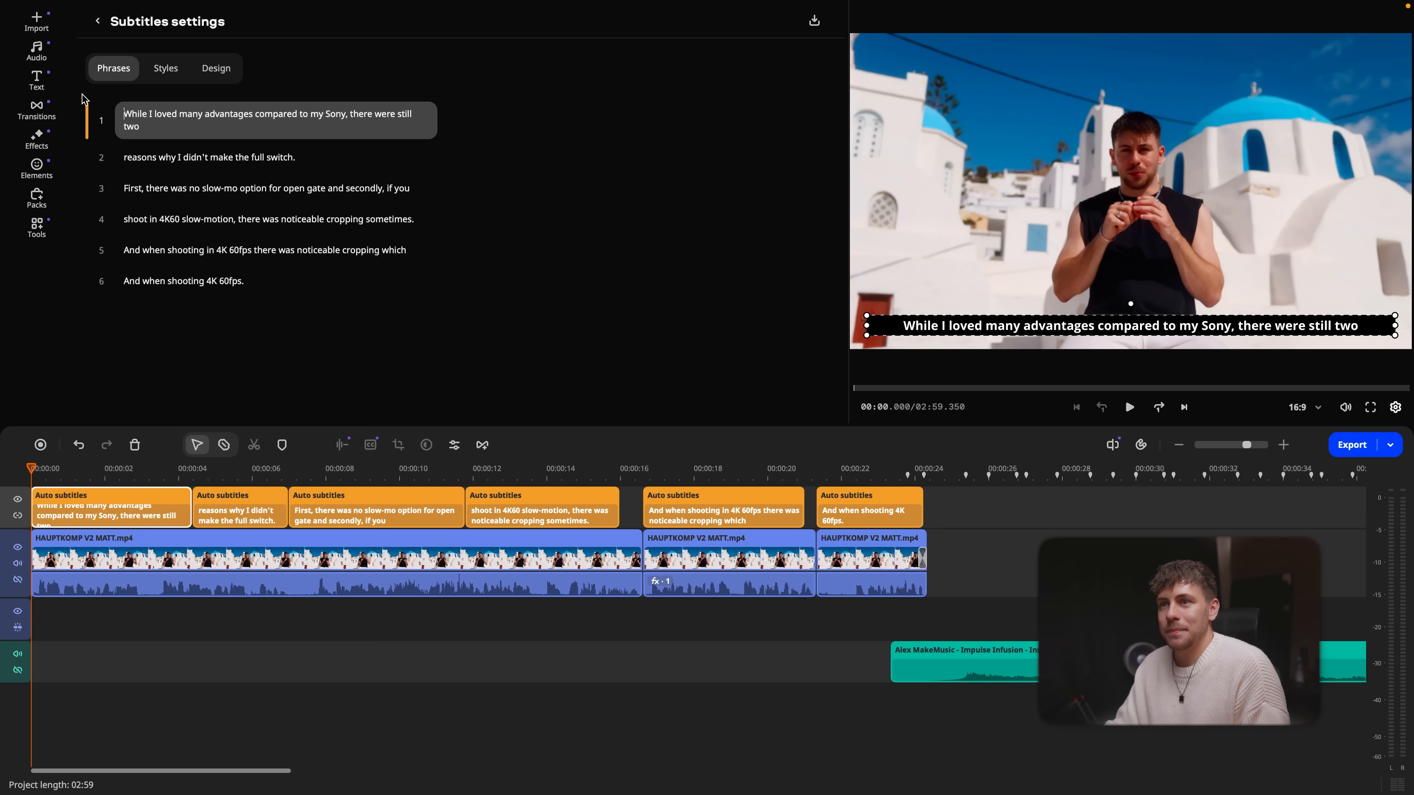
# Play back the subtitled clips, then select the subtitles and browse their style presets
pyautogui.click(1130, 407)
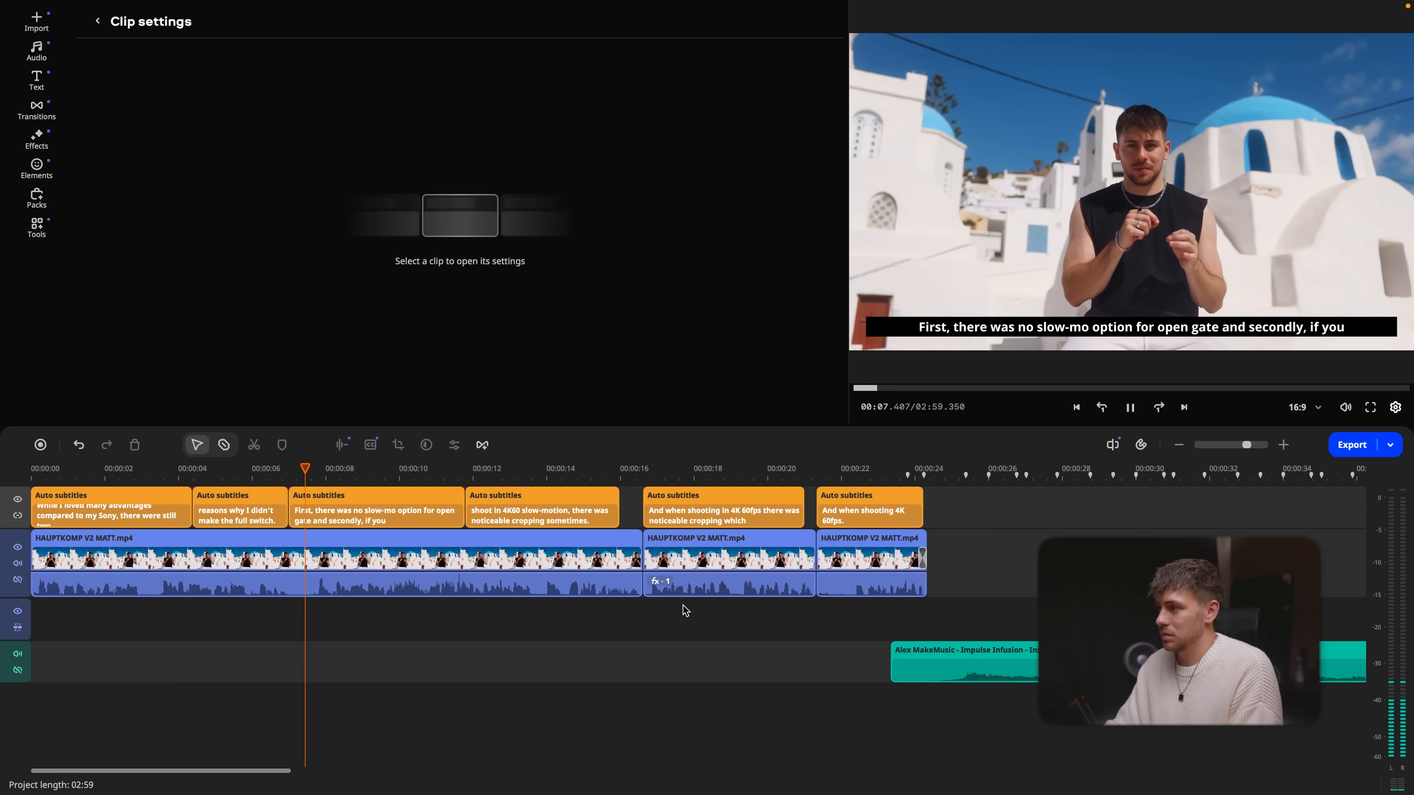
pyautogui.click(1130, 408)
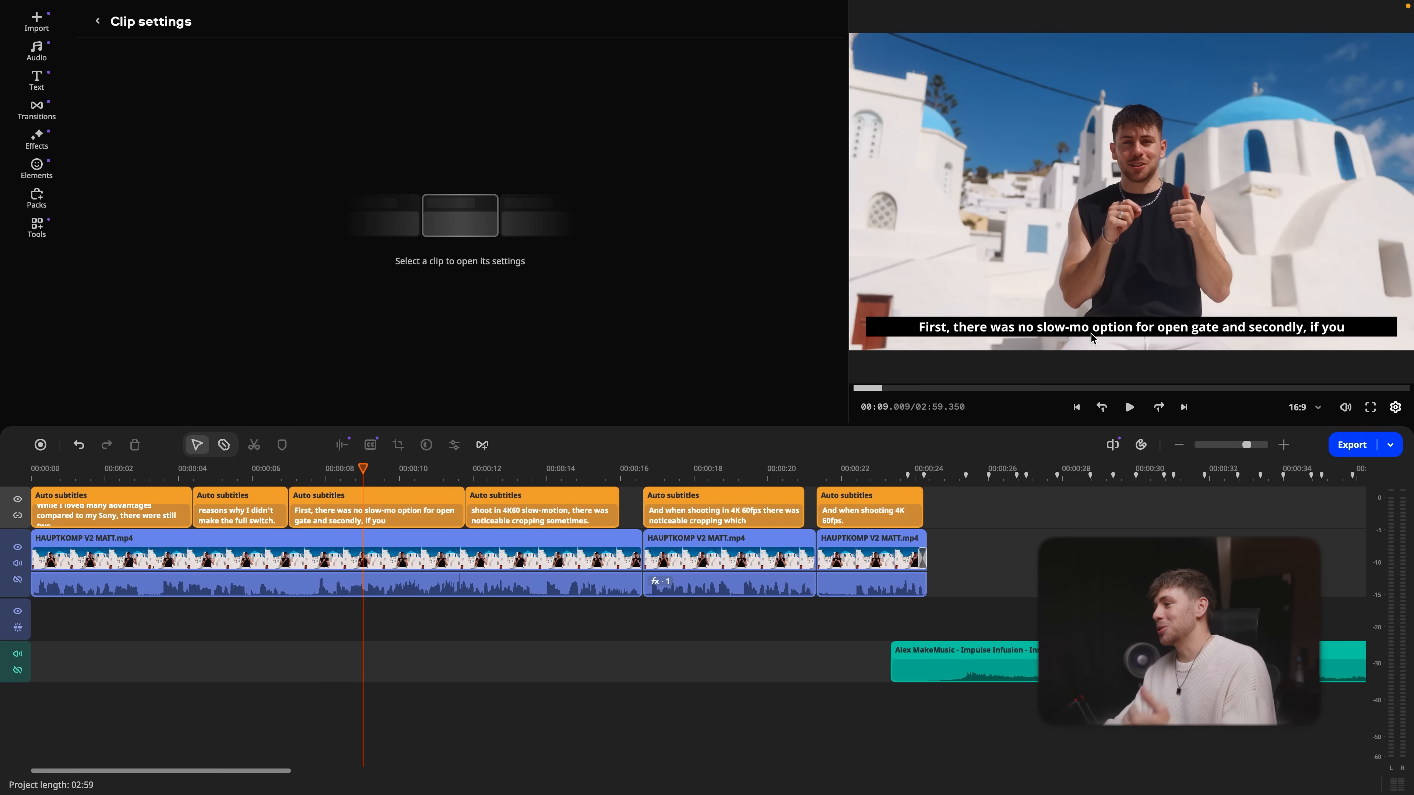
pyautogui.click(1129, 408)
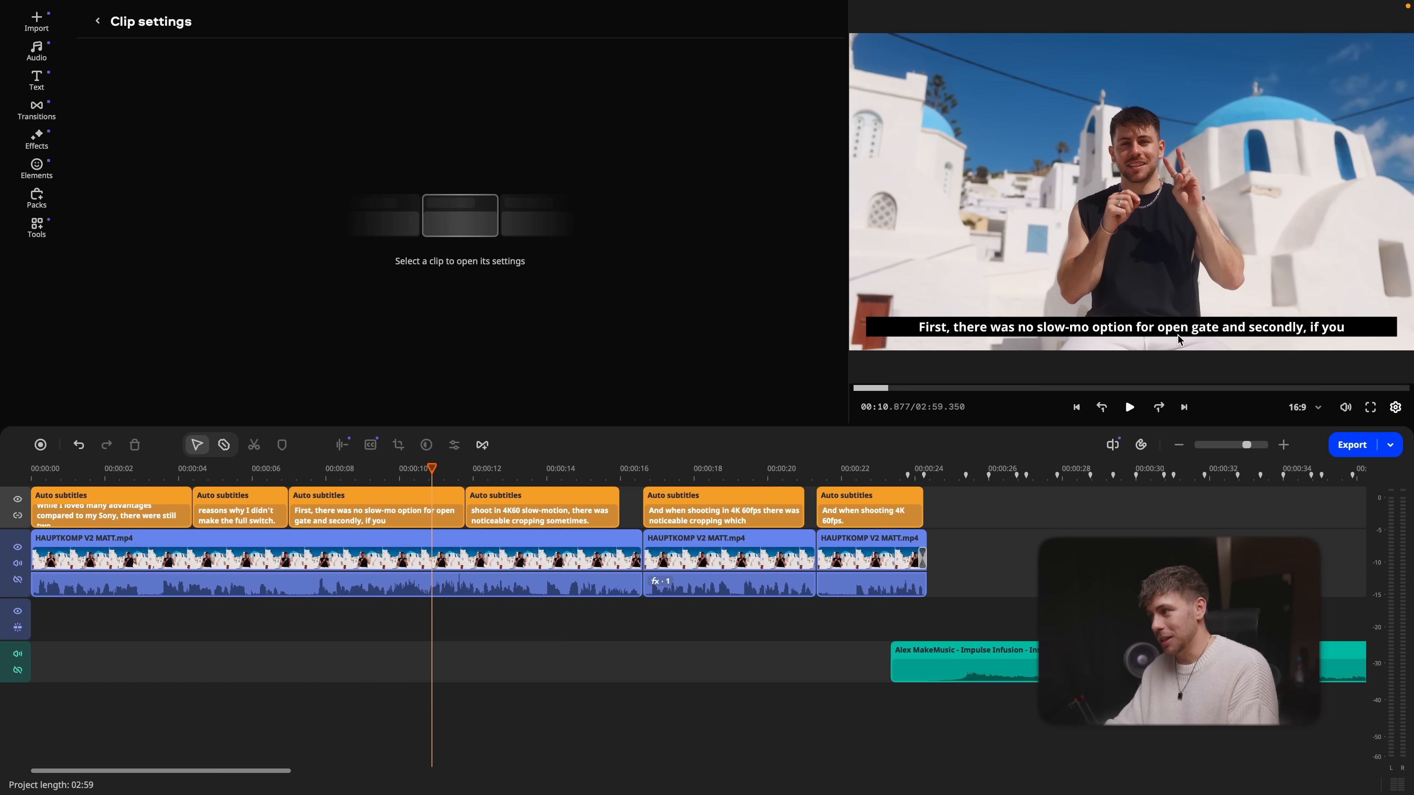
pyautogui.click(1130, 407)
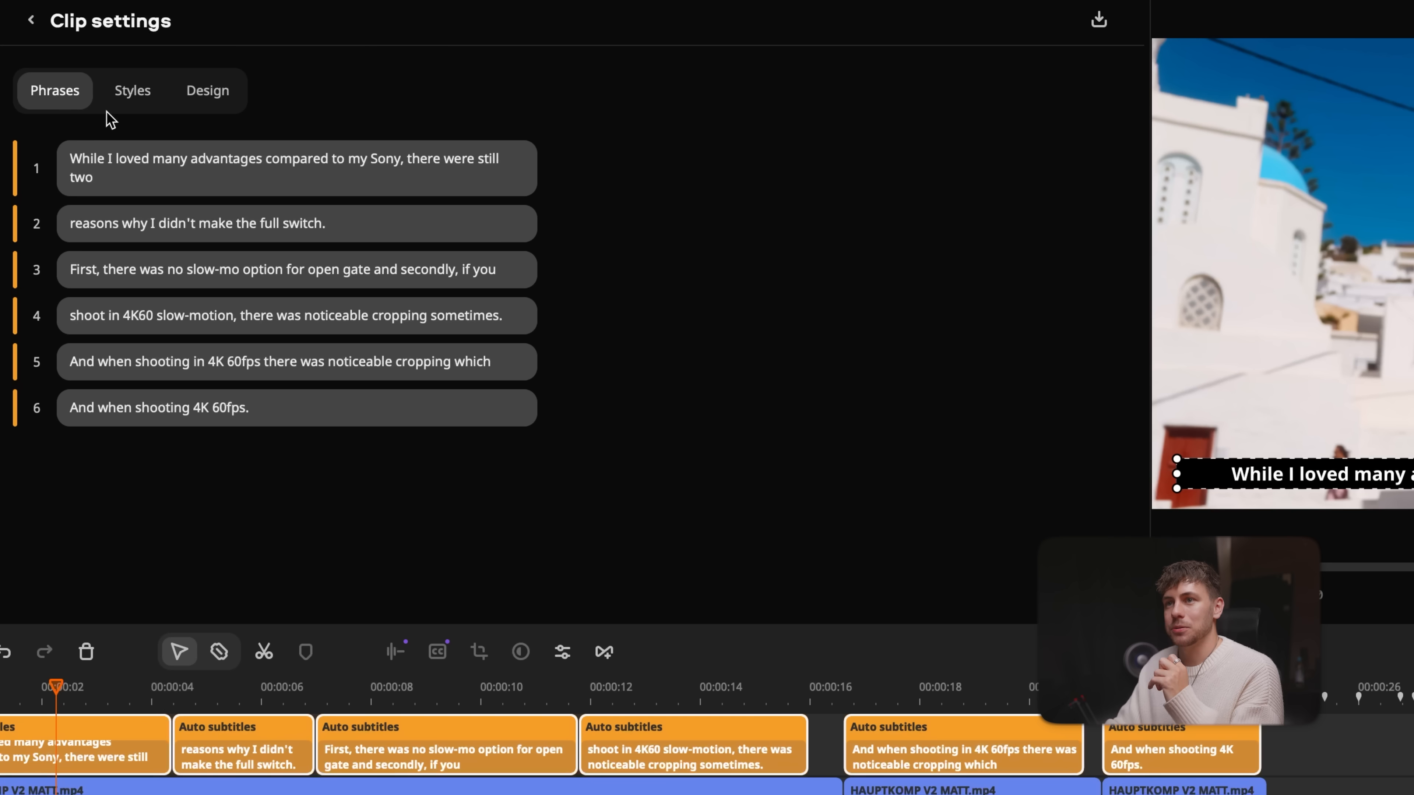
pyautogui.click(133, 90)
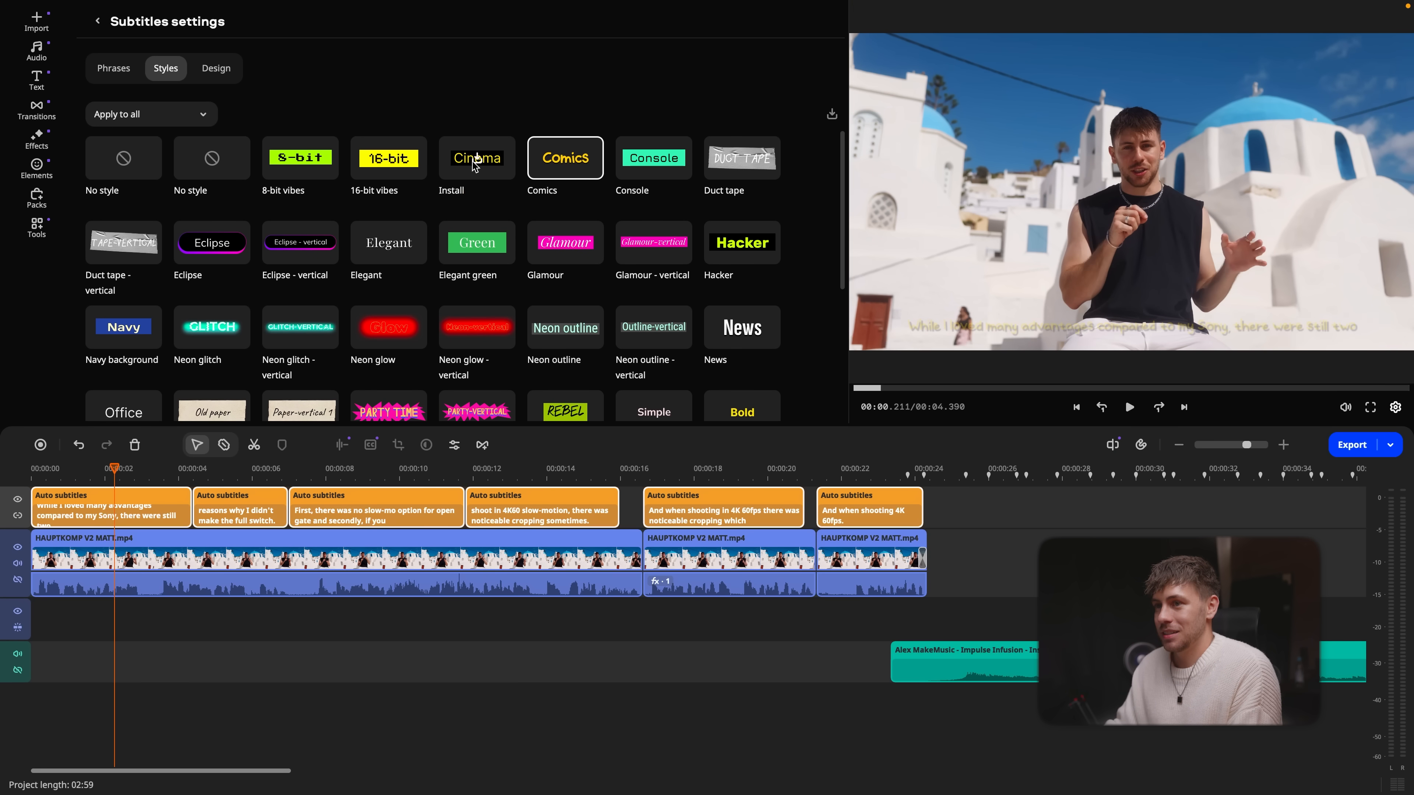
# Install the Cinema style, adjust subtitle position, then apply the Torn paper preset
pyautogui.click(123, 243)
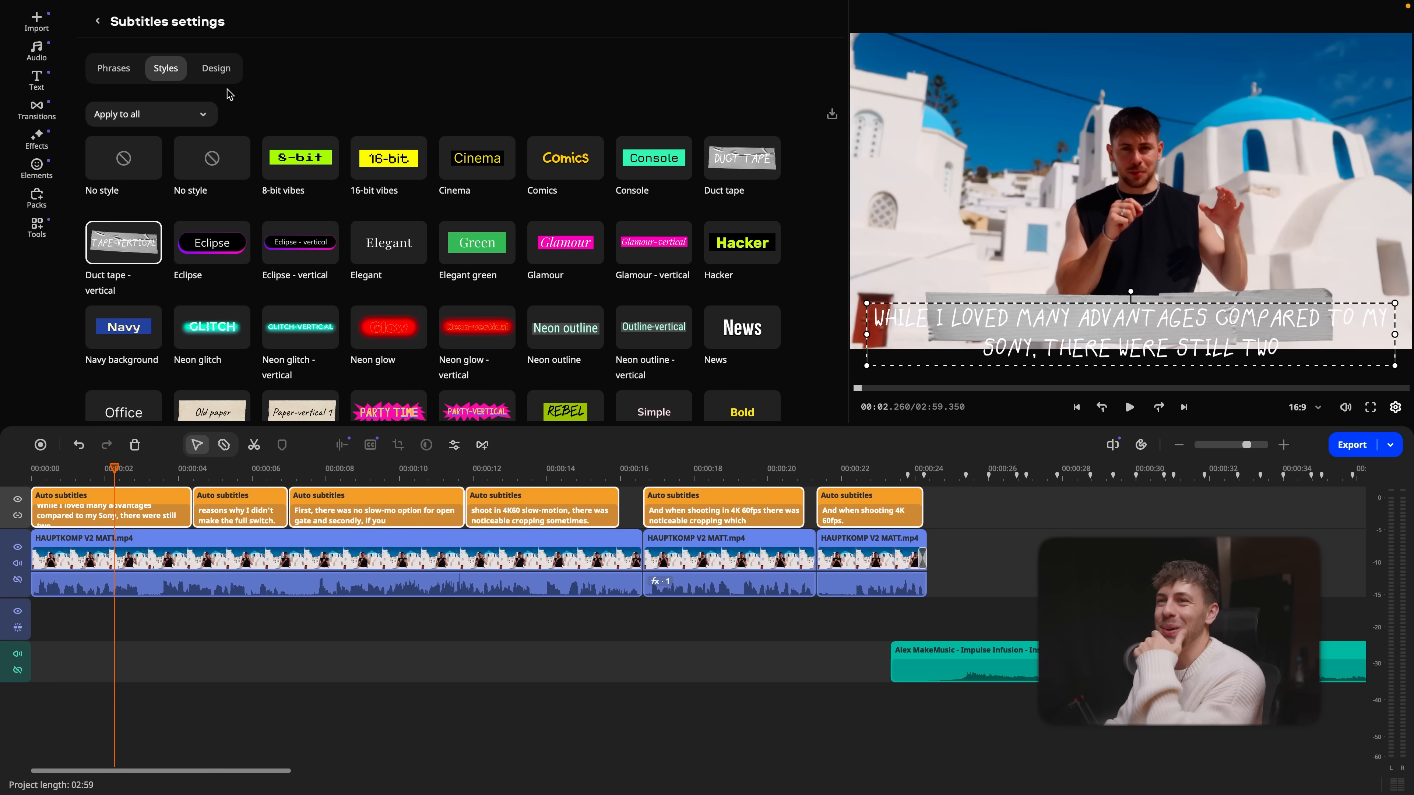
pyautogui.click(217, 67)
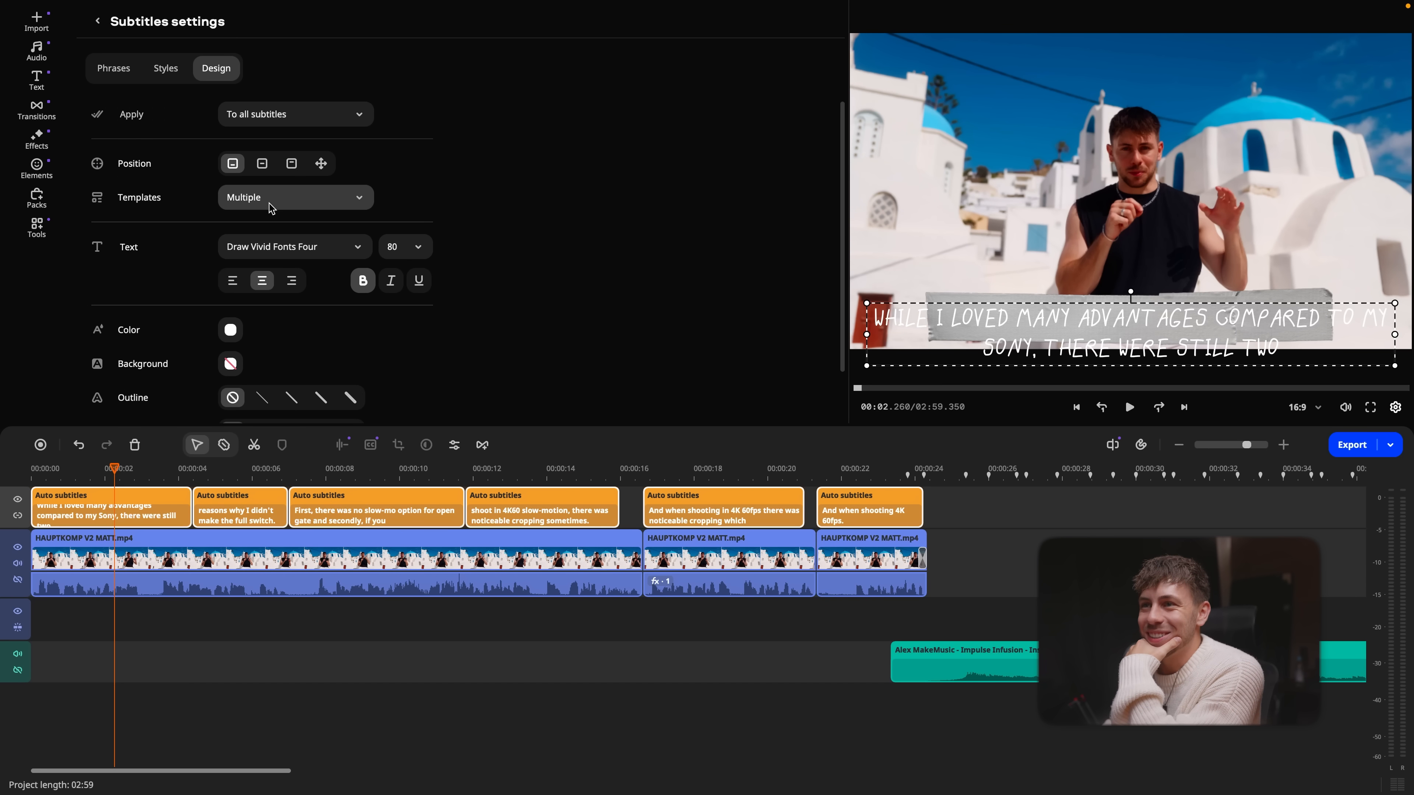
pyautogui.click(262, 164)
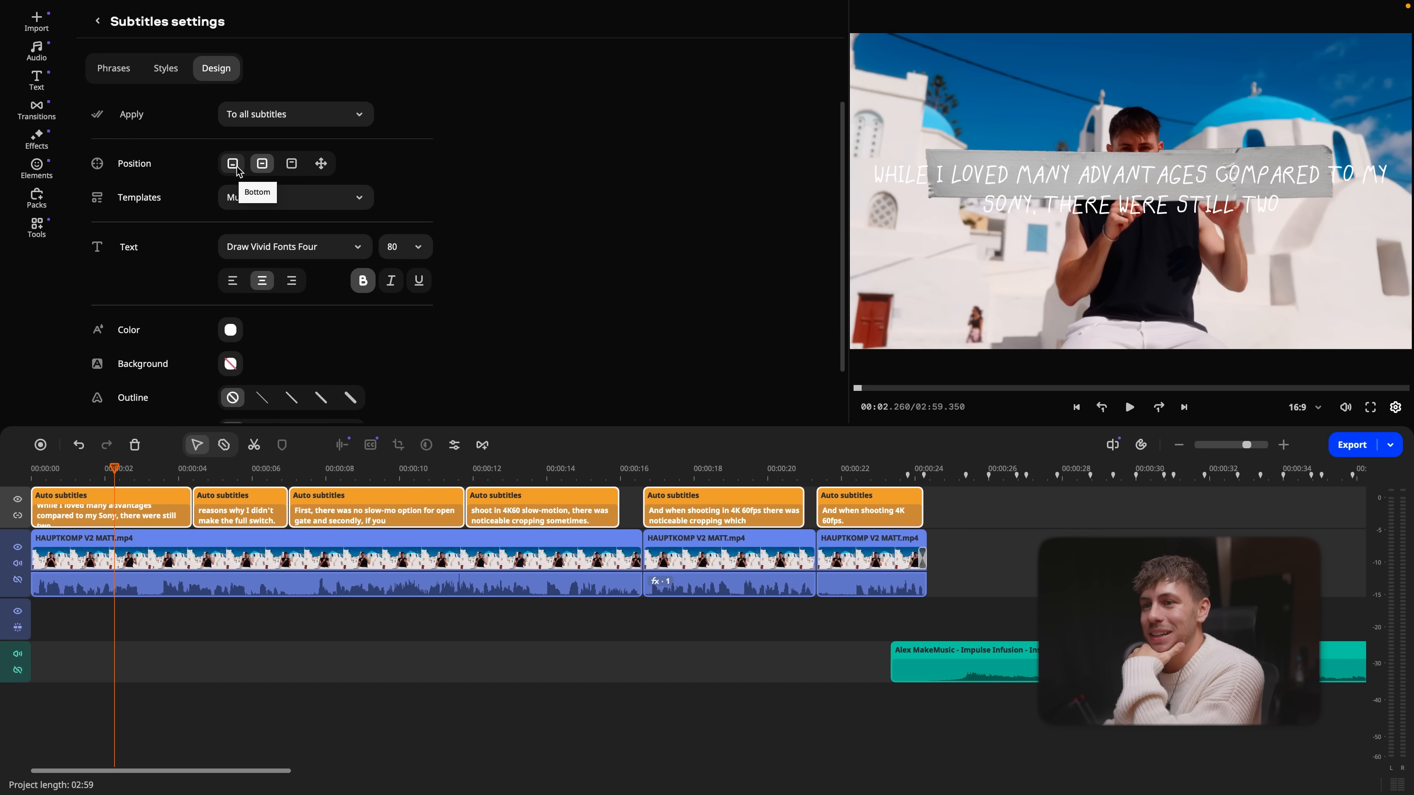
pyautogui.click(166, 68)
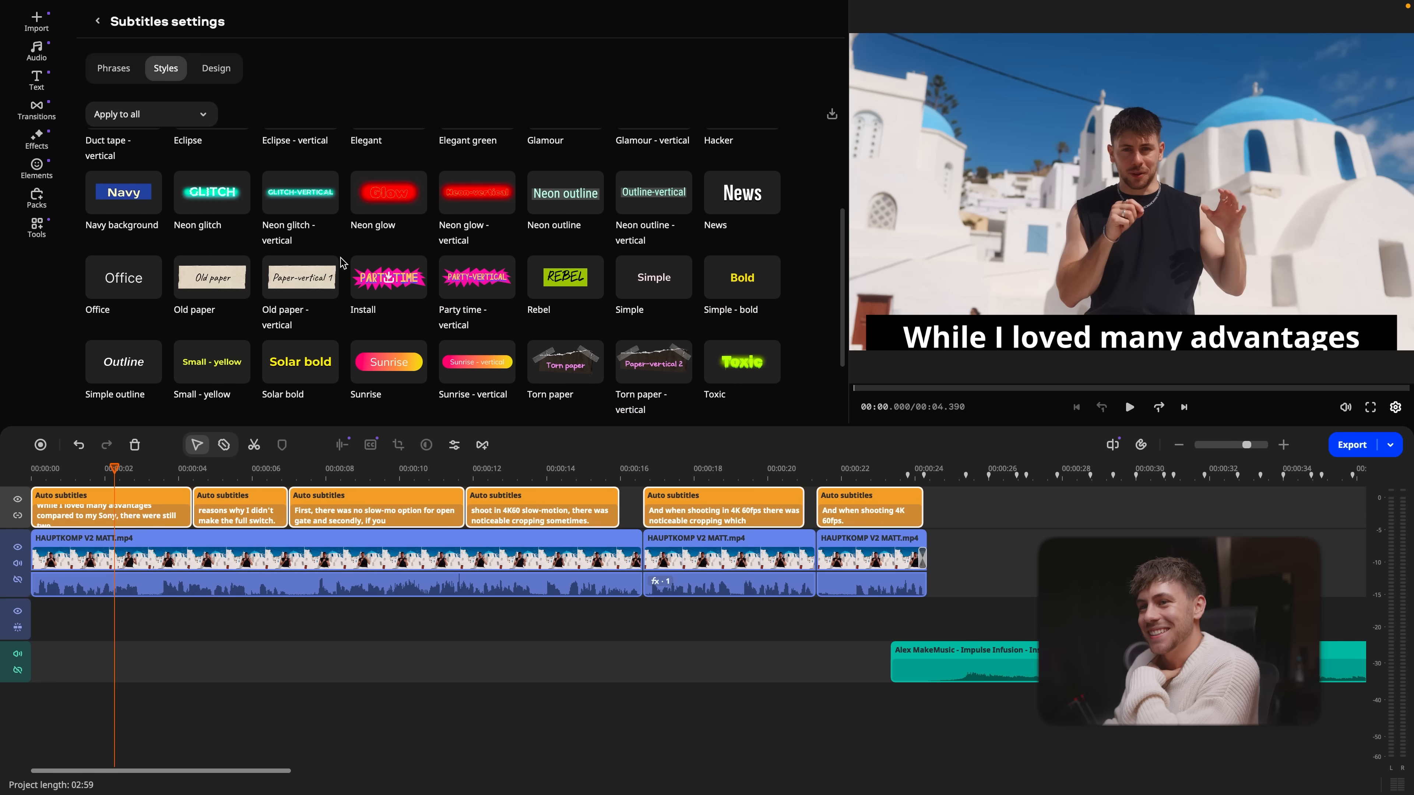
pyautogui.click(211, 277)
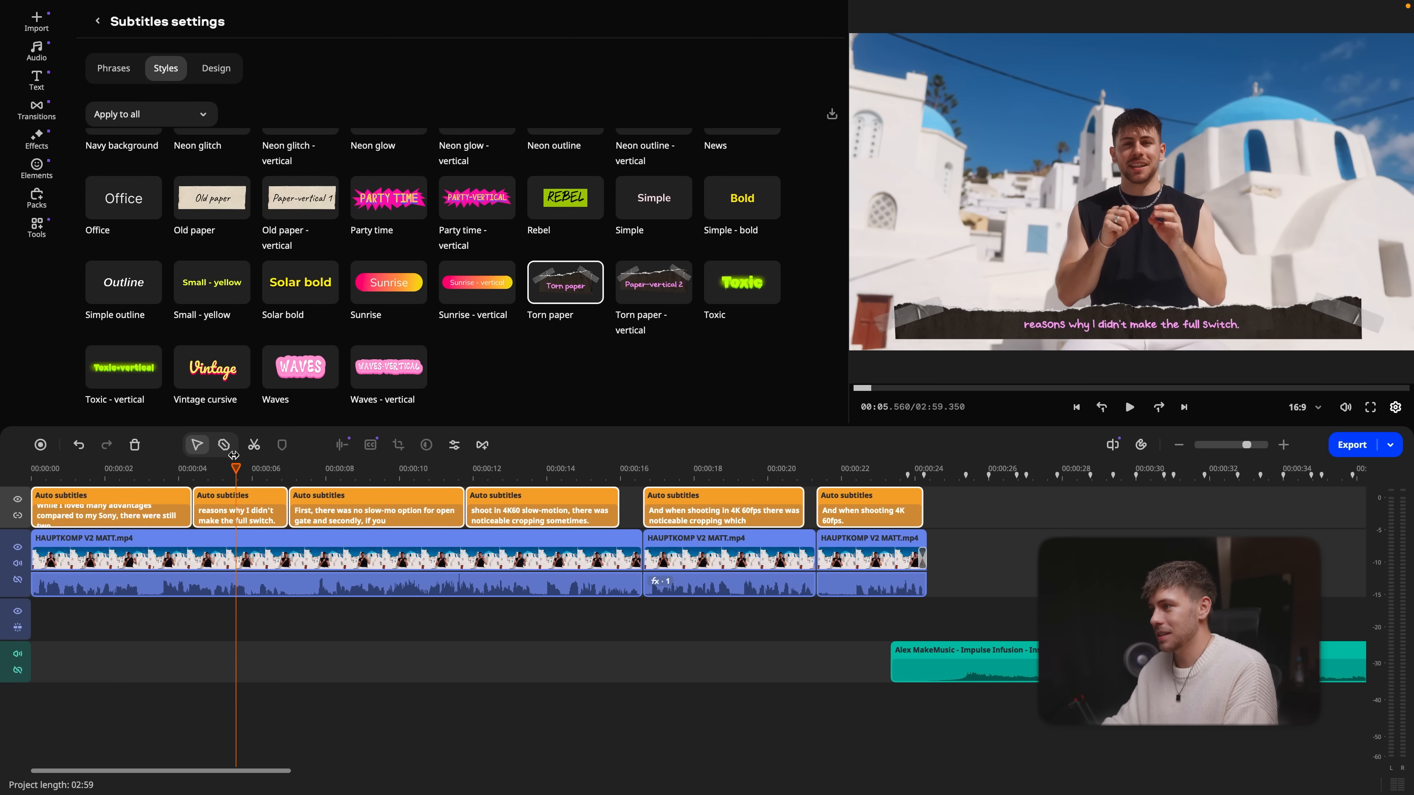
# Show the library of text titles
pyautogui.click(37, 81)
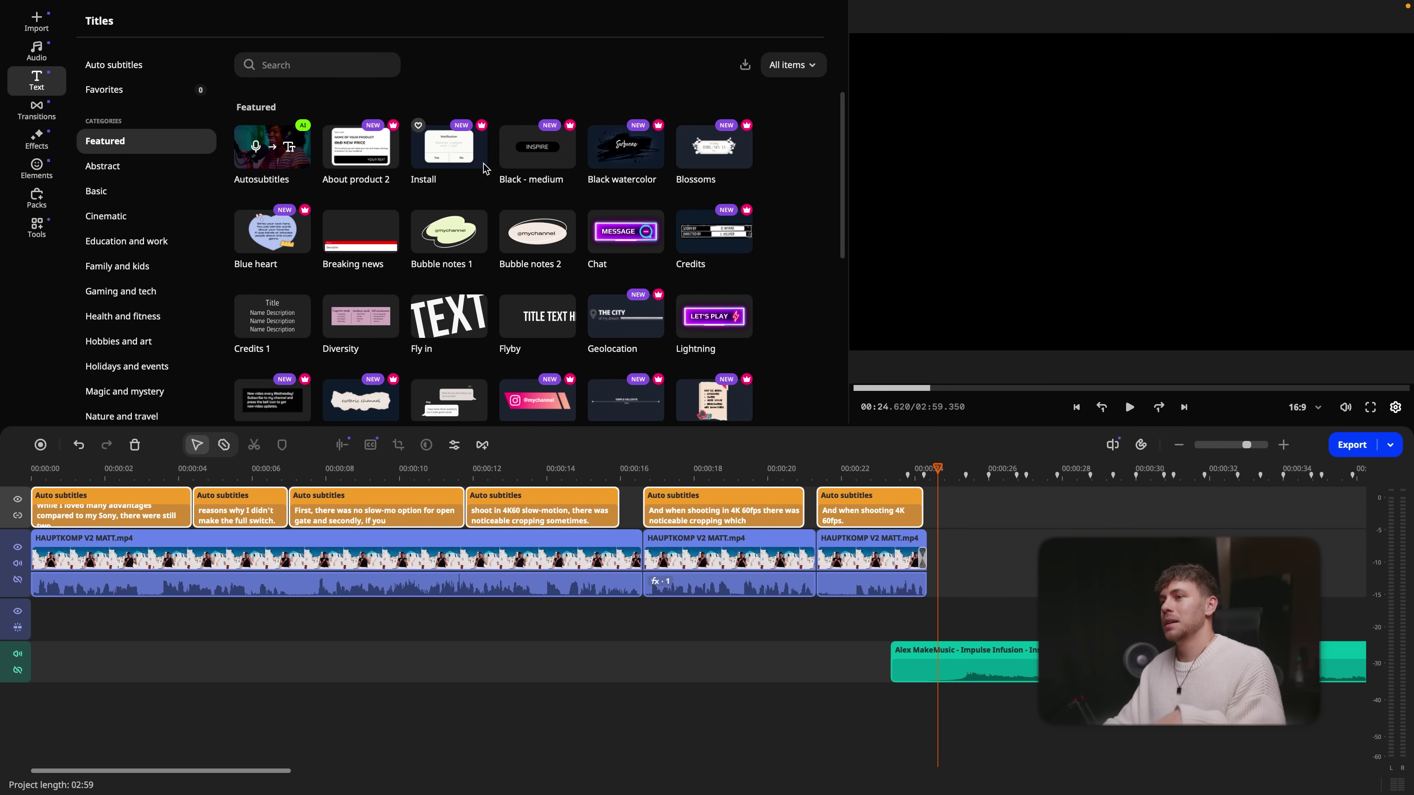
# Place the Fly in title over the drone footage and raise its animation speed
pyautogui.scroll(-3)
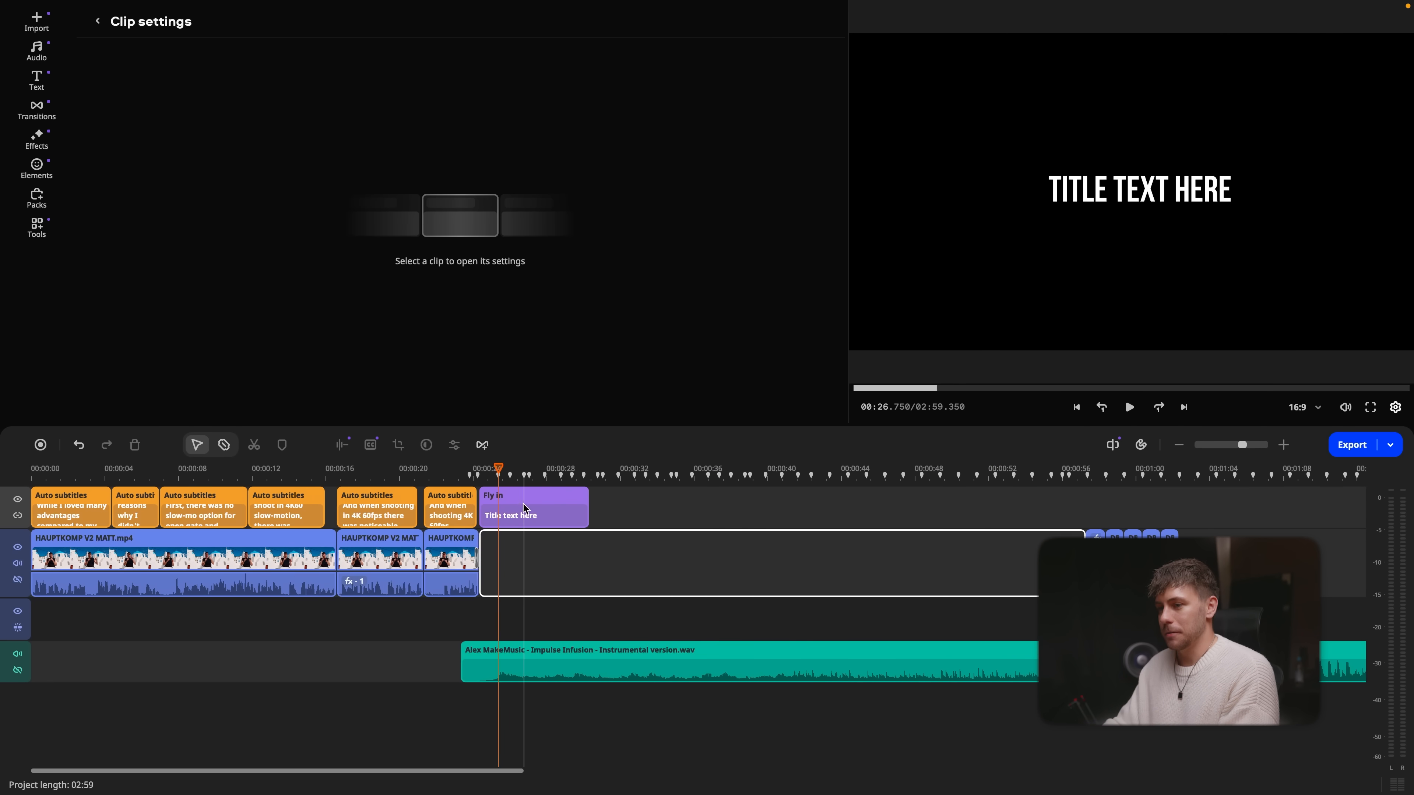
pyautogui.click(523, 515)
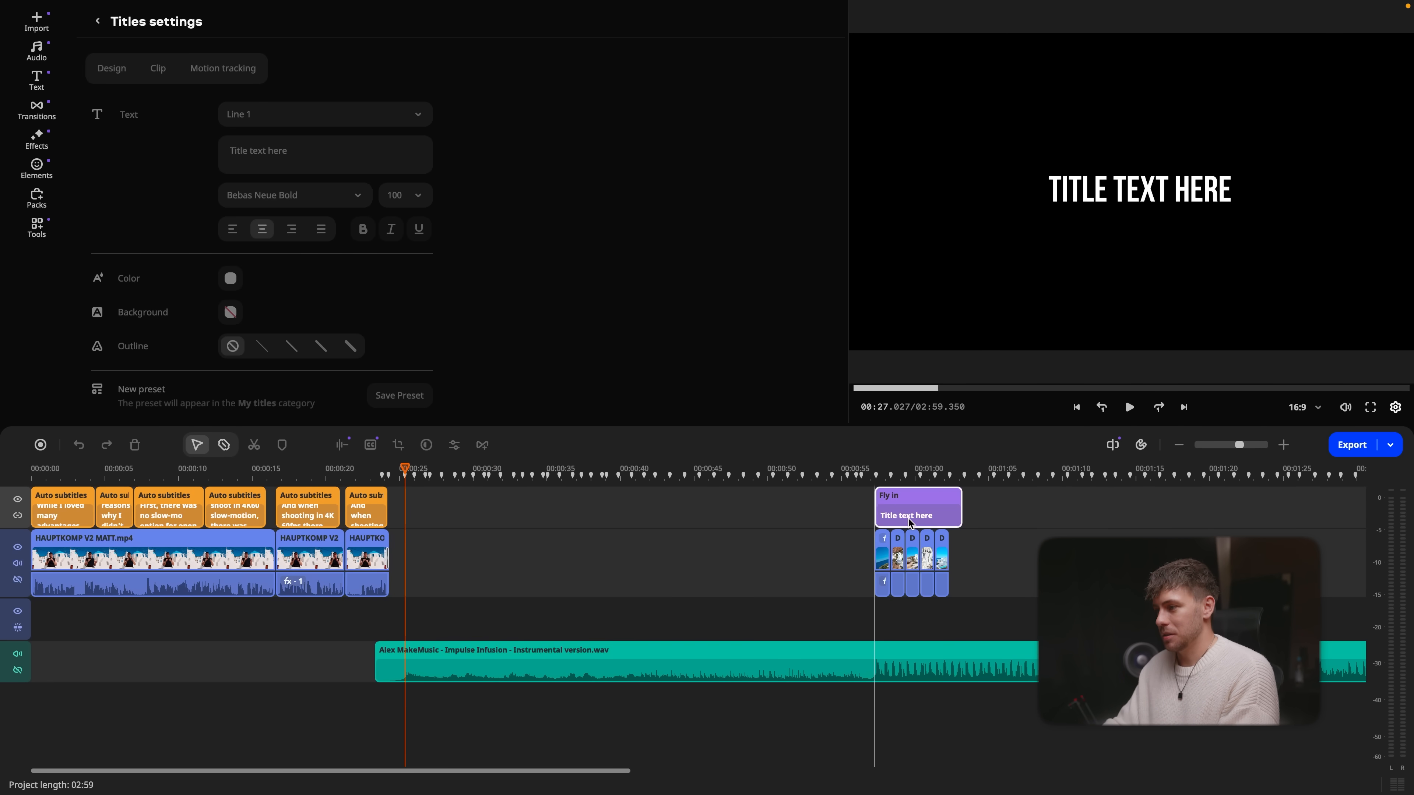
pyautogui.click(1130, 407)
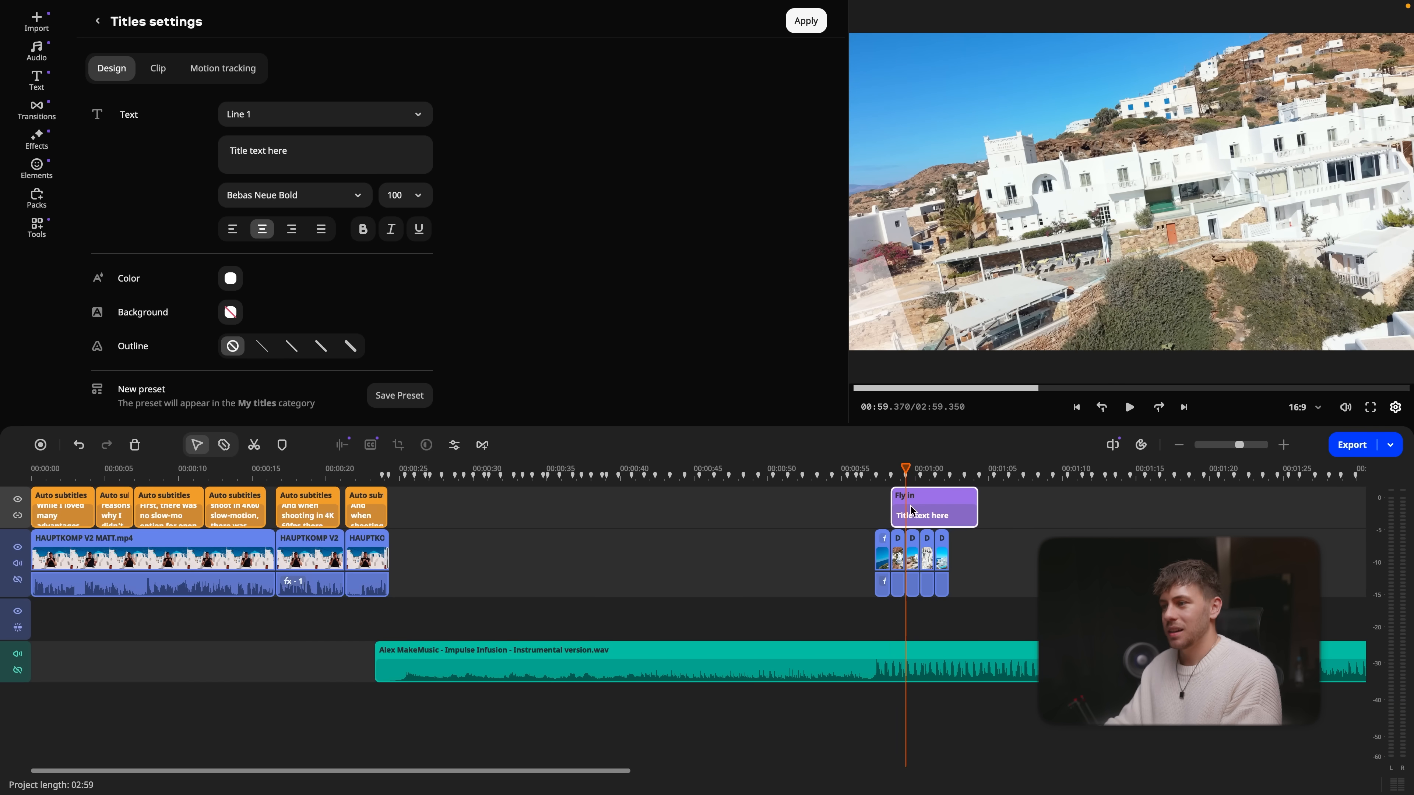
pyautogui.click(157, 68)
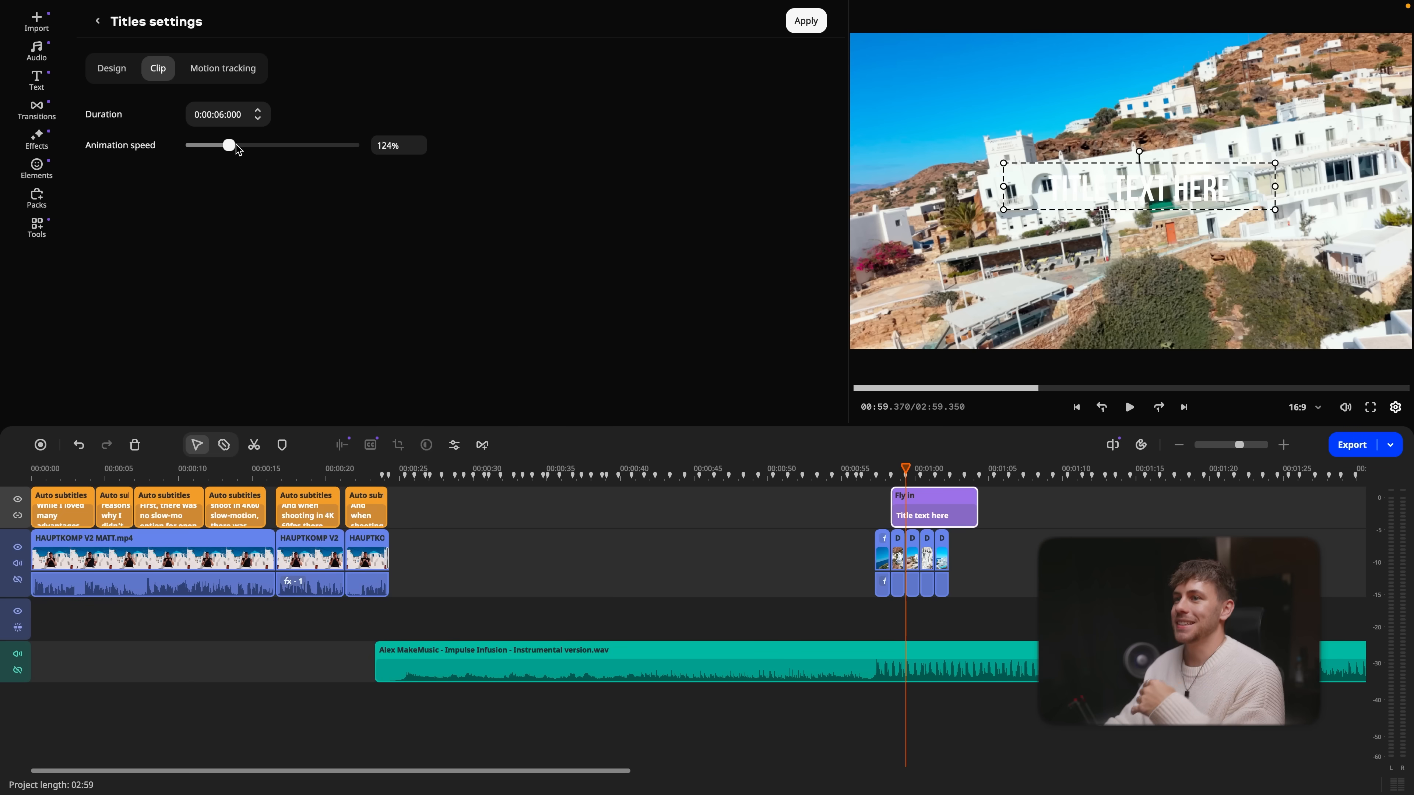
pyautogui.moveTo(229, 145); pyautogui.dragTo(250, 164)
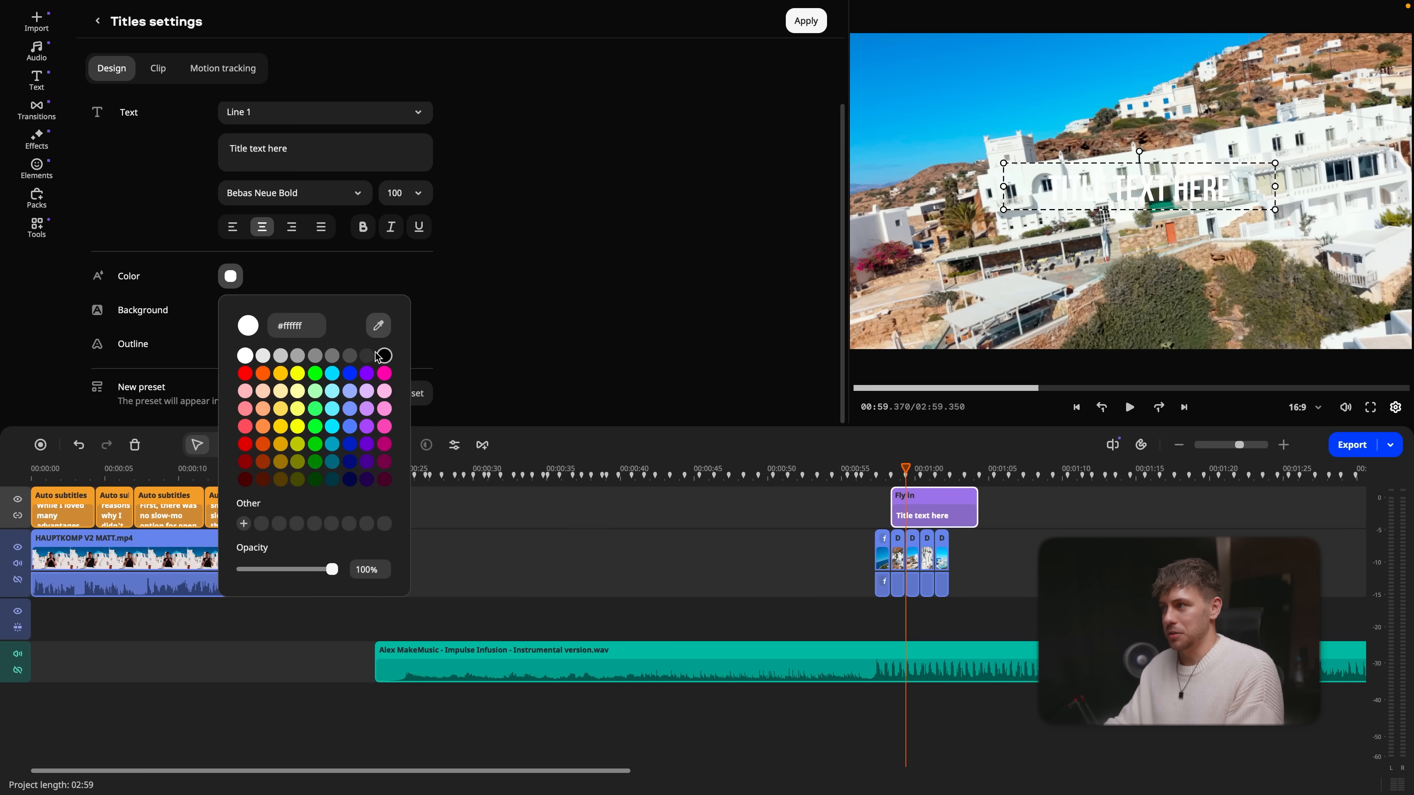
# Edit the title text to IOS, GREECE and apply the changes
pyautogui.click(158, 67)
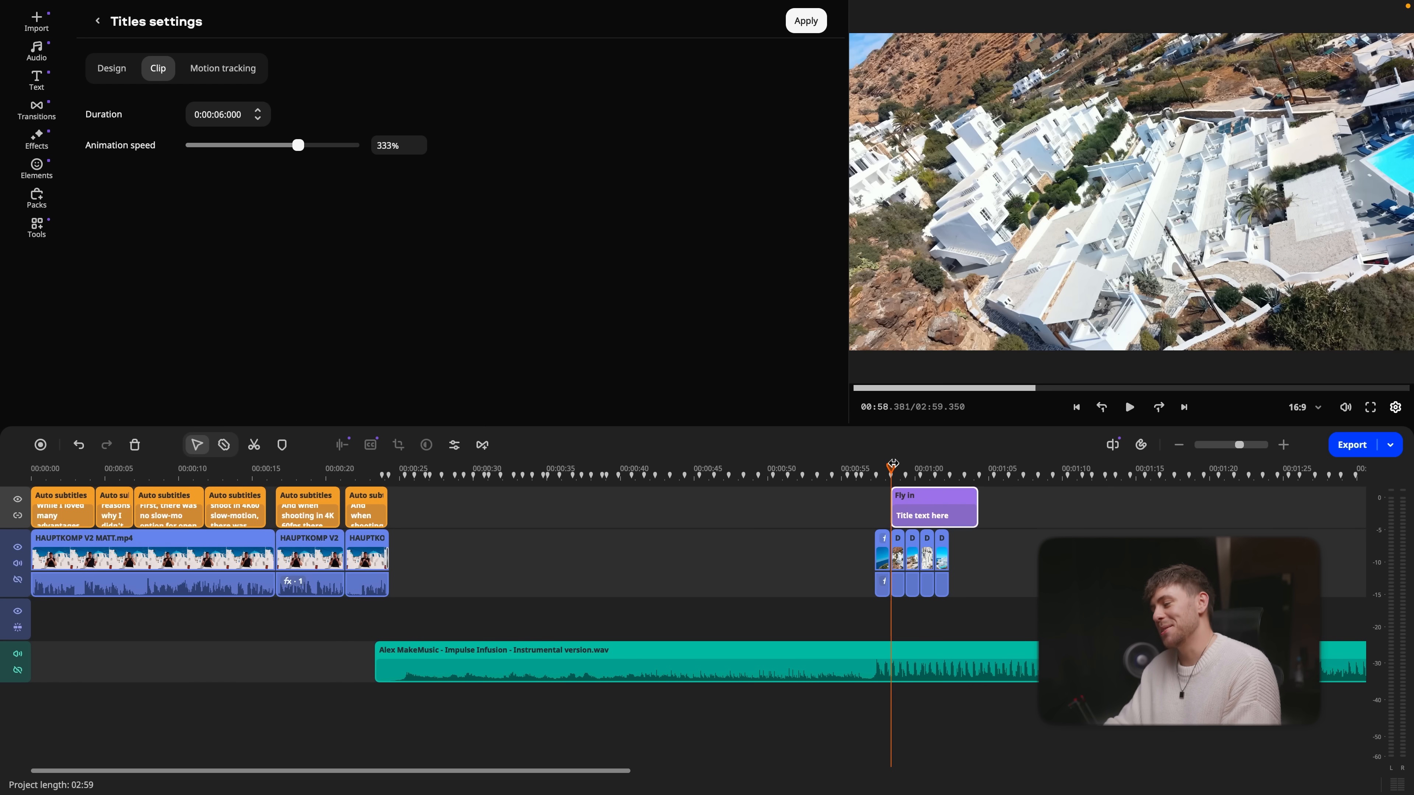
pyautogui.click(1130, 407)
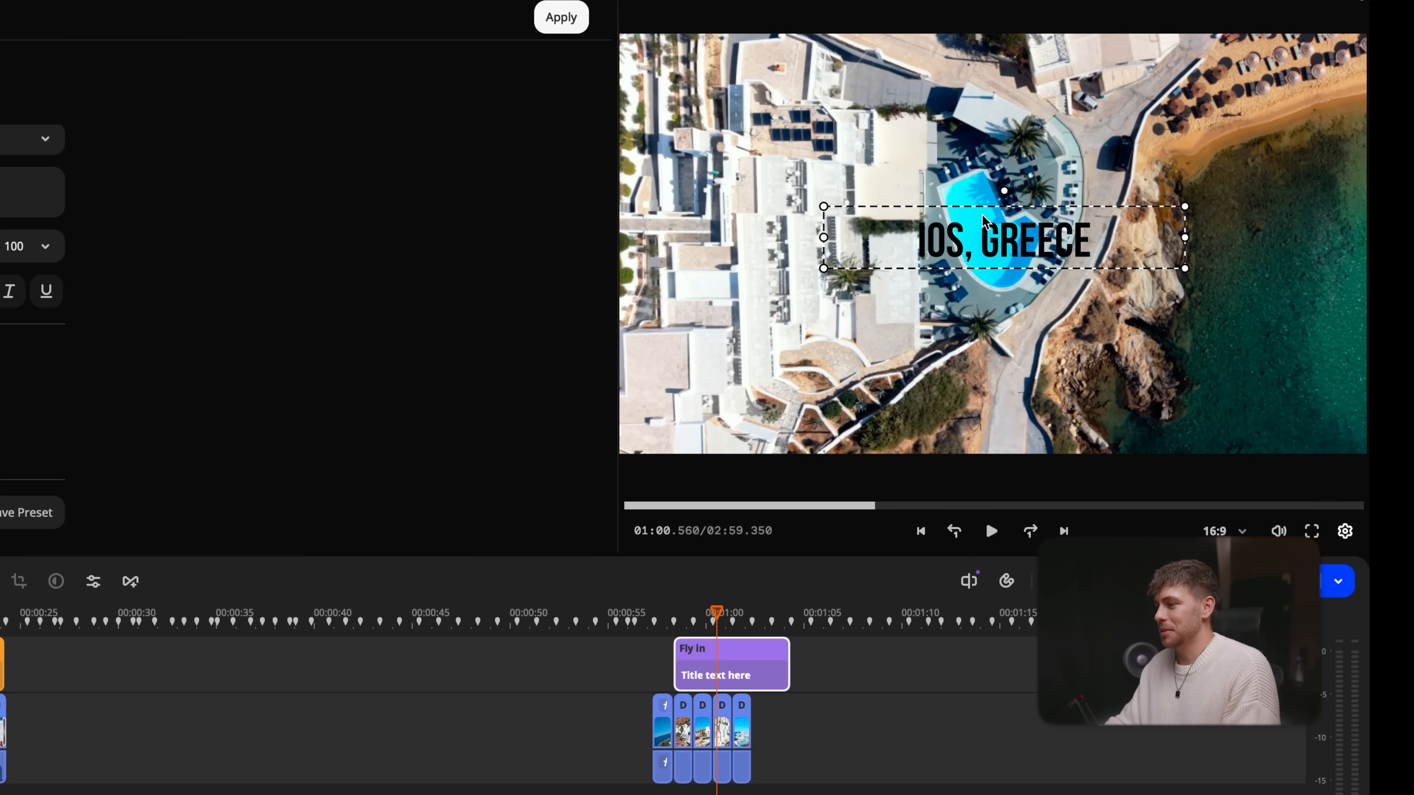
pyautogui.click(993, 532)
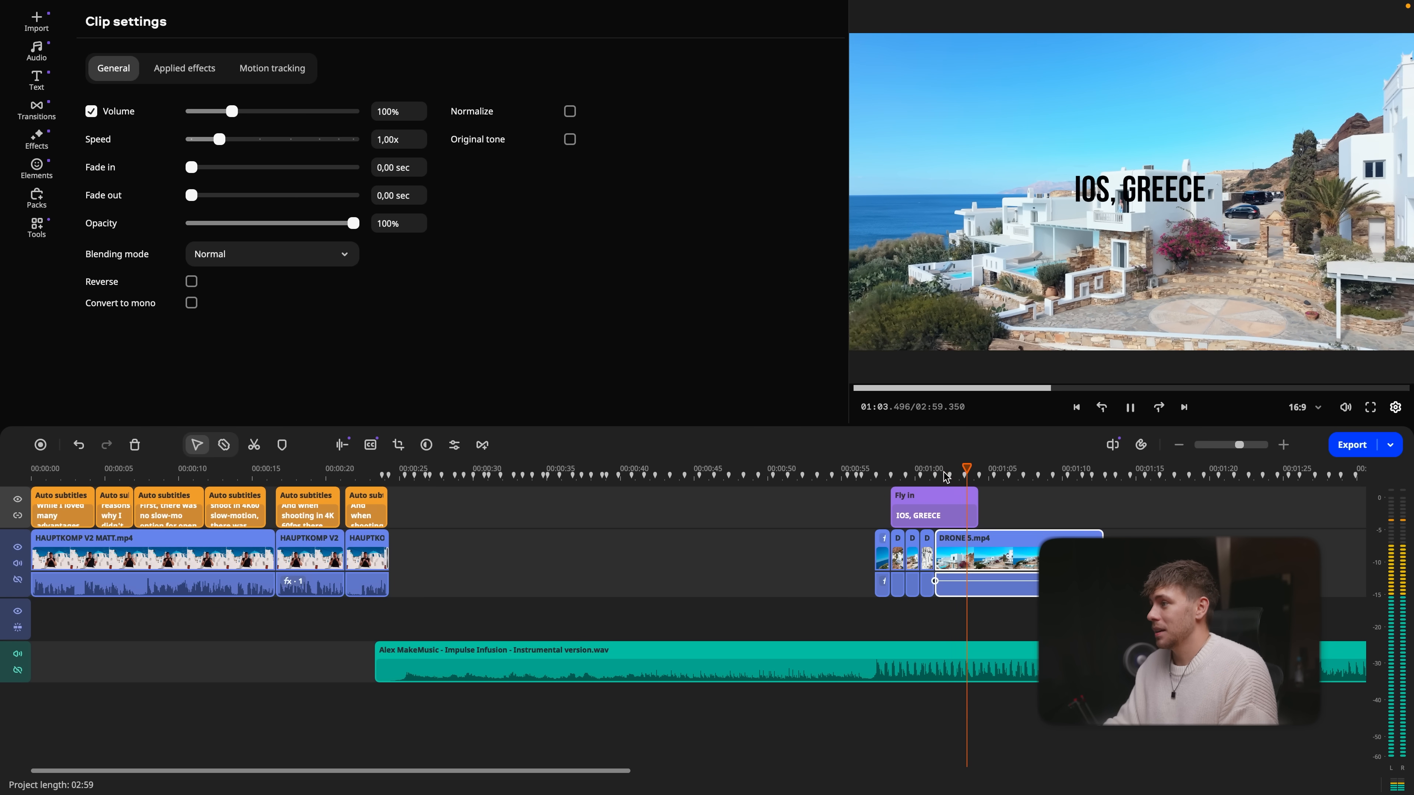
# Check the Motion tracking tab, then move the IOS, GREECE title over DRONE 5.mp4
pyautogui.click(1130, 407)
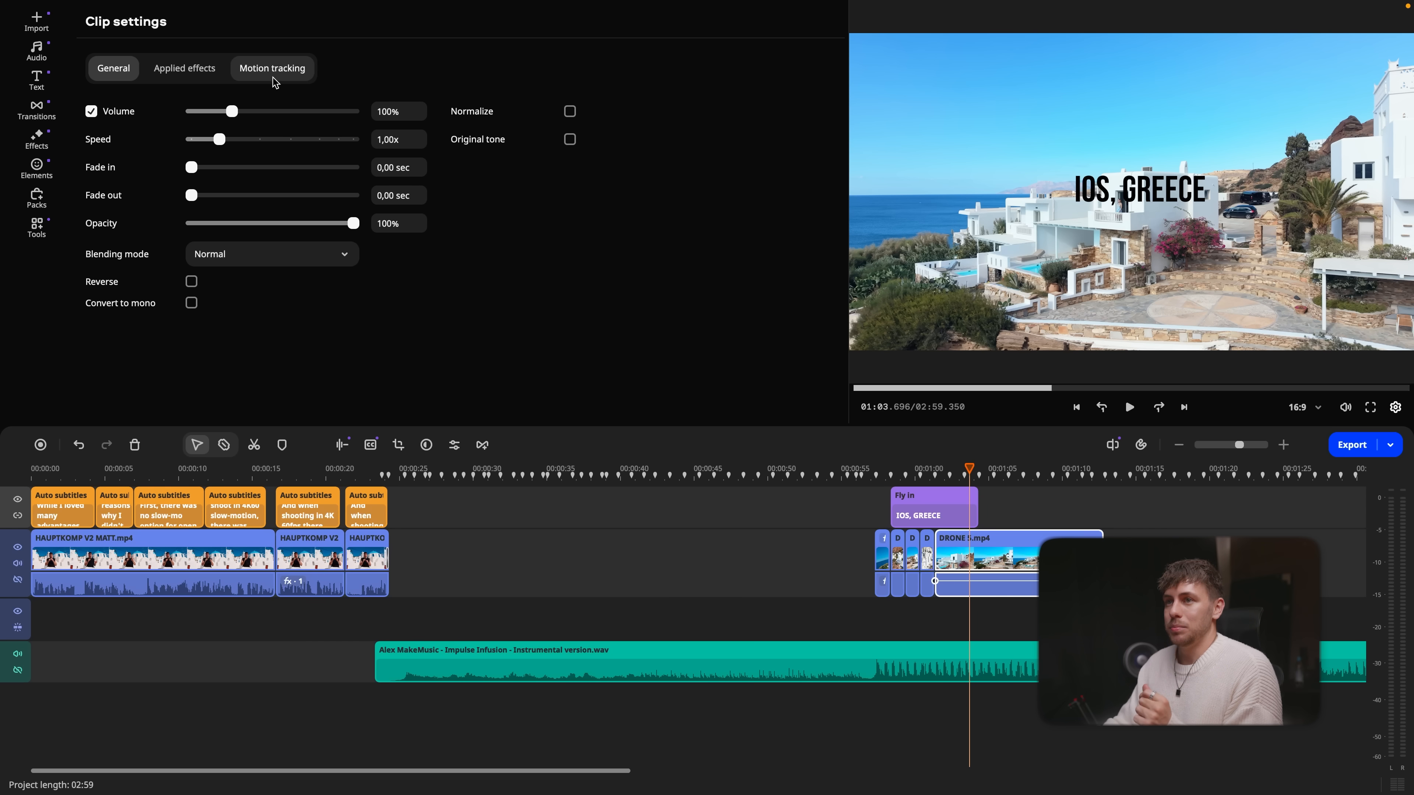
pyautogui.click(273, 69)
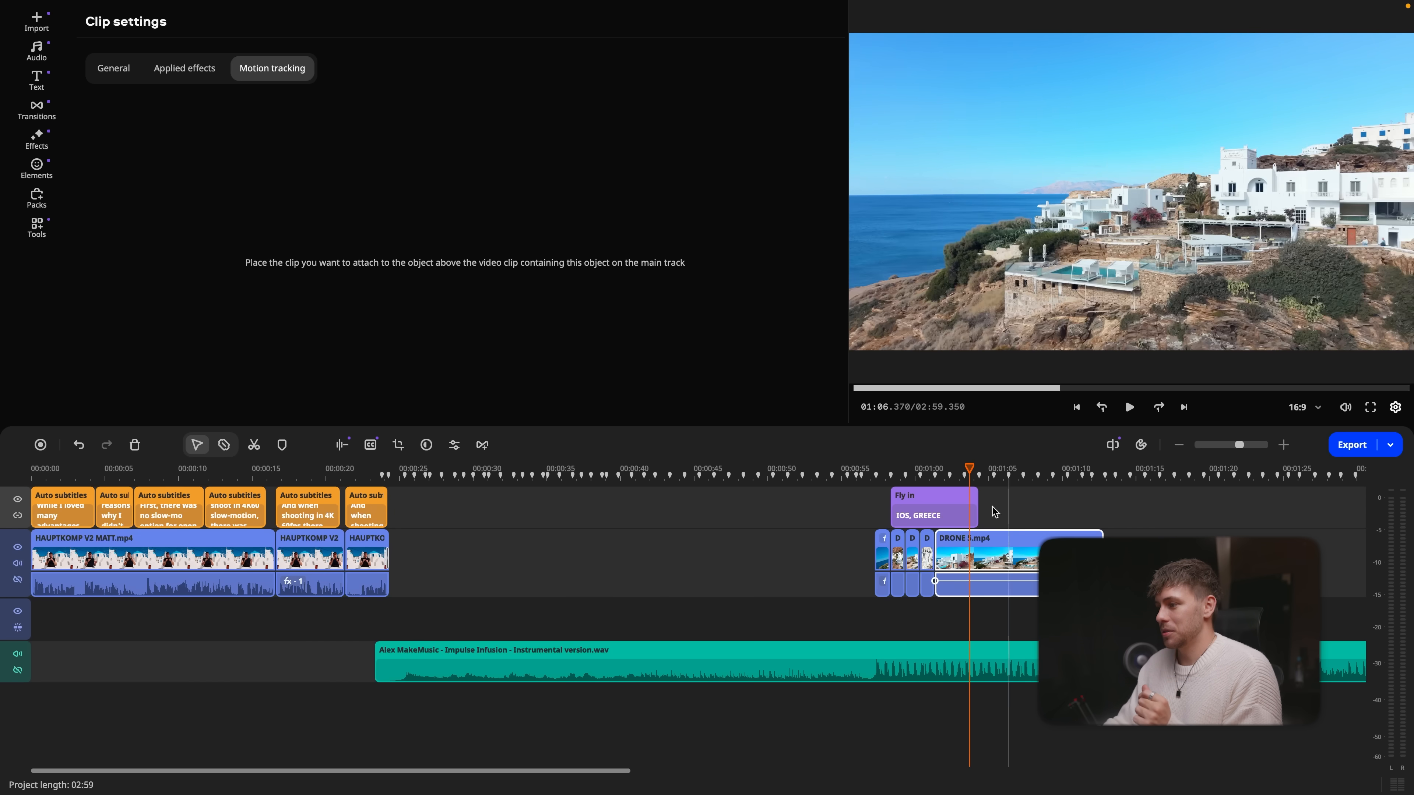
pyautogui.click(933, 512)
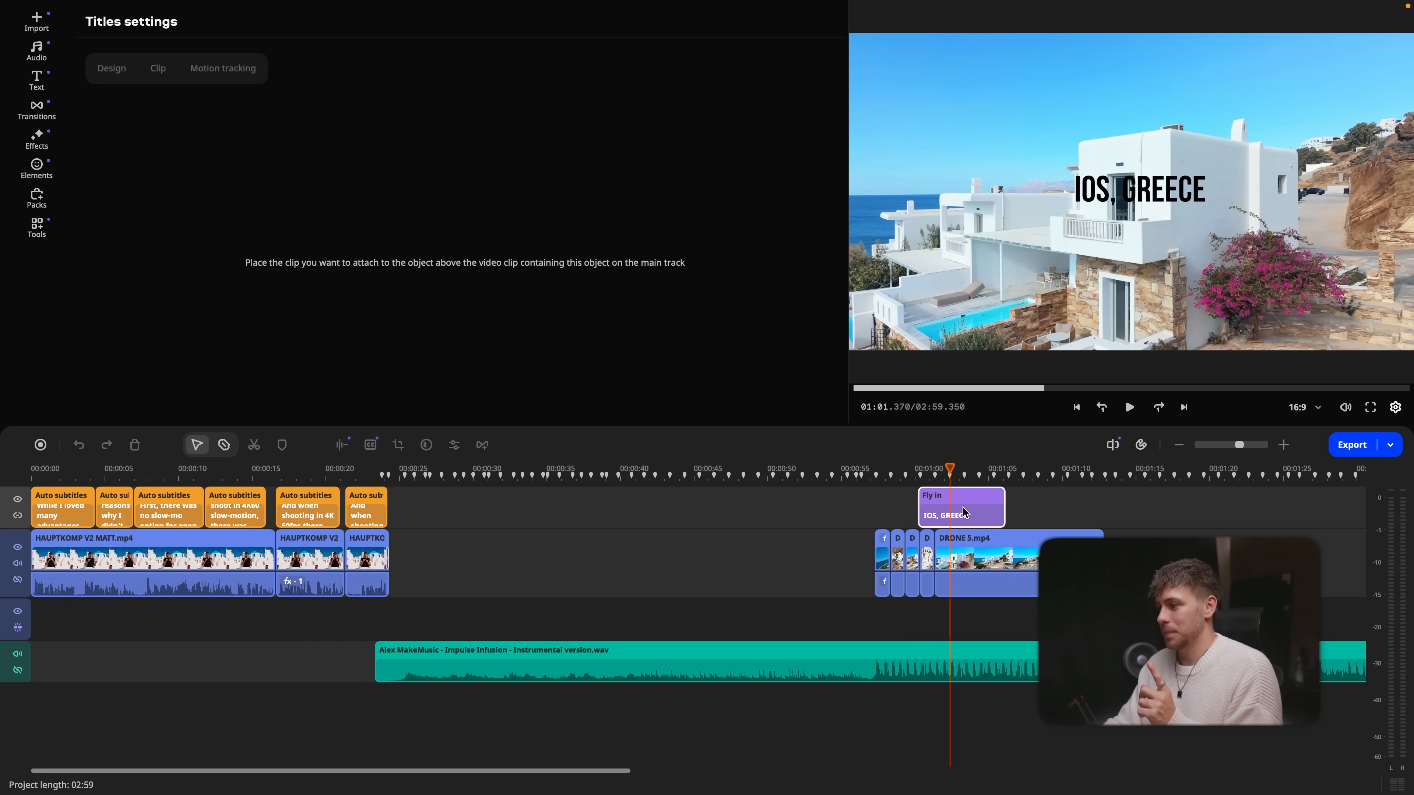
pyautogui.click(222, 68)
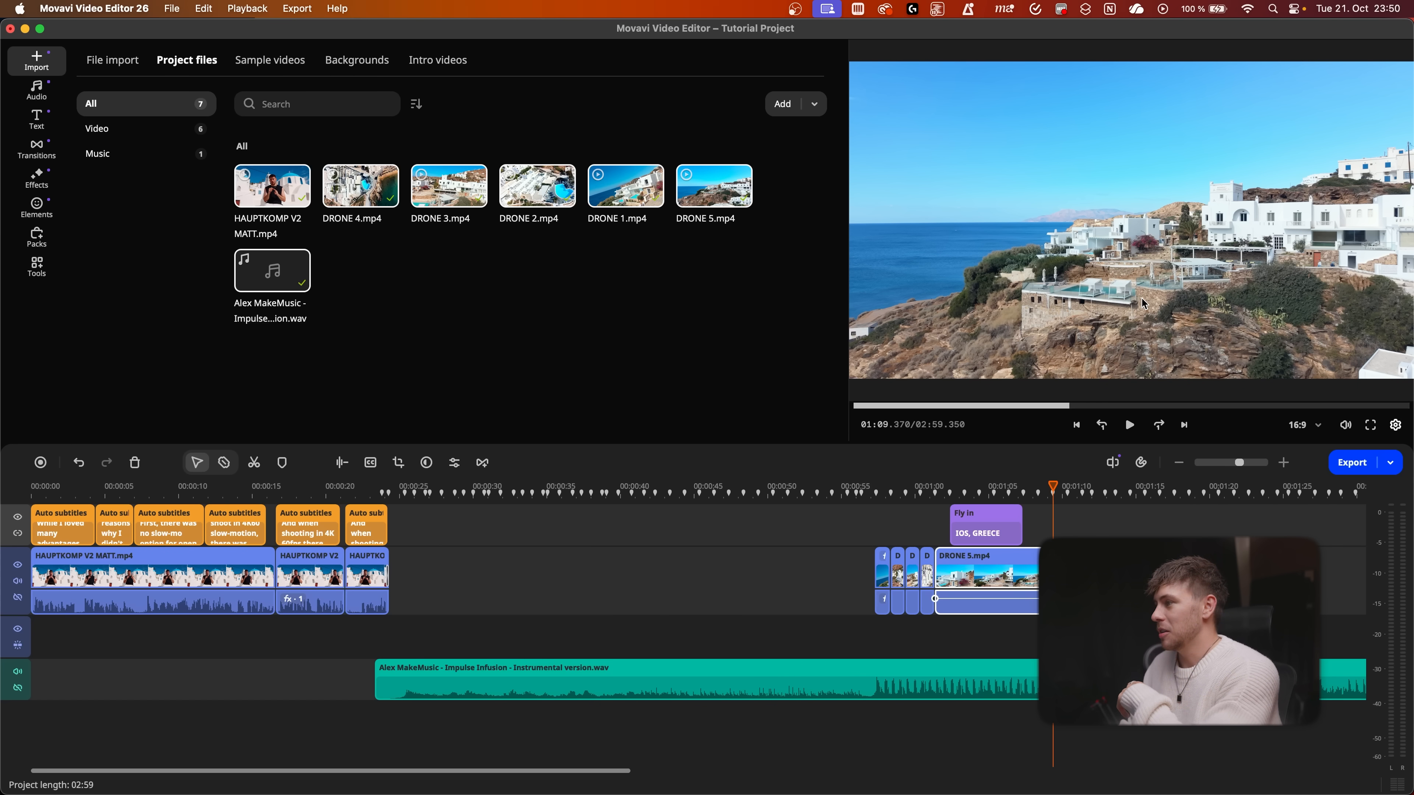
pyautogui.moveTo(842, 278)
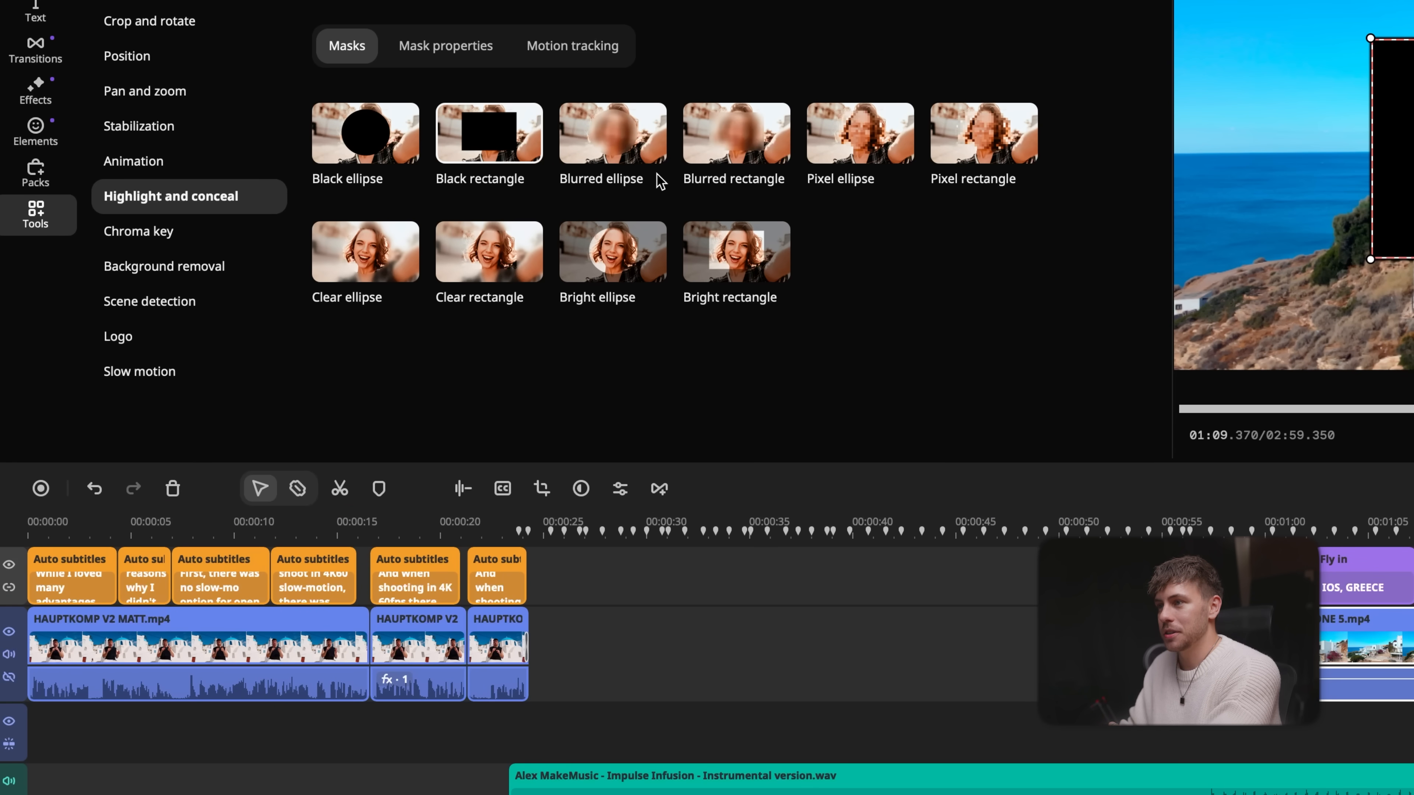
pyautogui.moveTo(733, 143)
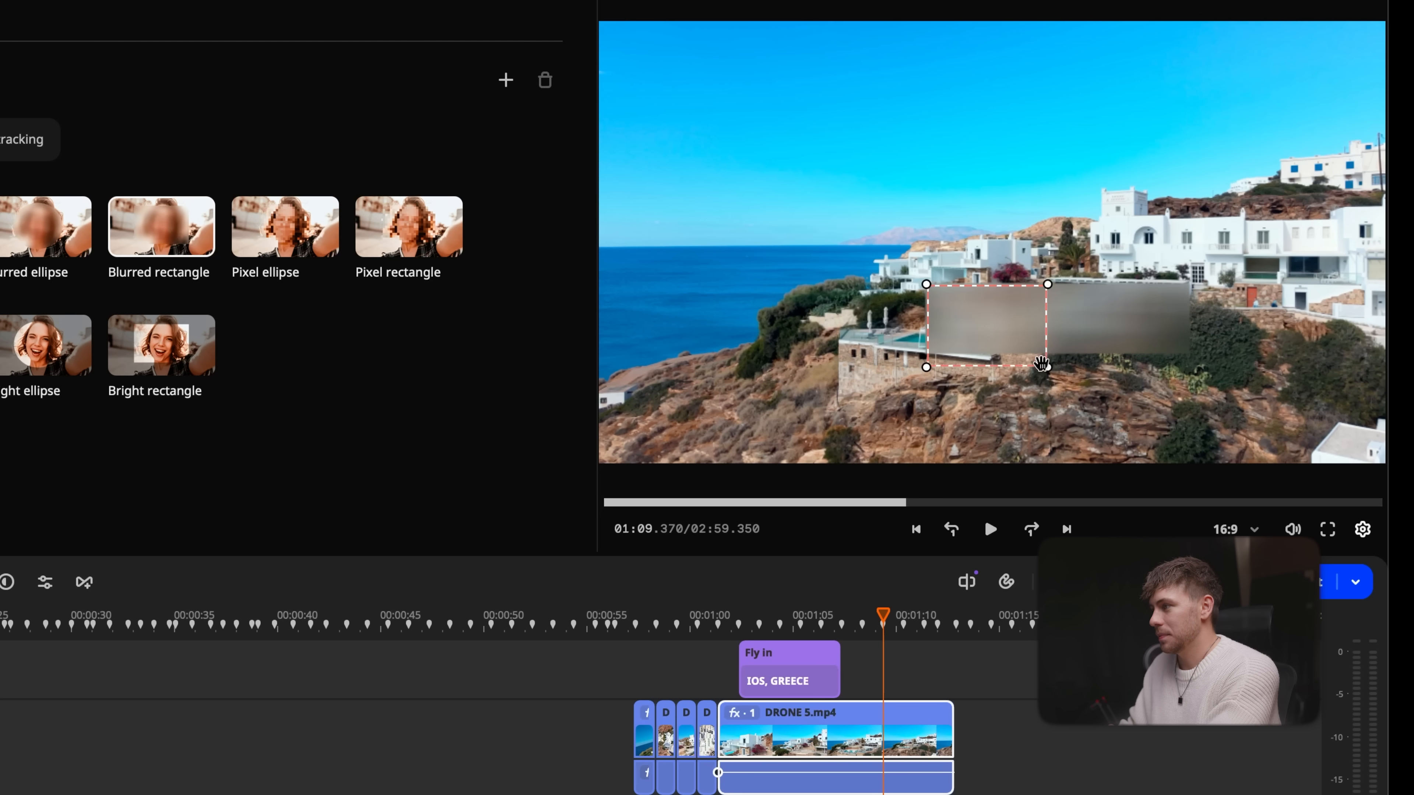
# Place the blurred rectangle over the hillside building, soften its feathering and track it
pyautogui.moveTo(1041, 365); pyautogui.dragTo(888, 305)
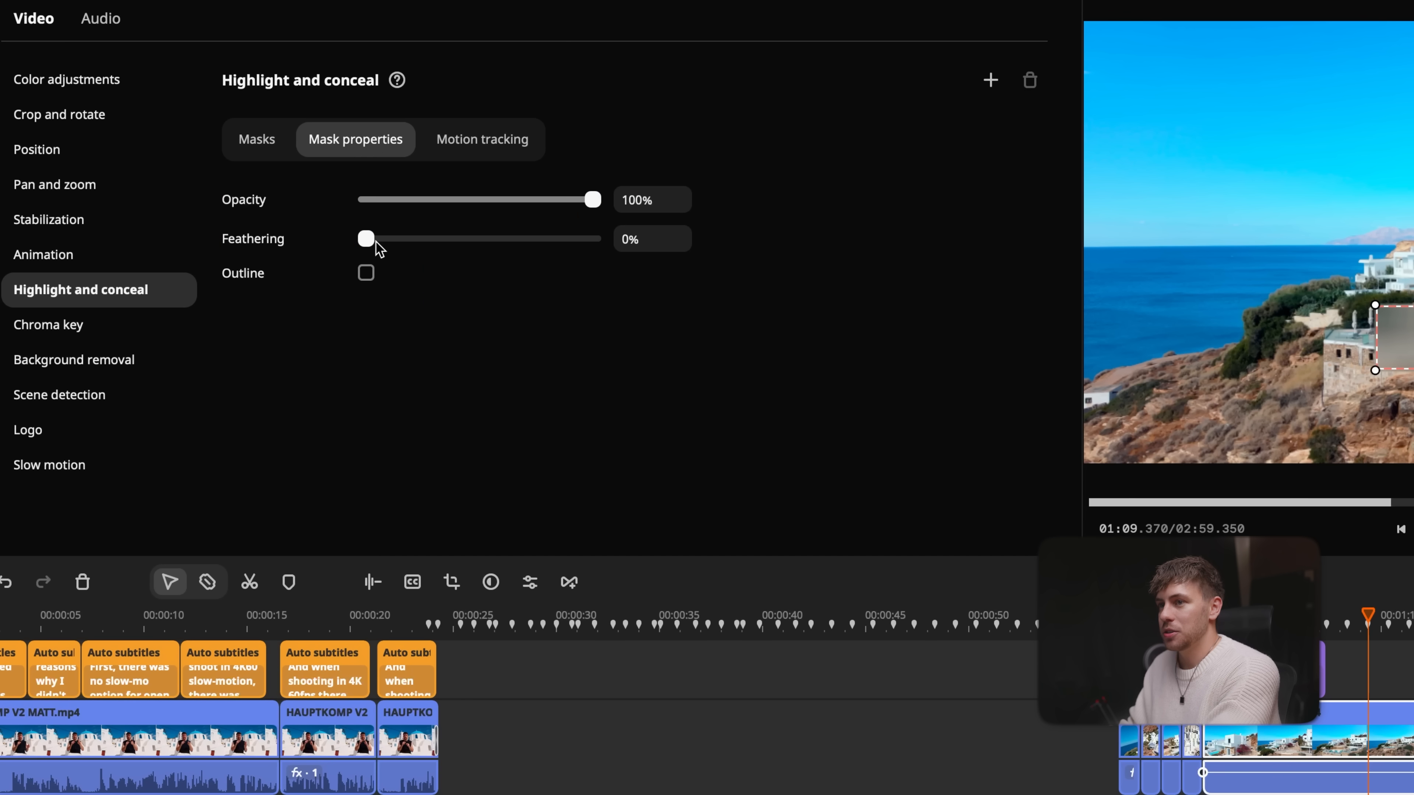
pyautogui.moveTo(366, 238); pyautogui.dragTo(418, 238)
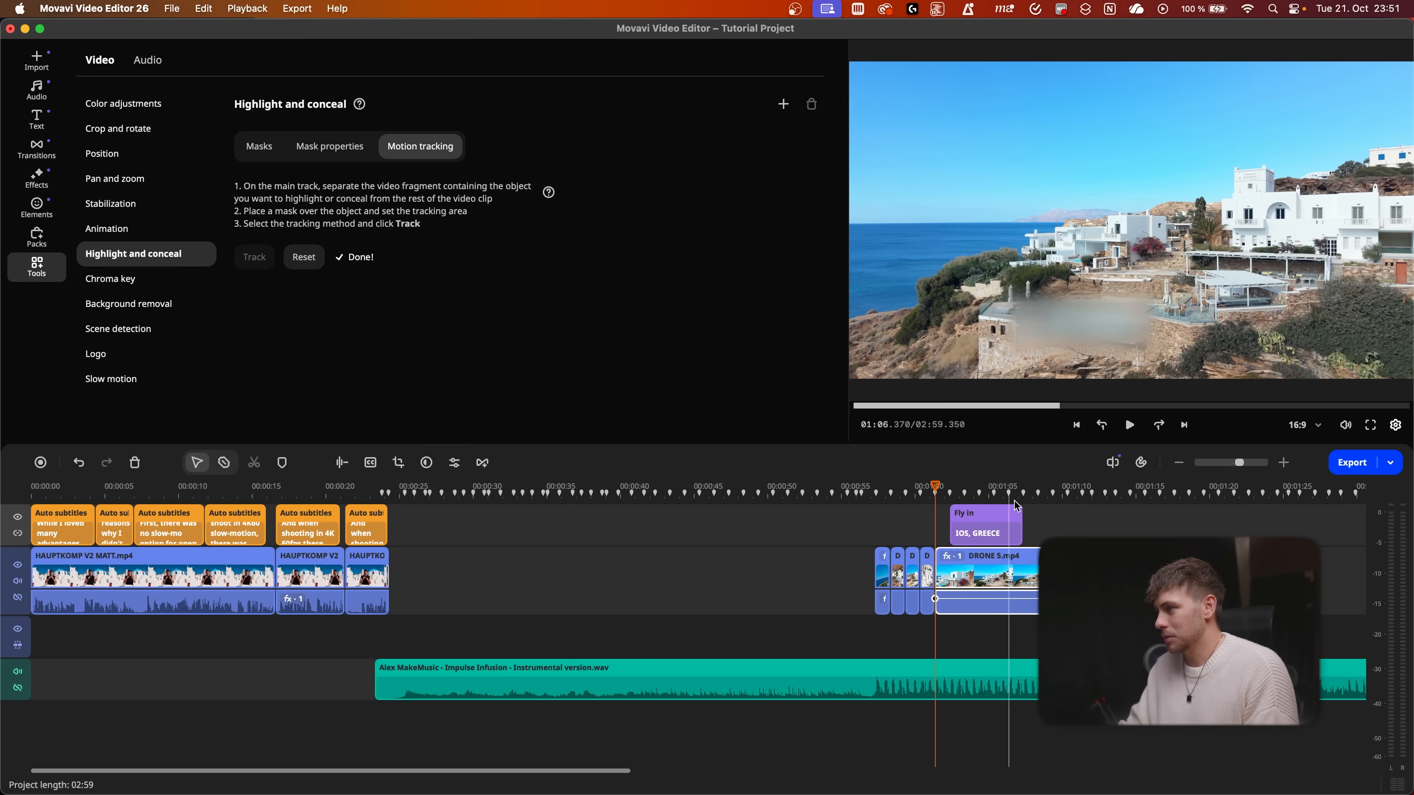
pyautogui.click(1130, 425)
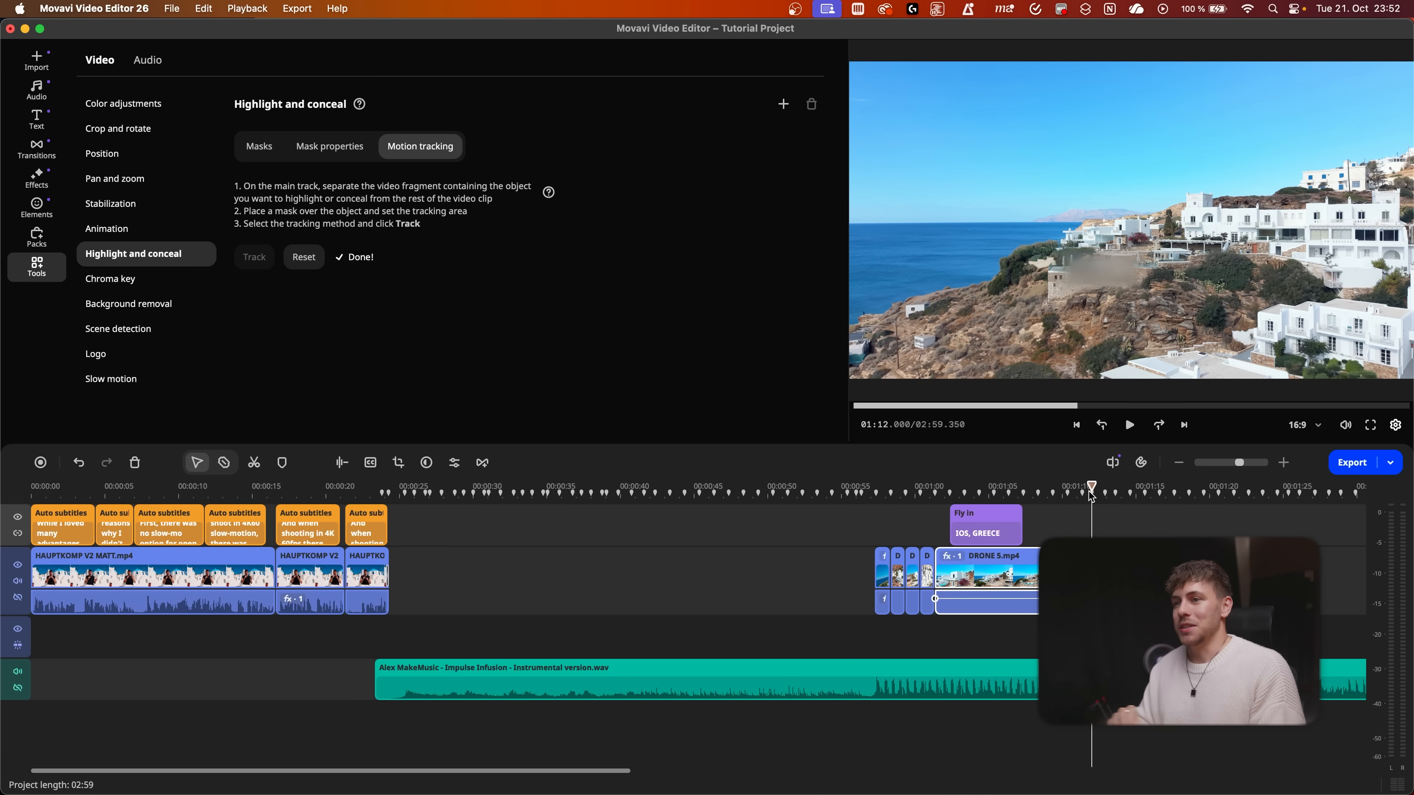
pyautogui.click(106, 228)
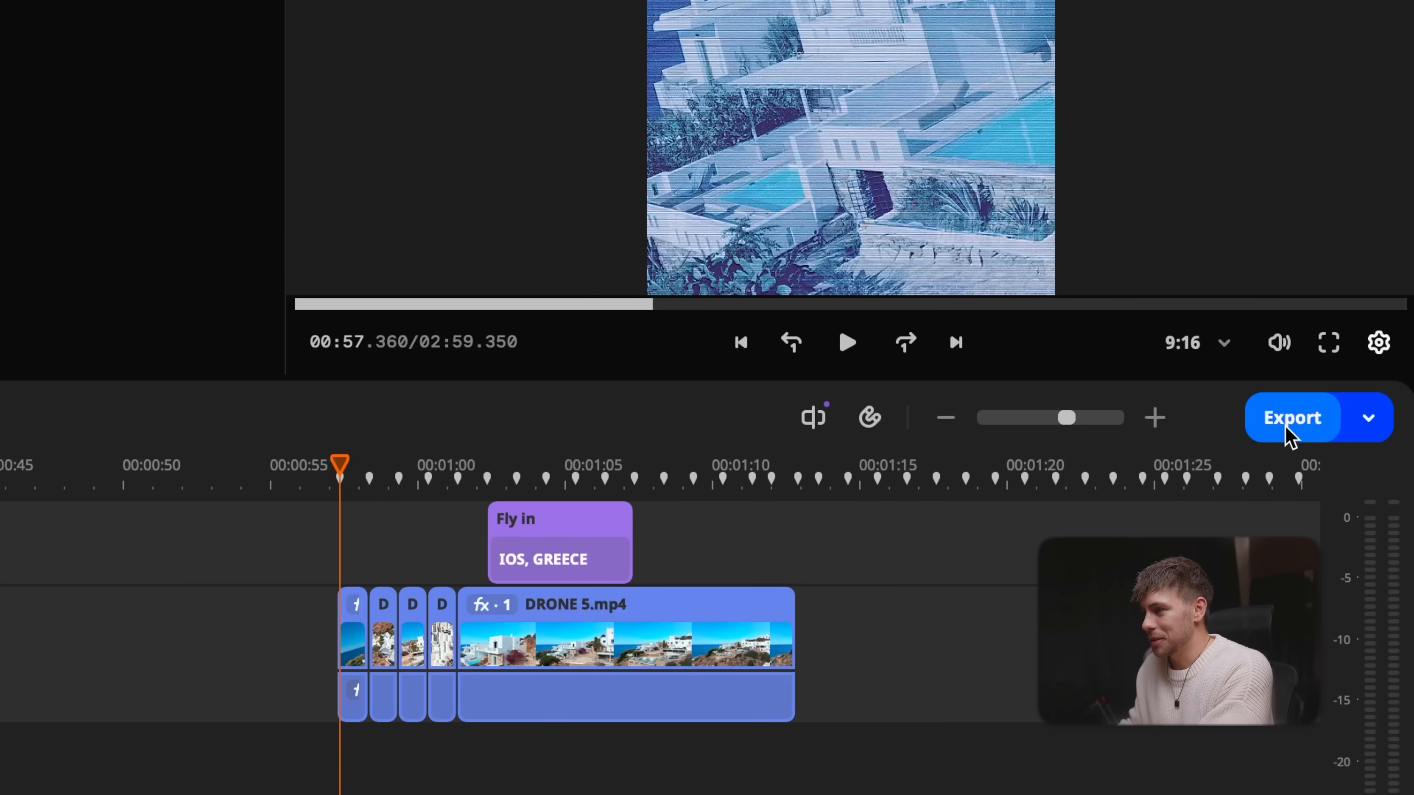
# Export the project as a High-quality 1080x1920 MP4 and start rendering
pyautogui.click(1293, 418)
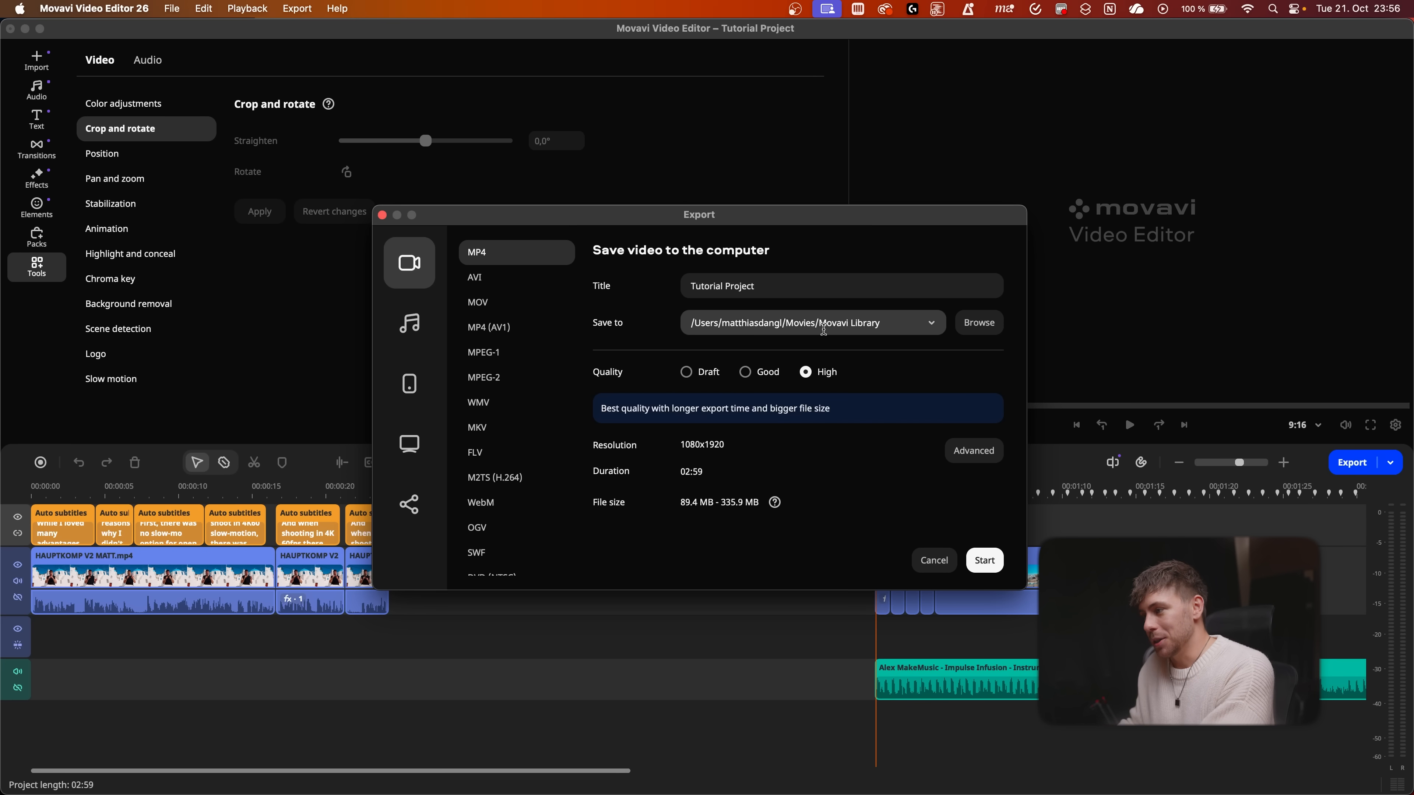
pyautogui.moveTo(991, 563)
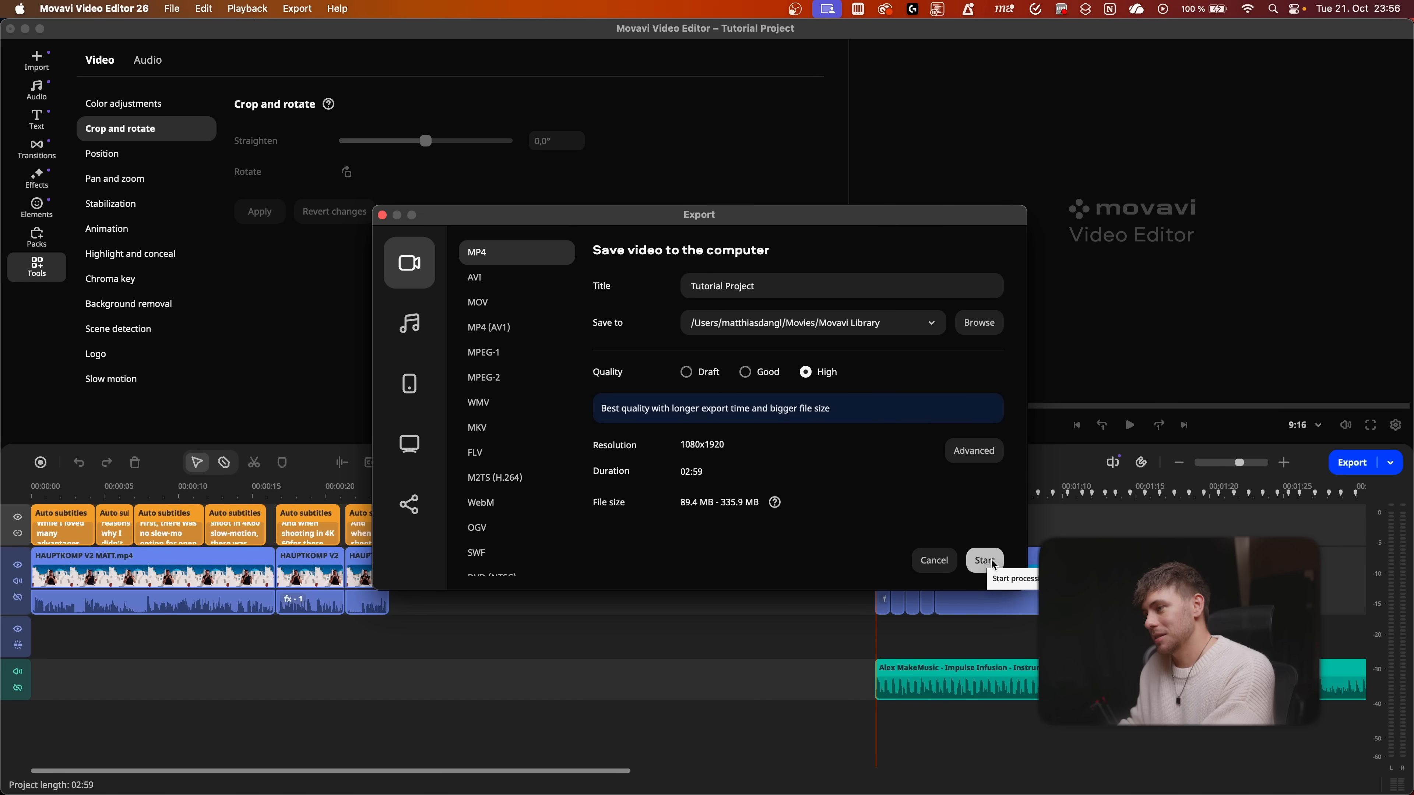
pyautogui.click(985, 560)
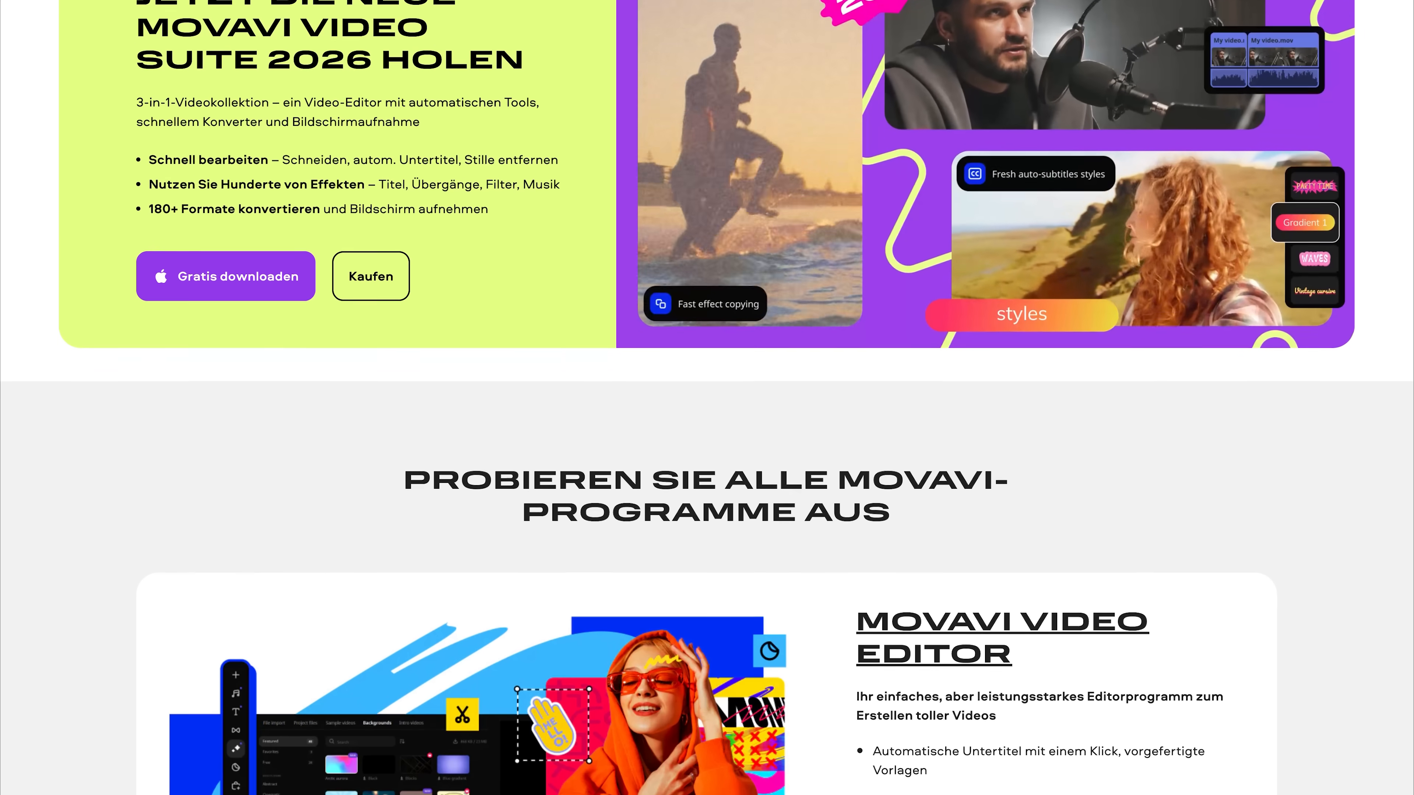
# Scroll the Movavi page down to the 'Probieren Sie alle Movavi-Programme aus' section
pyautogui.scroll(-3)
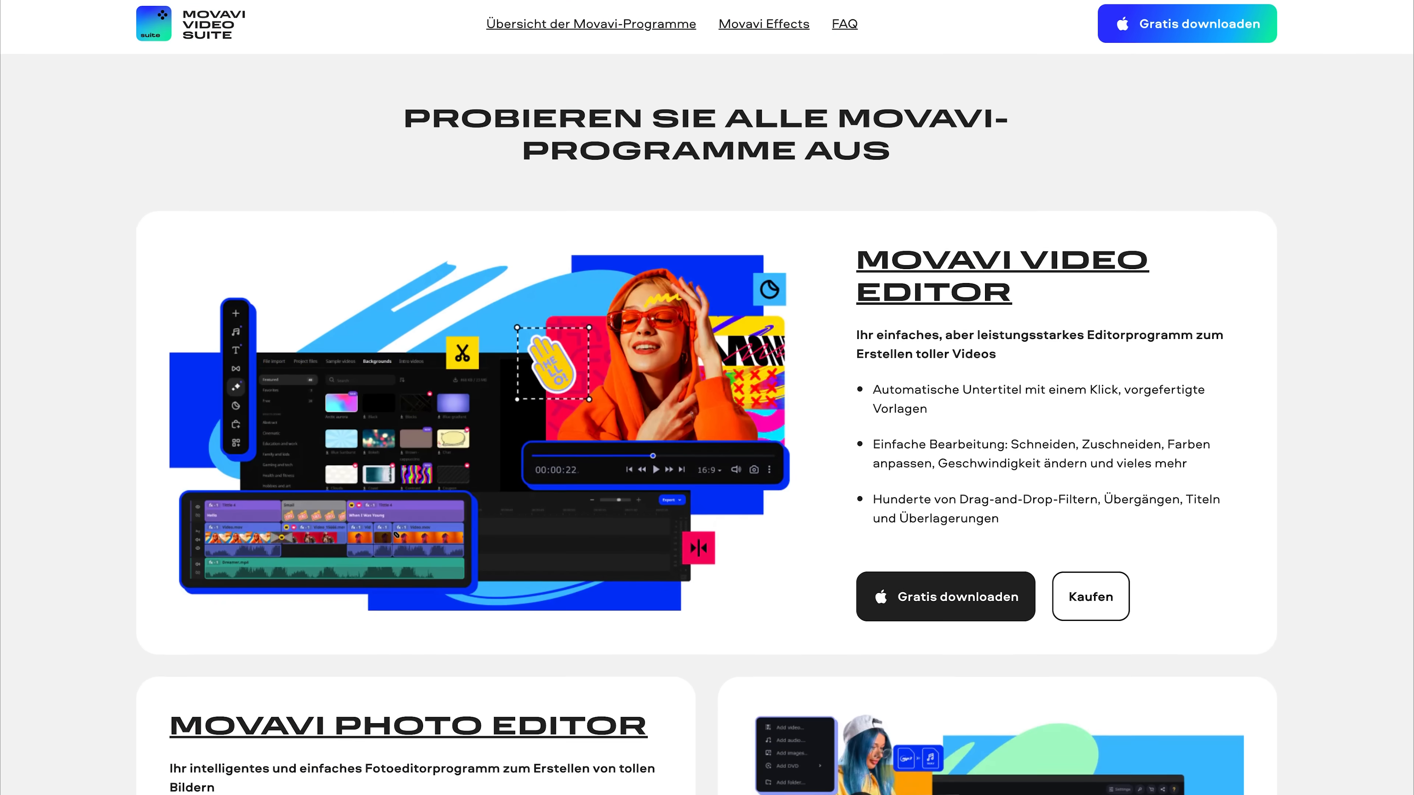